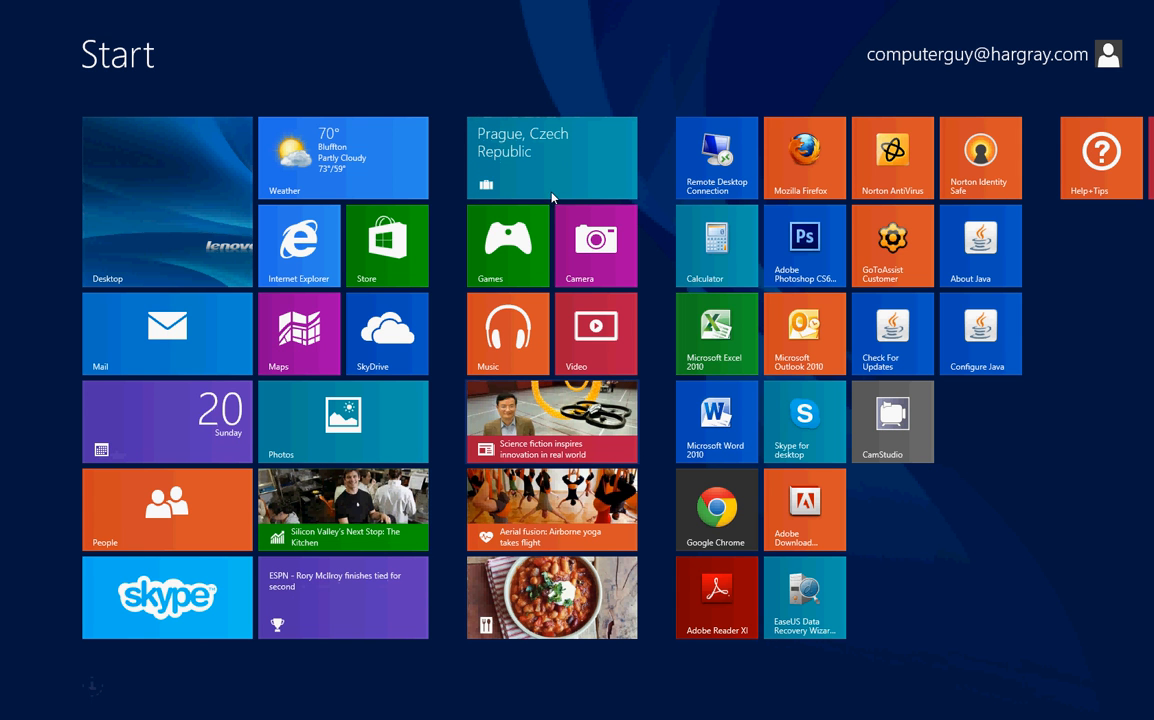
# - Go to the desktop via the Desktop tile, back to Start, then to the desktop again
pyautogui.click(168, 200)
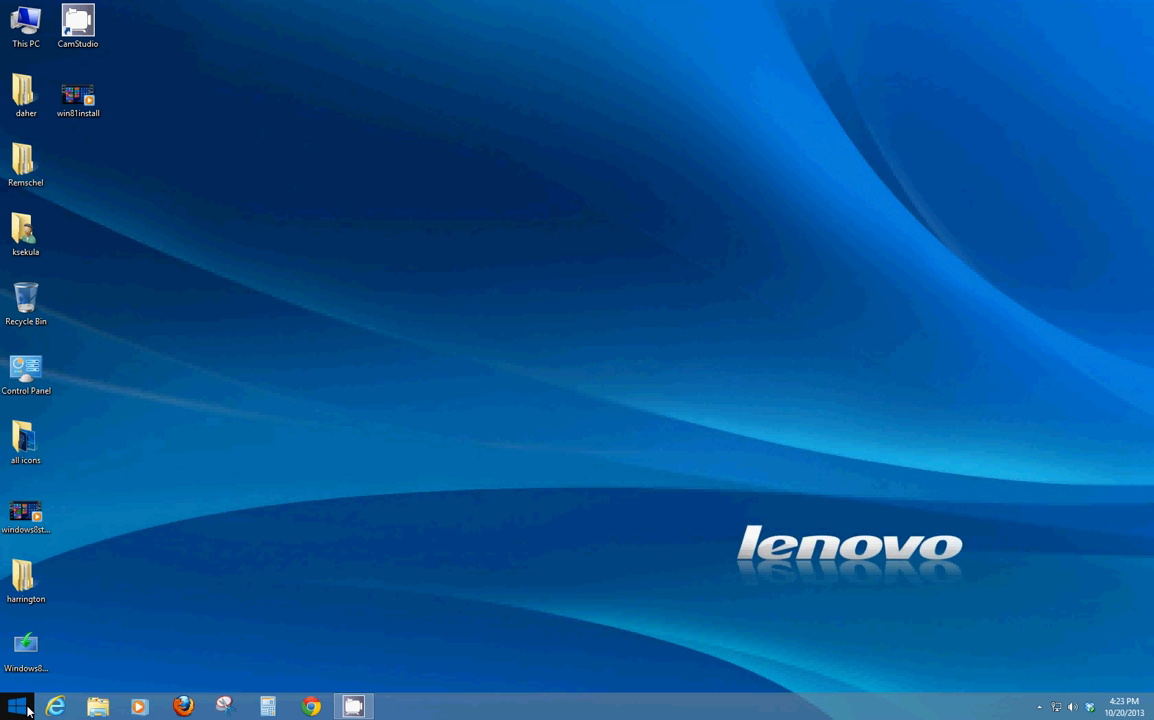
pyautogui.click(16, 706)
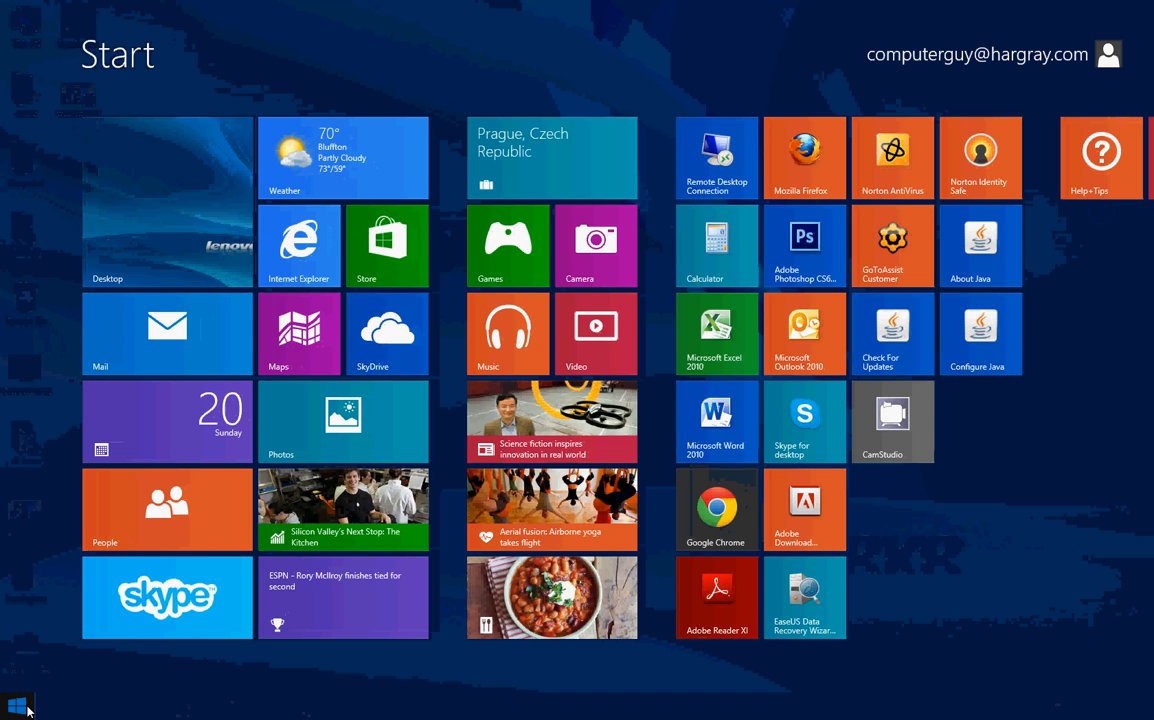
pyautogui.click(16, 706)
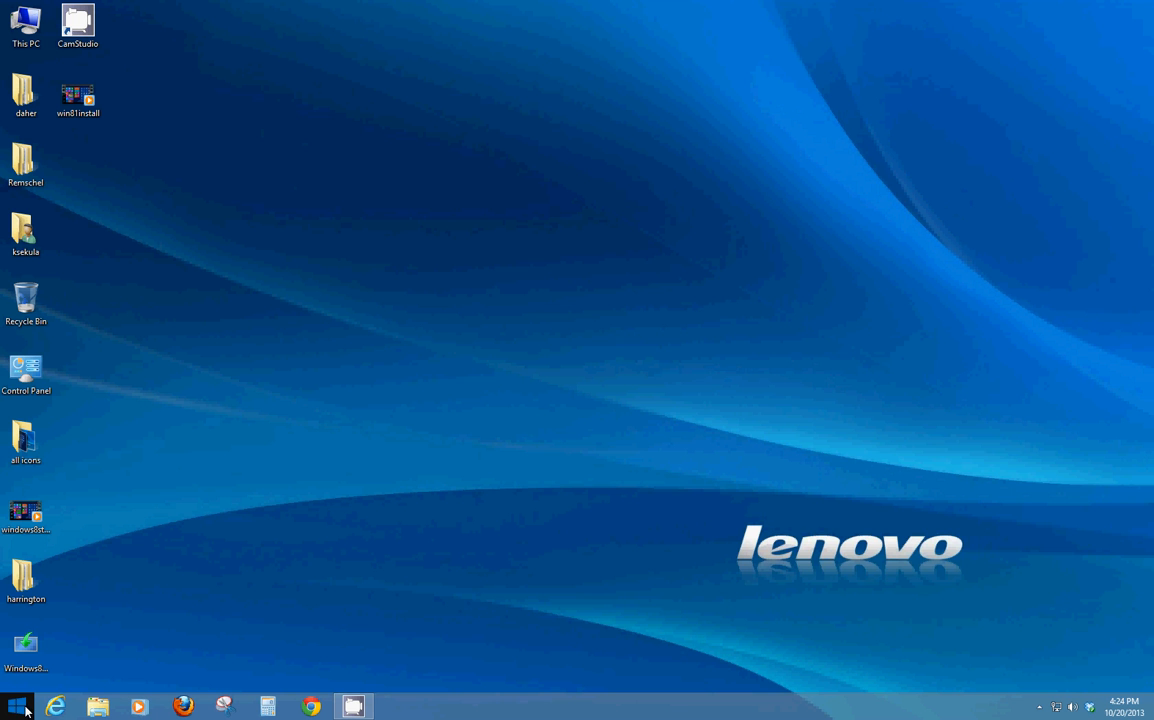
pyautogui.rightClick(16, 708)
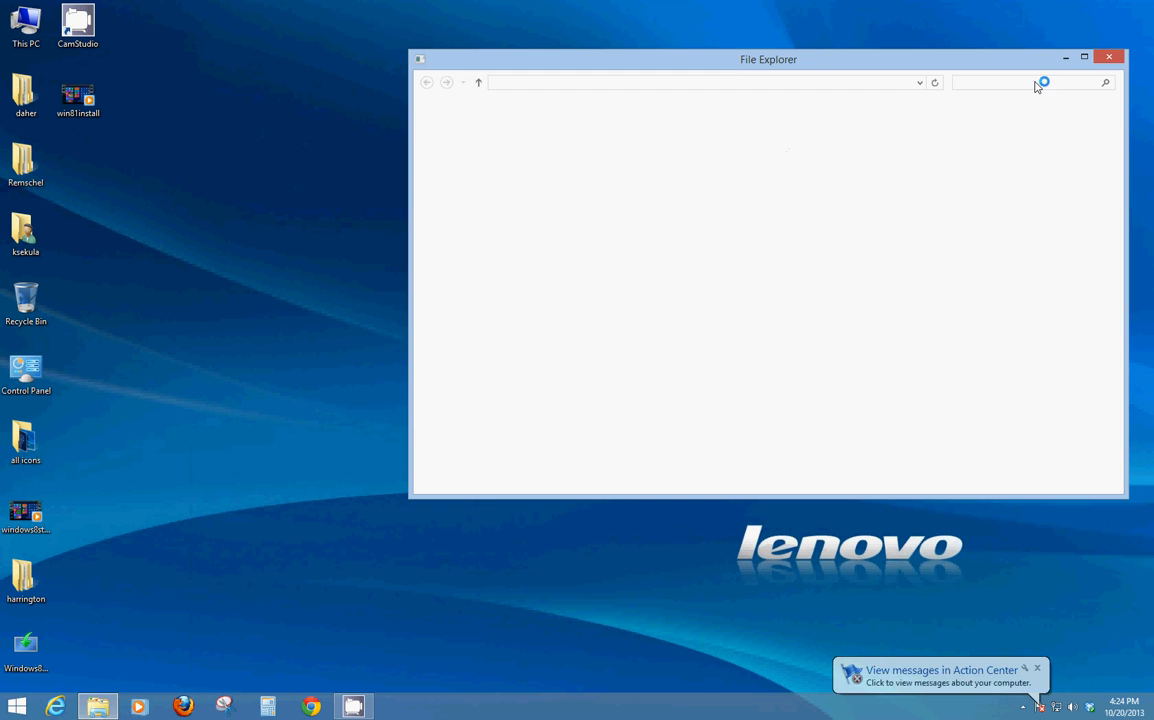
pyautogui.click(1108, 58)
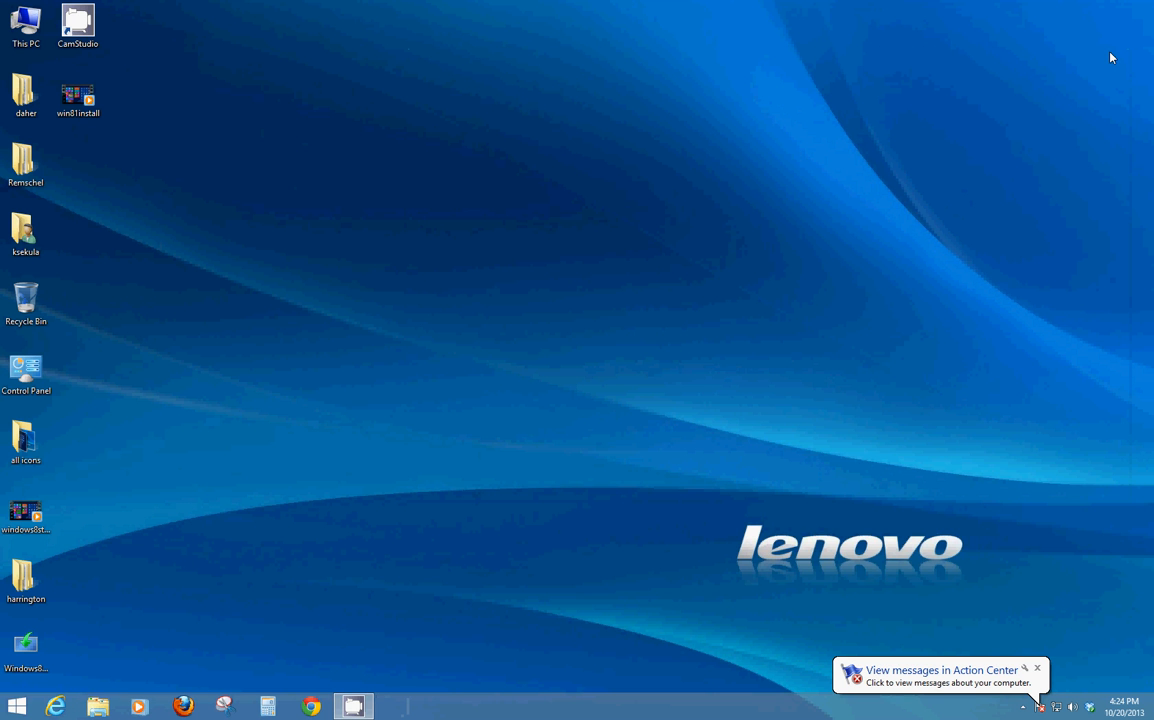
pyautogui.click(16, 706)
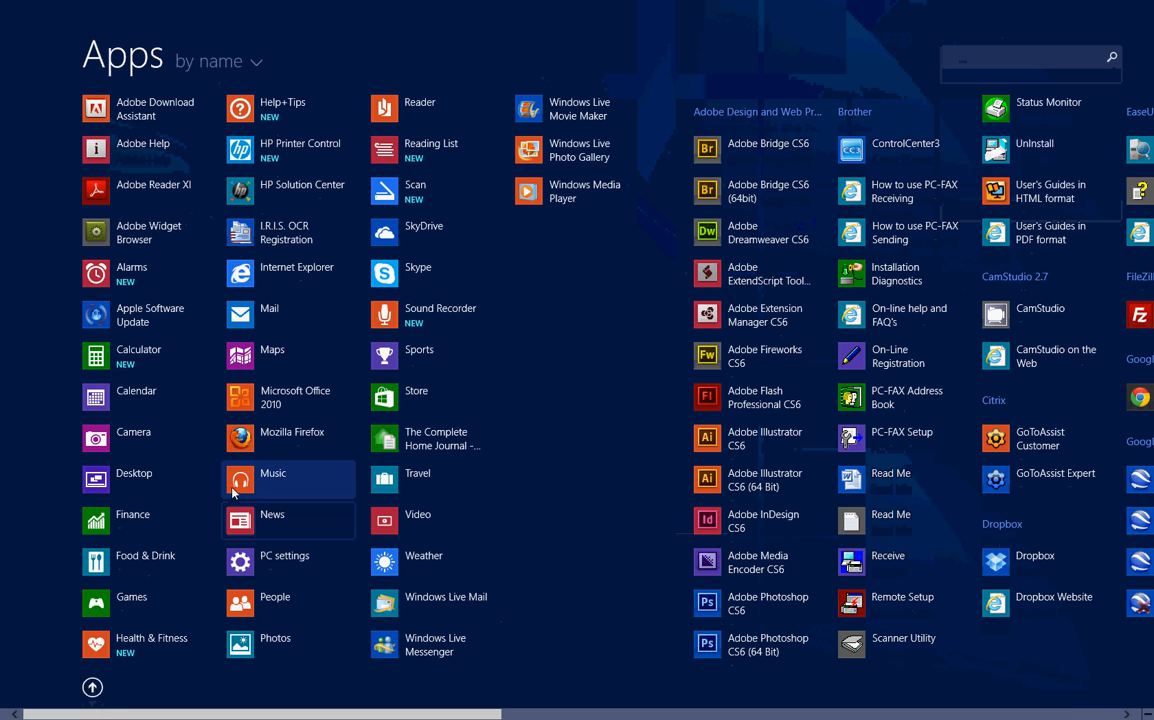
pyautogui.moveTo(492, 494)
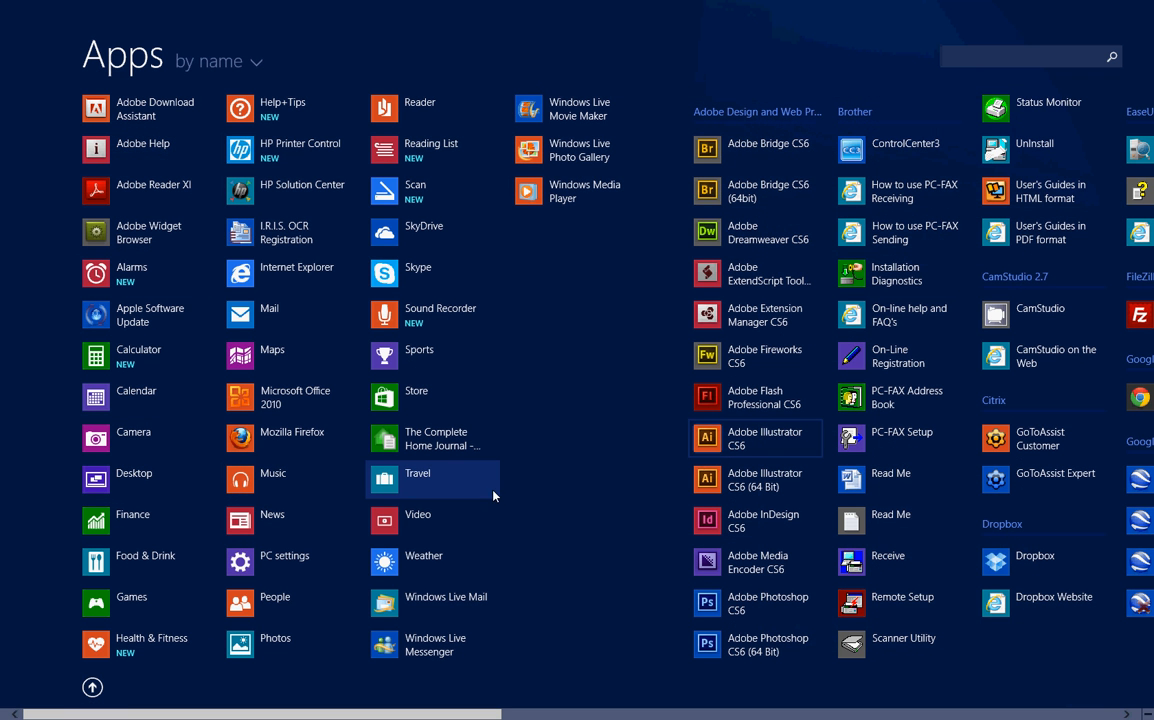
pyautogui.moveTo(296, 254)
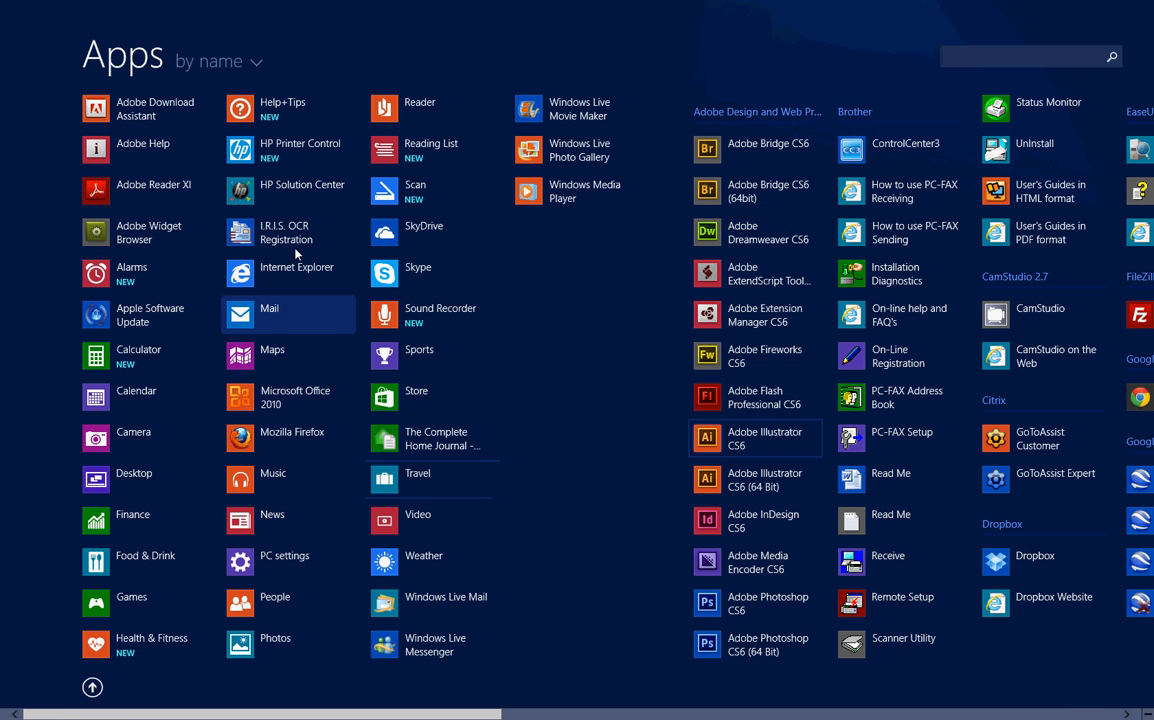
pyautogui.moveTo(930, 350)
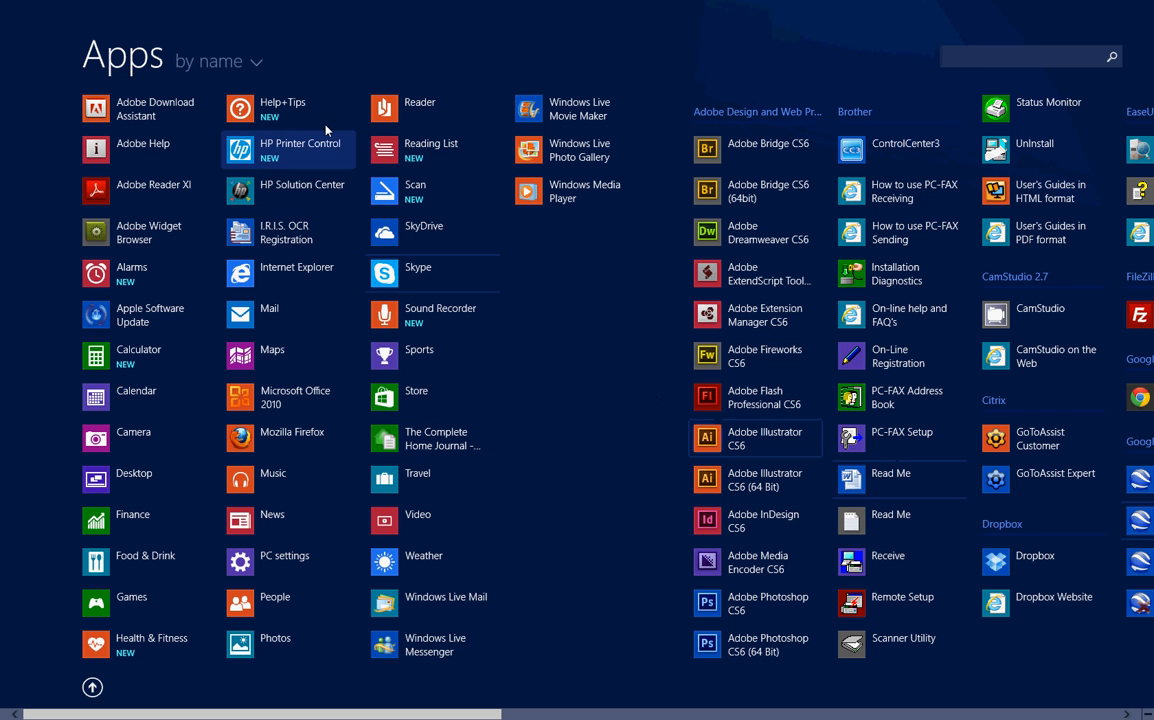
pyautogui.moveTo(236, 62)
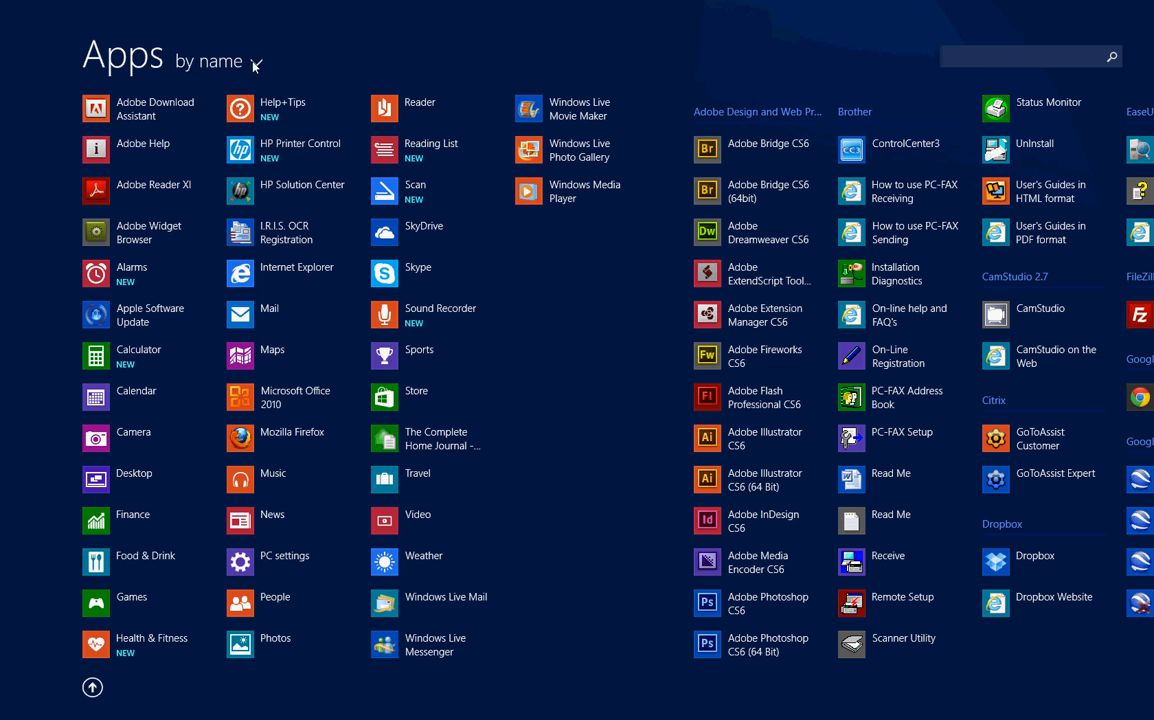
# - Show the Apps view sort options and keep the list sorted by name
pyautogui.click(210, 60)
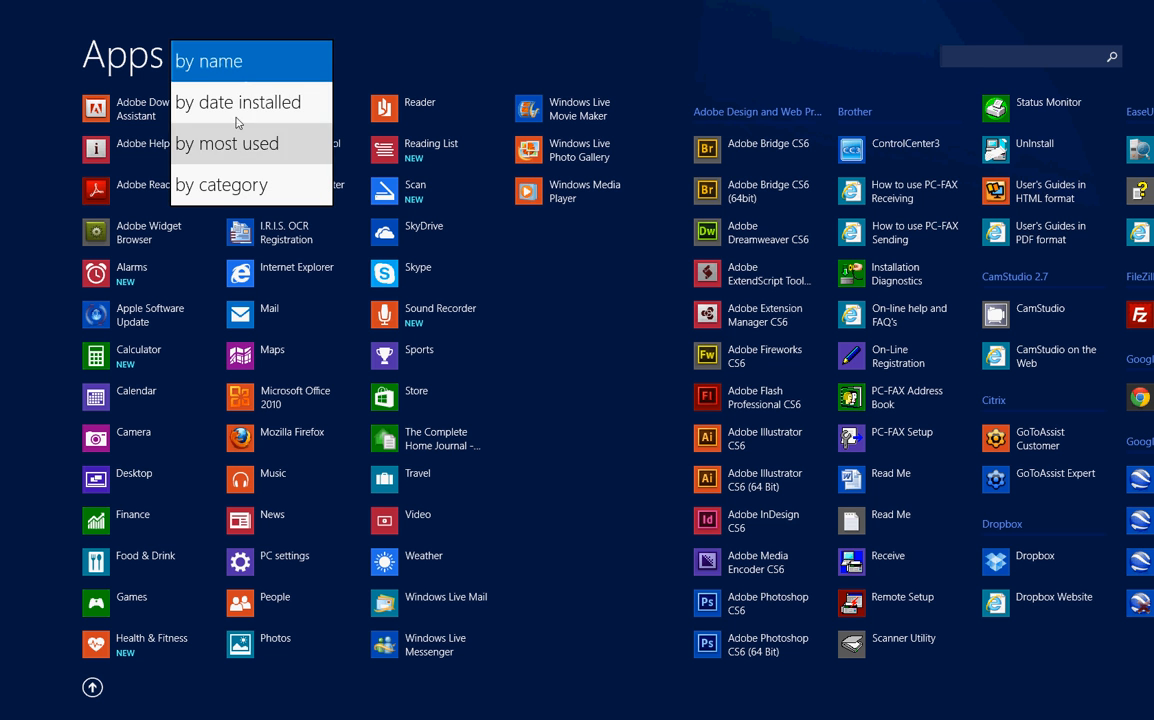
pyautogui.moveTo(238, 102)
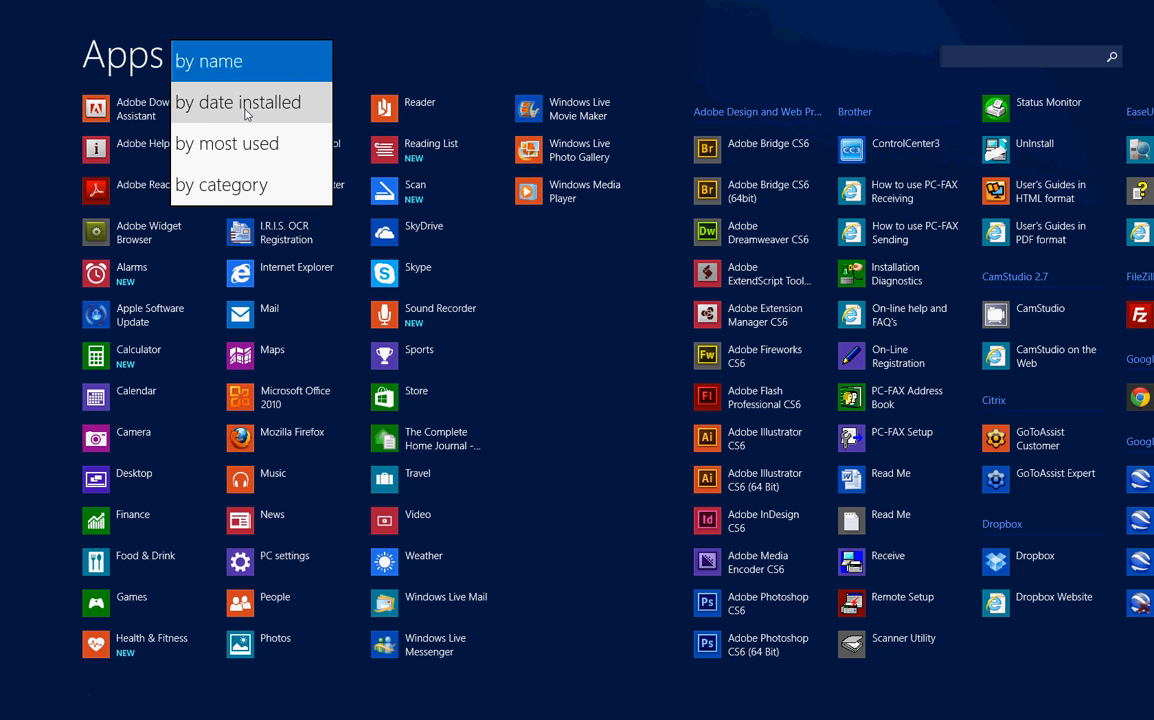
pyautogui.moveTo(234, 160)
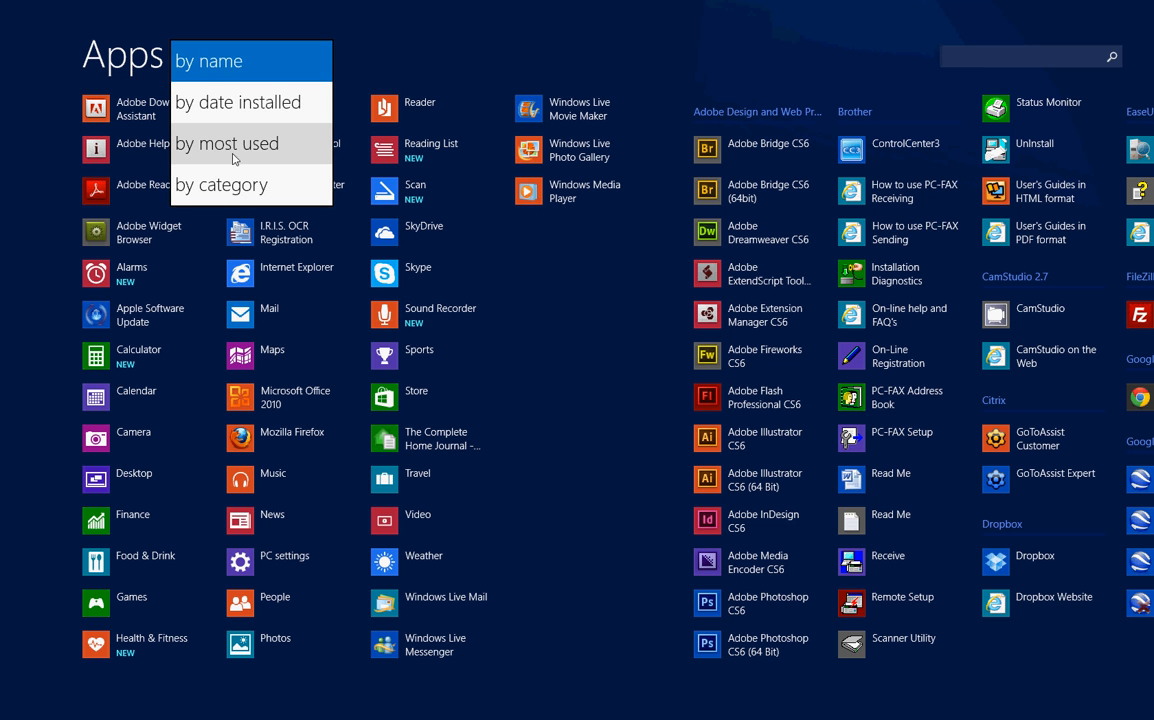
pyautogui.click(208, 60)
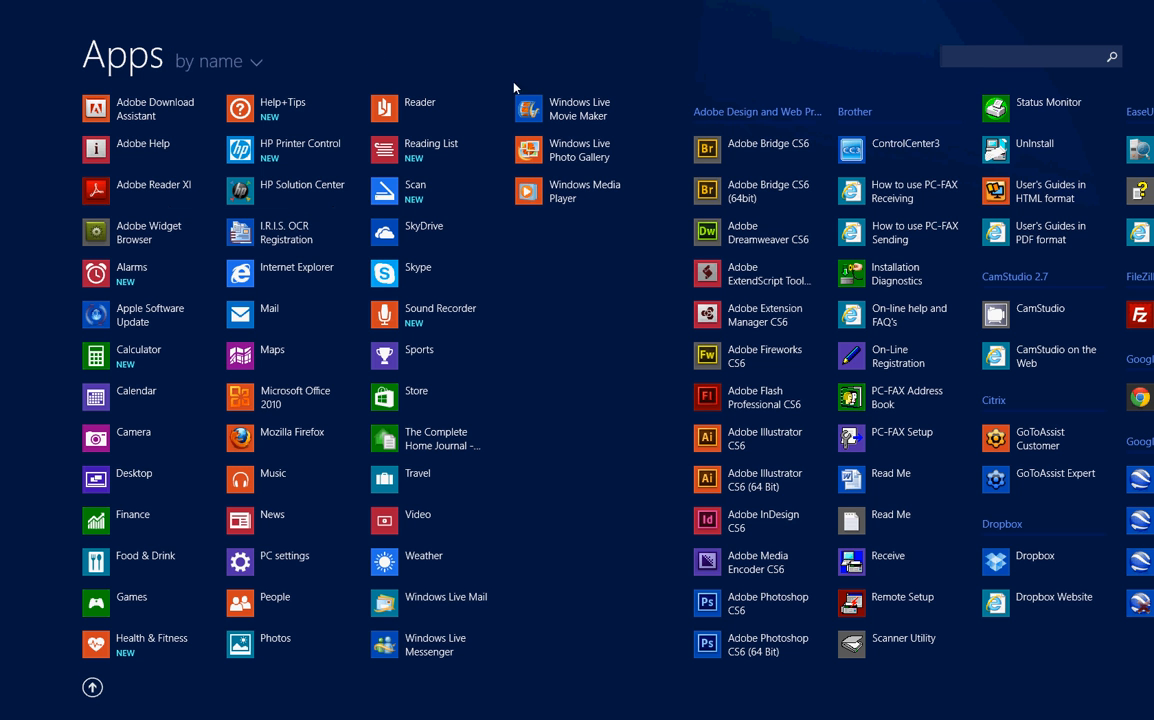
pyautogui.moveTo(672, 368)
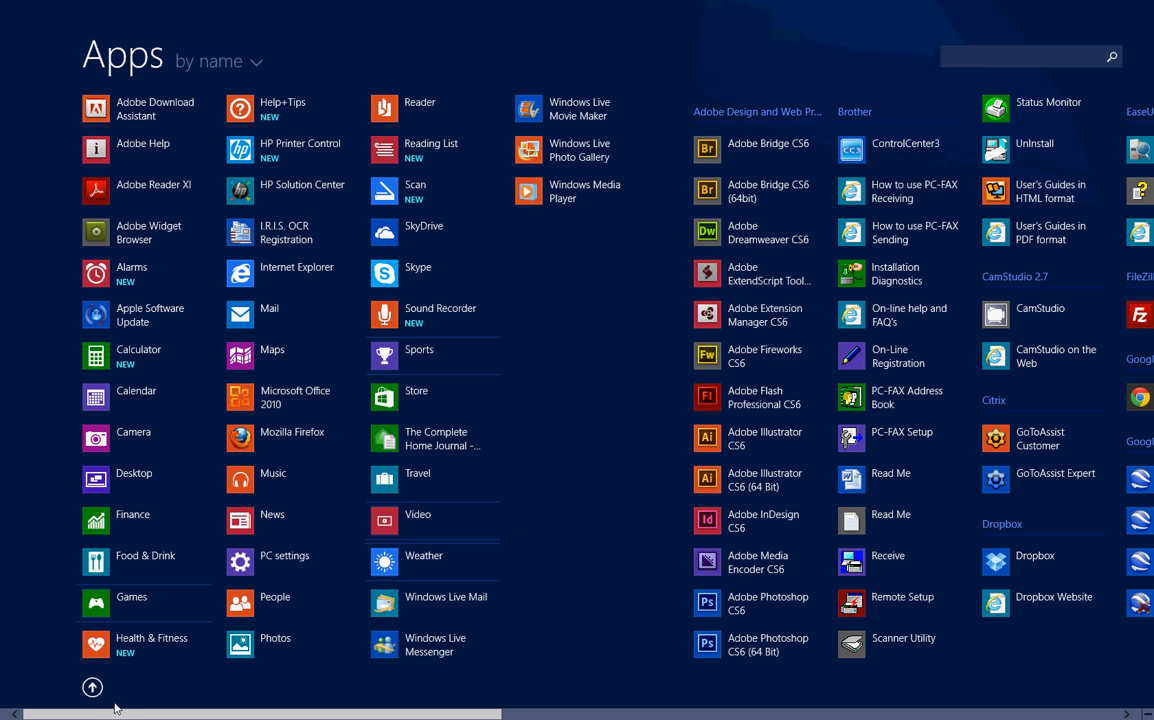
# - Select the Desktop tile on Start and show its Resize choices
pyautogui.scroll(-3)
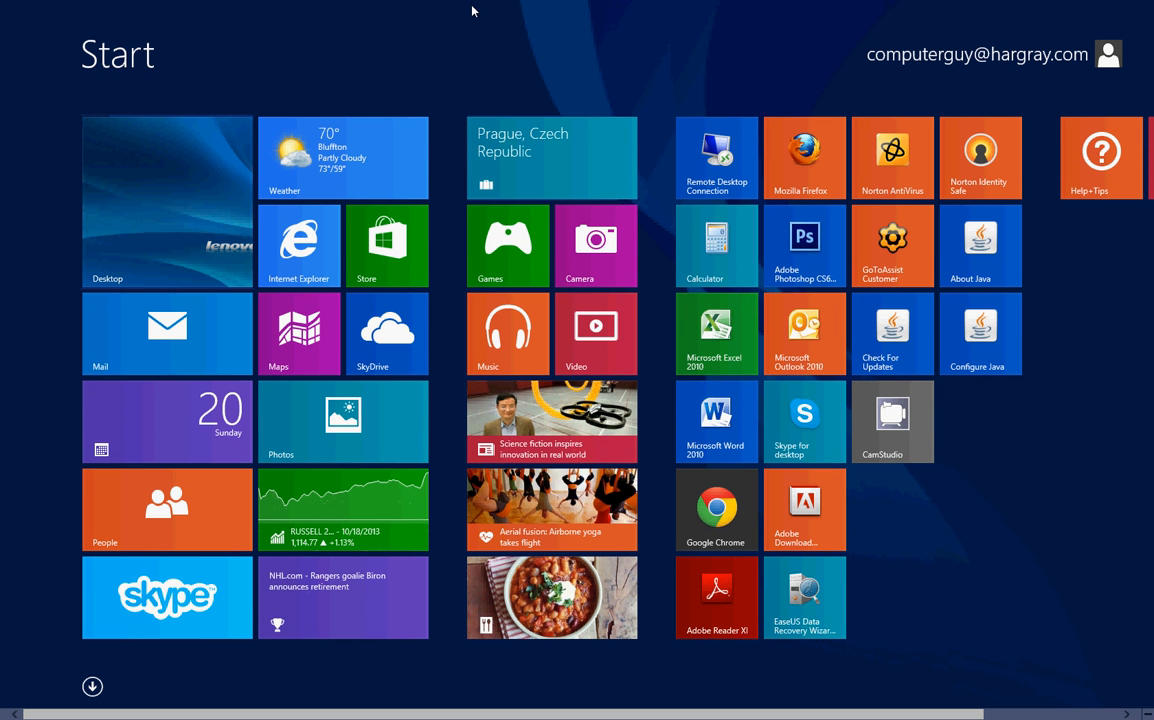
pyautogui.moveTo(140, 98)
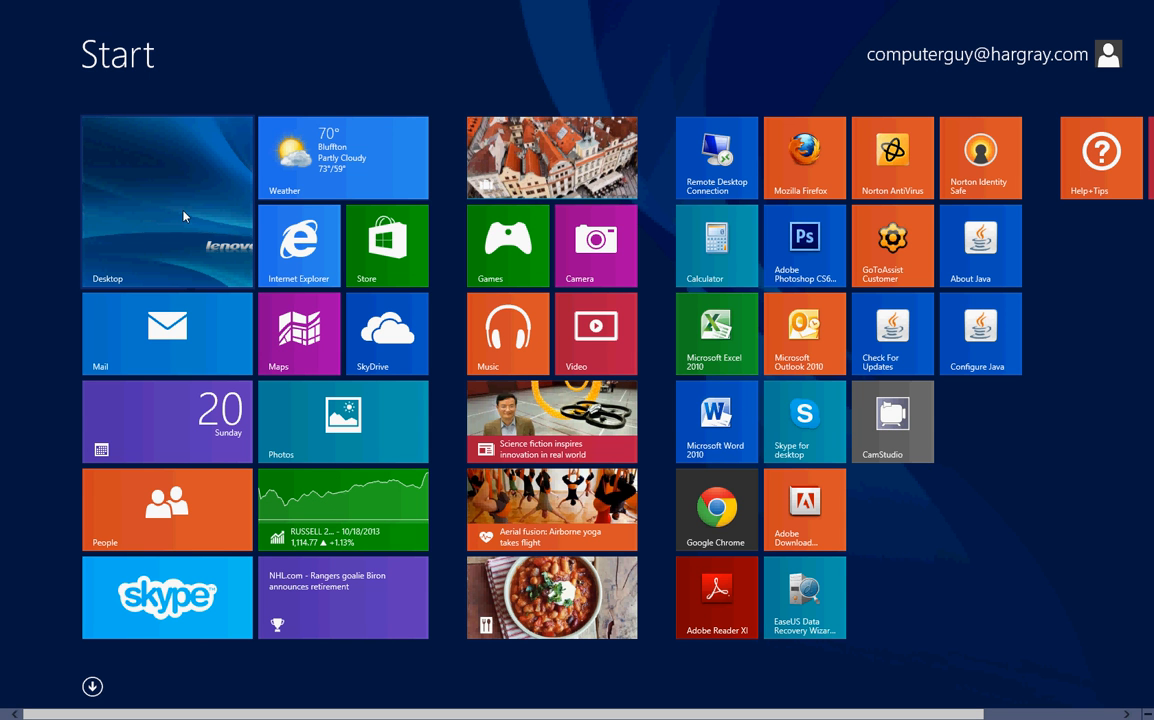
pyautogui.moveTo(156, 176)
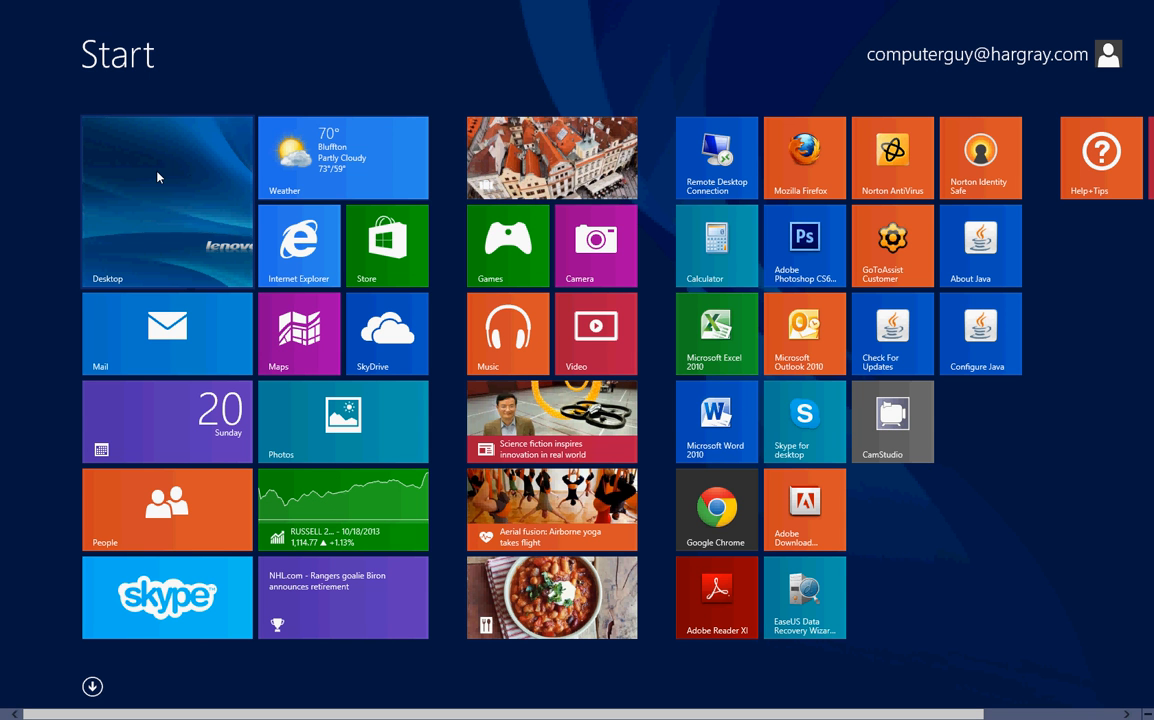
pyautogui.rightClick(168, 200)
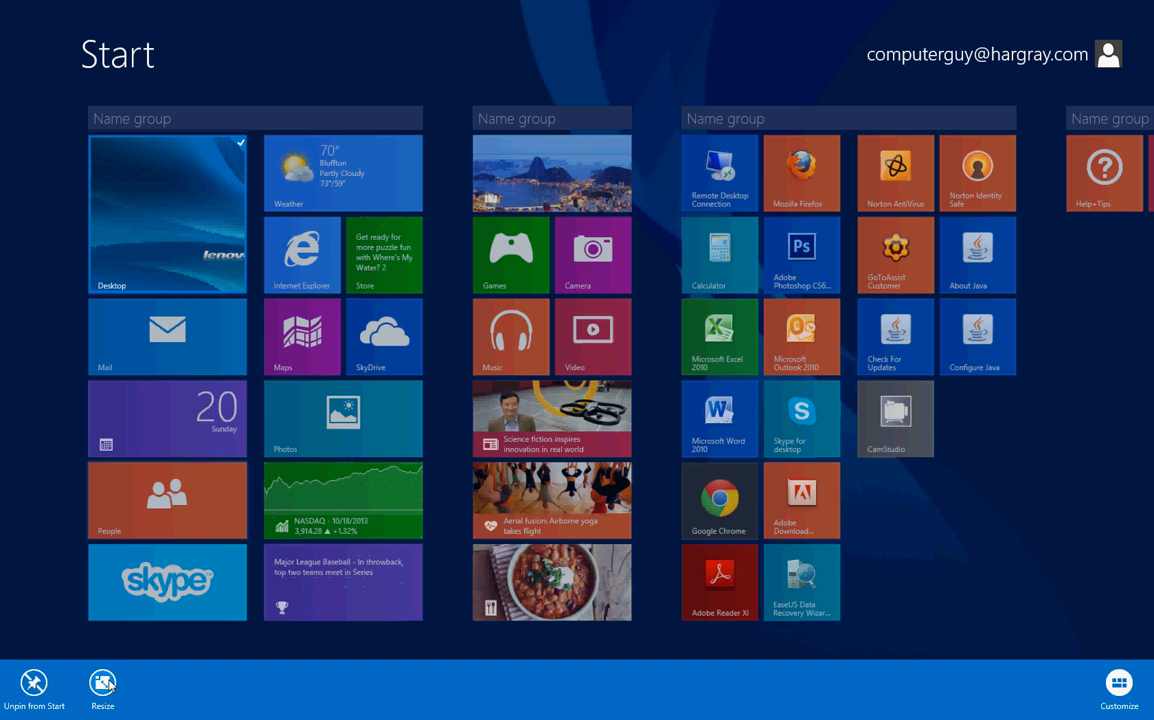
pyautogui.click(102, 688)
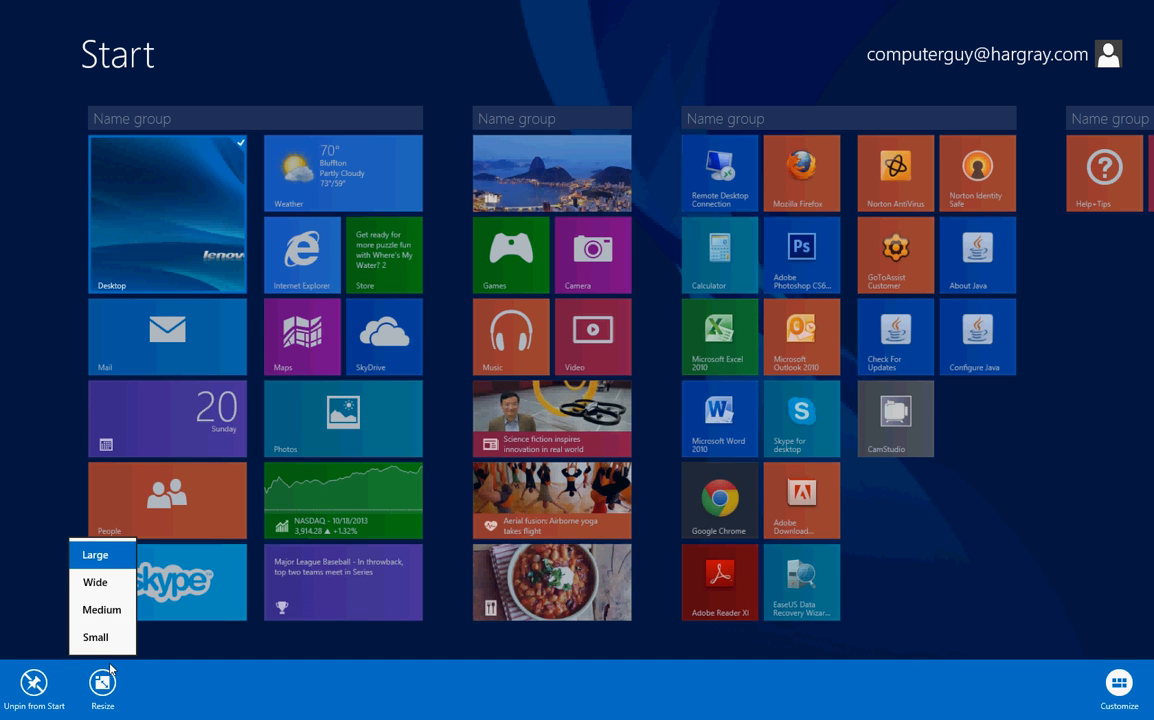
pyautogui.moveTo(94, 636)
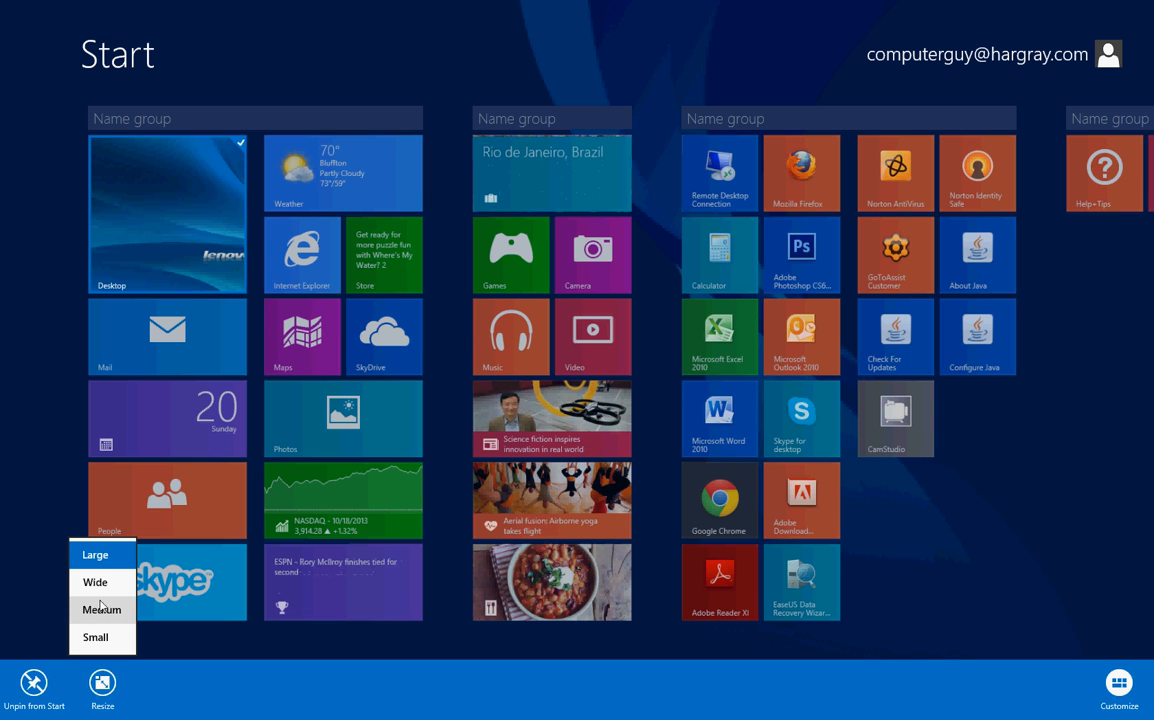
pyautogui.moveTo(96, 554)
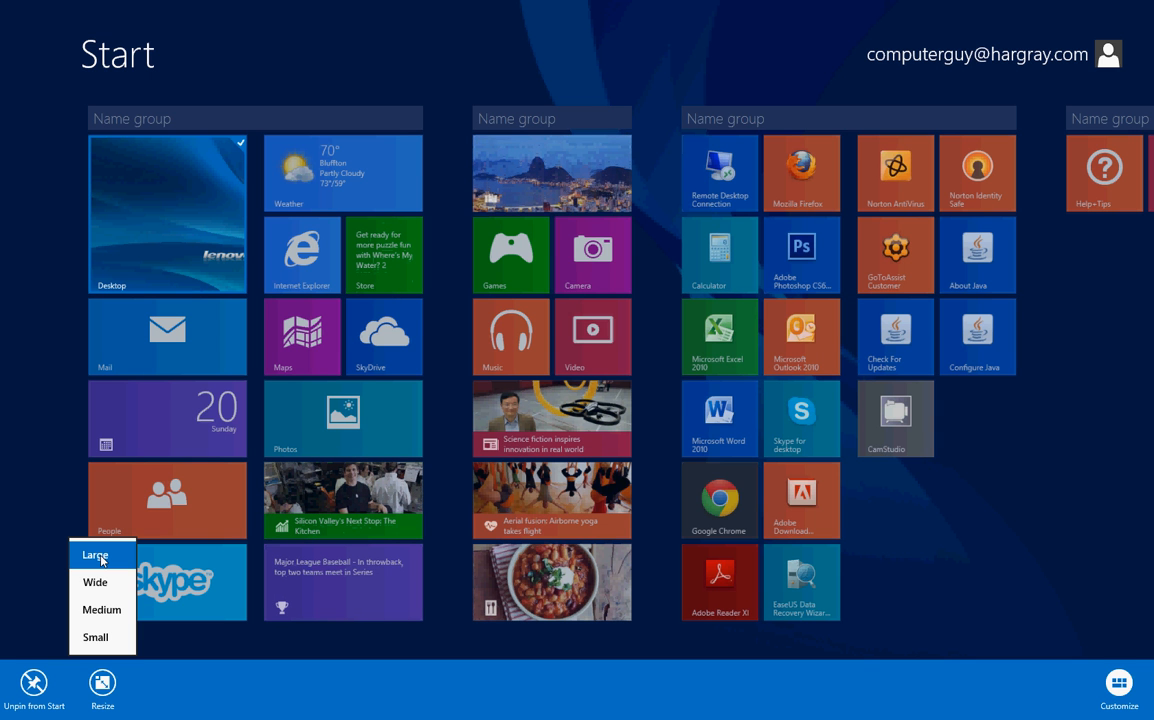
pyautogui.moveTo(220, 248)
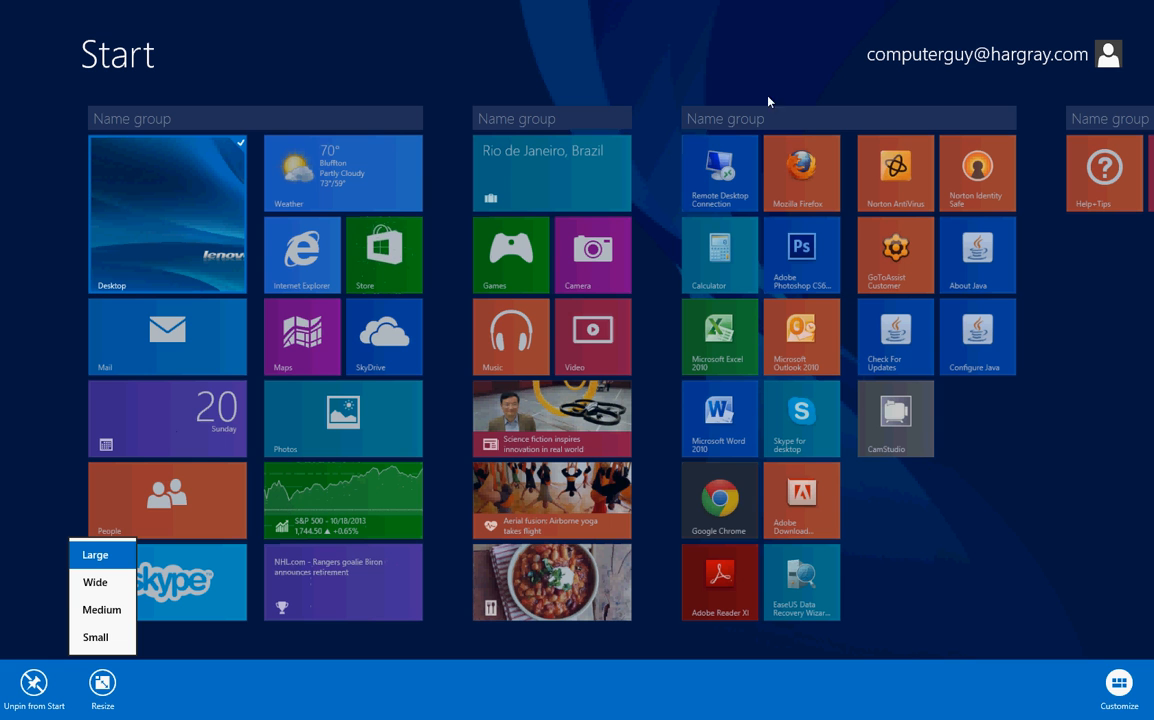
pyautogui.moveTo(724, 126)
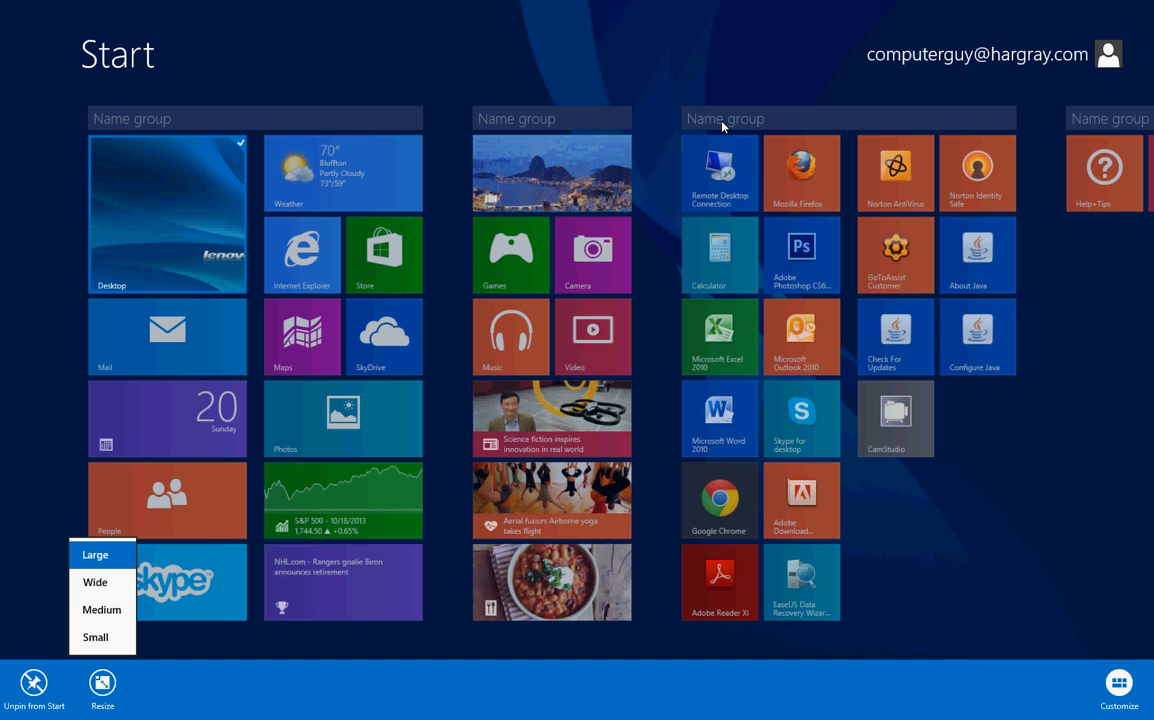
pyautogui.moveTo(826, 88)
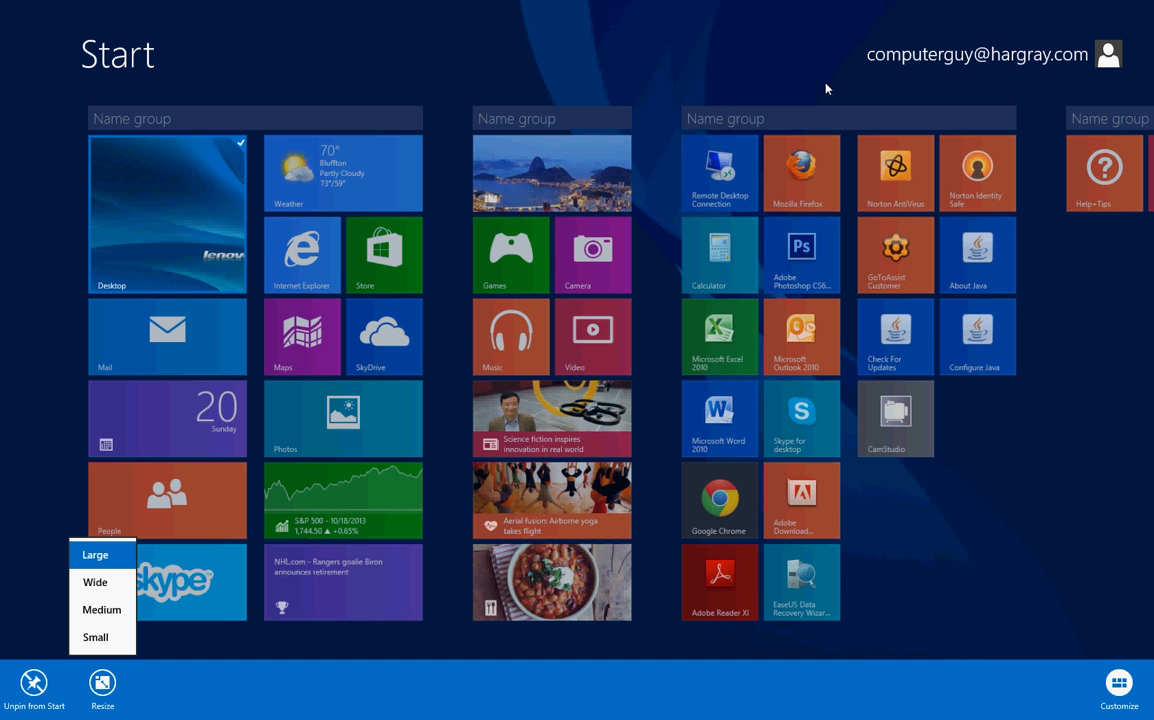
pyautogui.moveTo(800, 150)
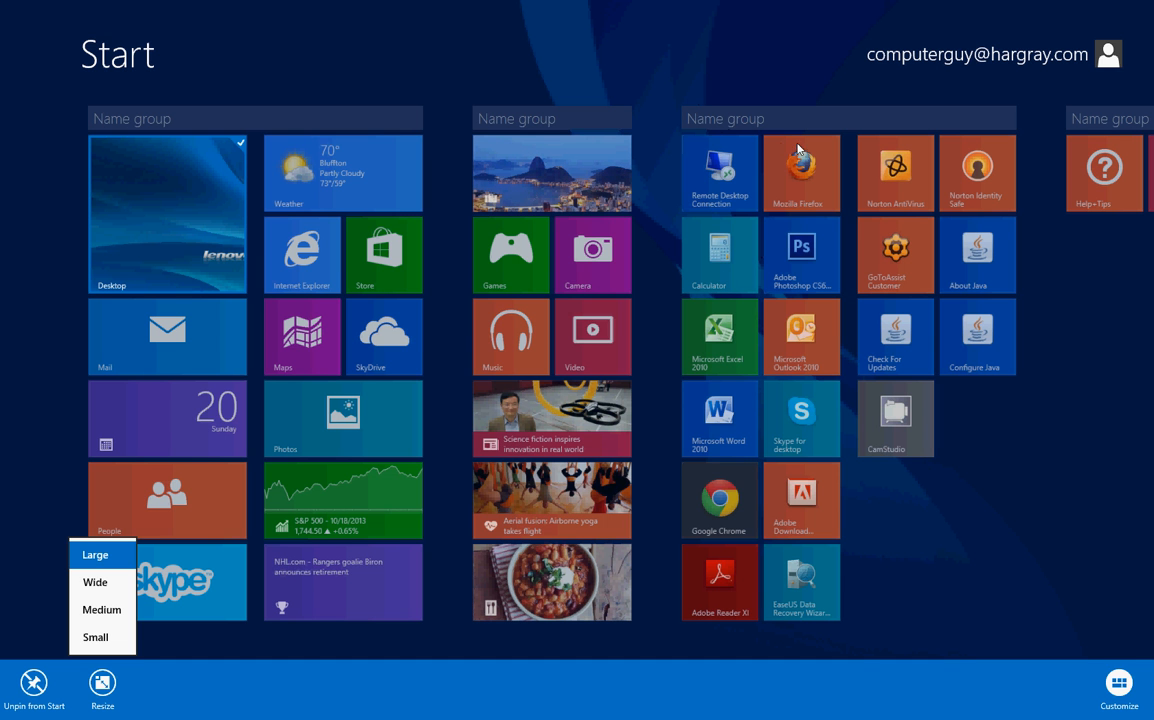
pyautogui.moveTo(688, 100)
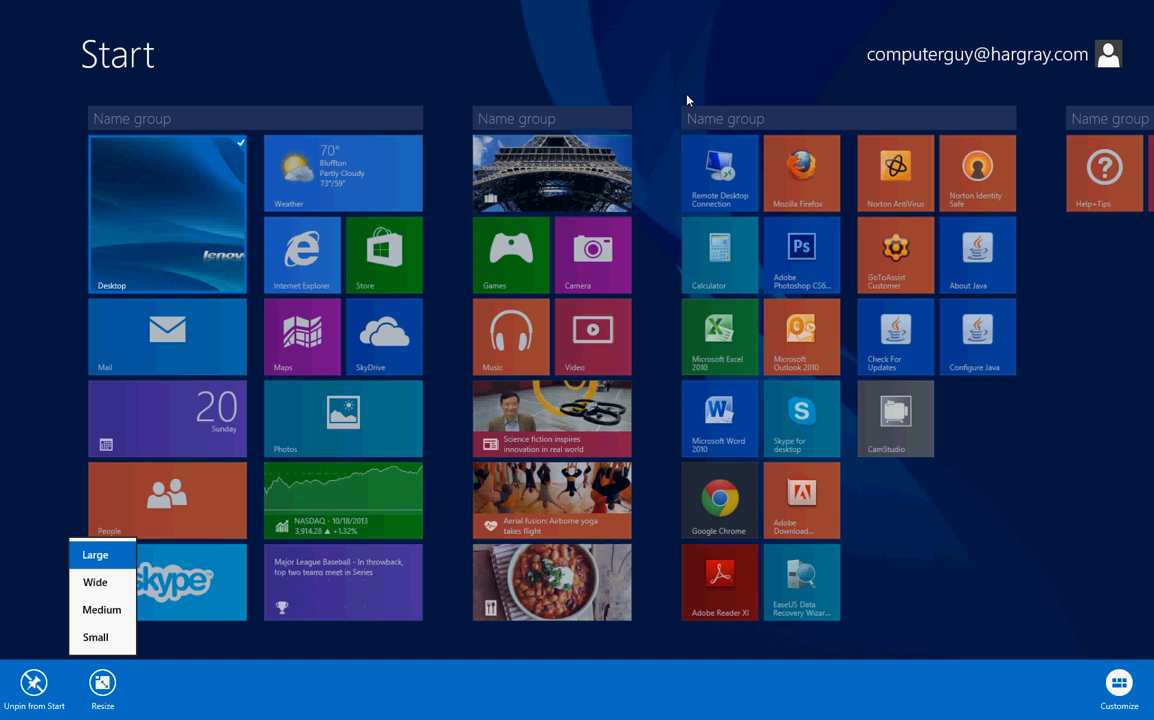
pyautogui.moveTo(796, 206)
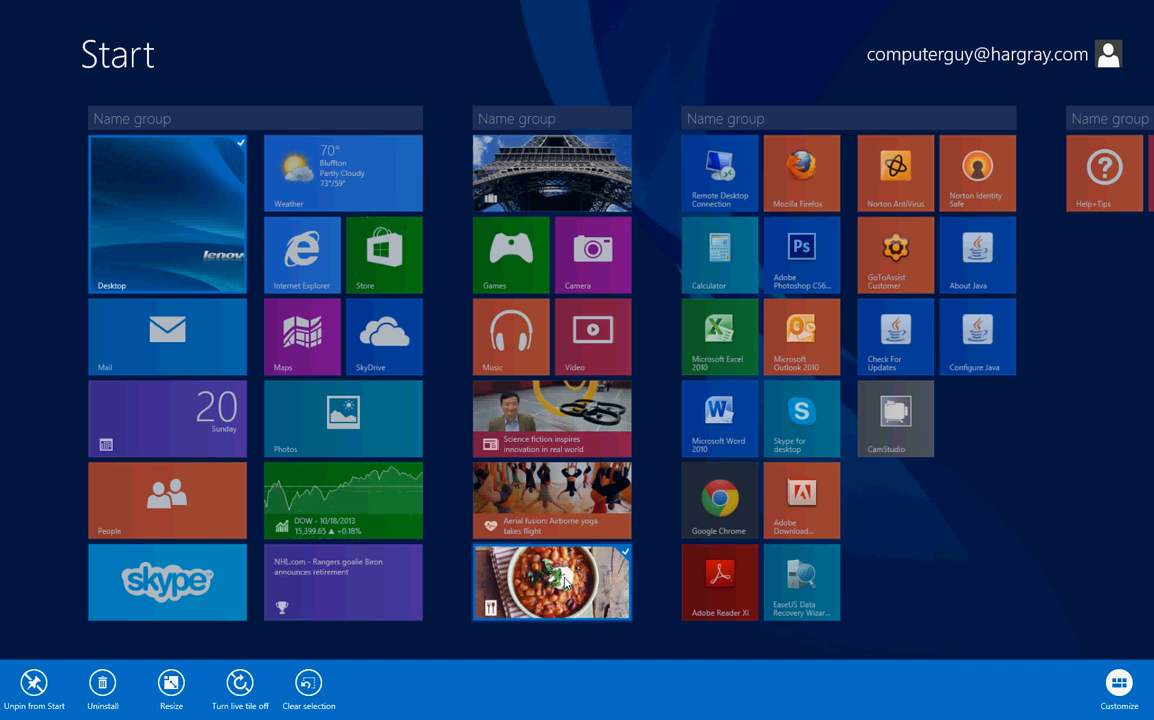
pyautogui.moveTo(552, 582)
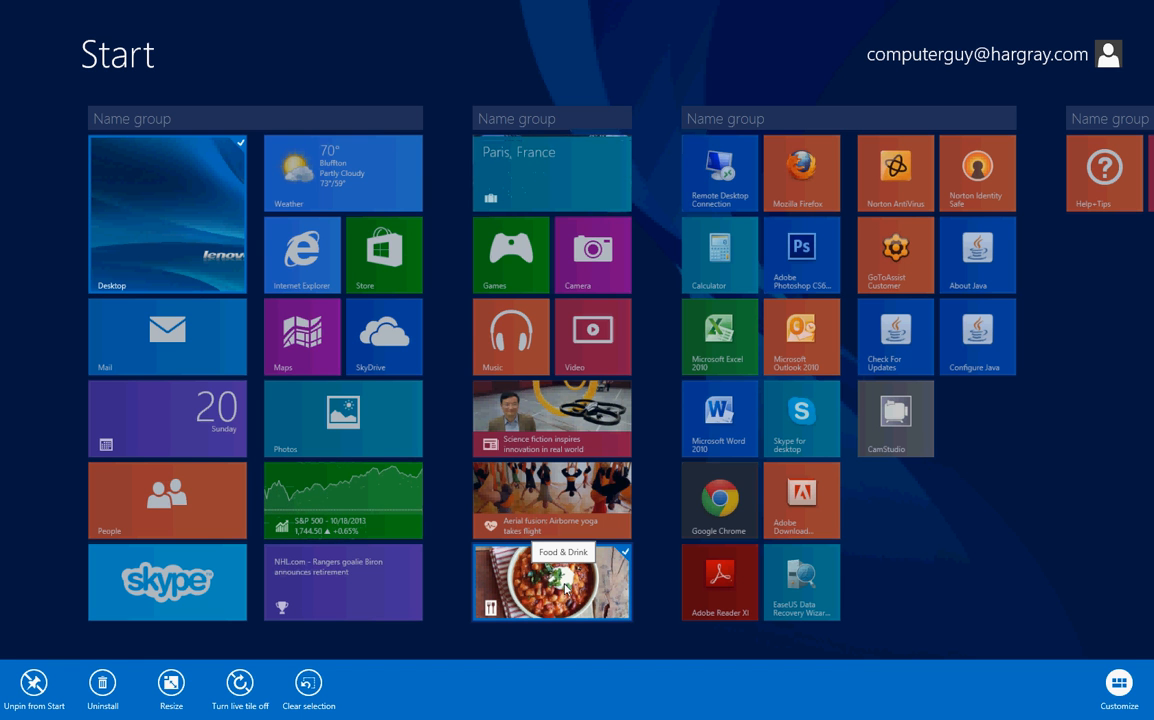
pyautogui.moveTo(636, 172)
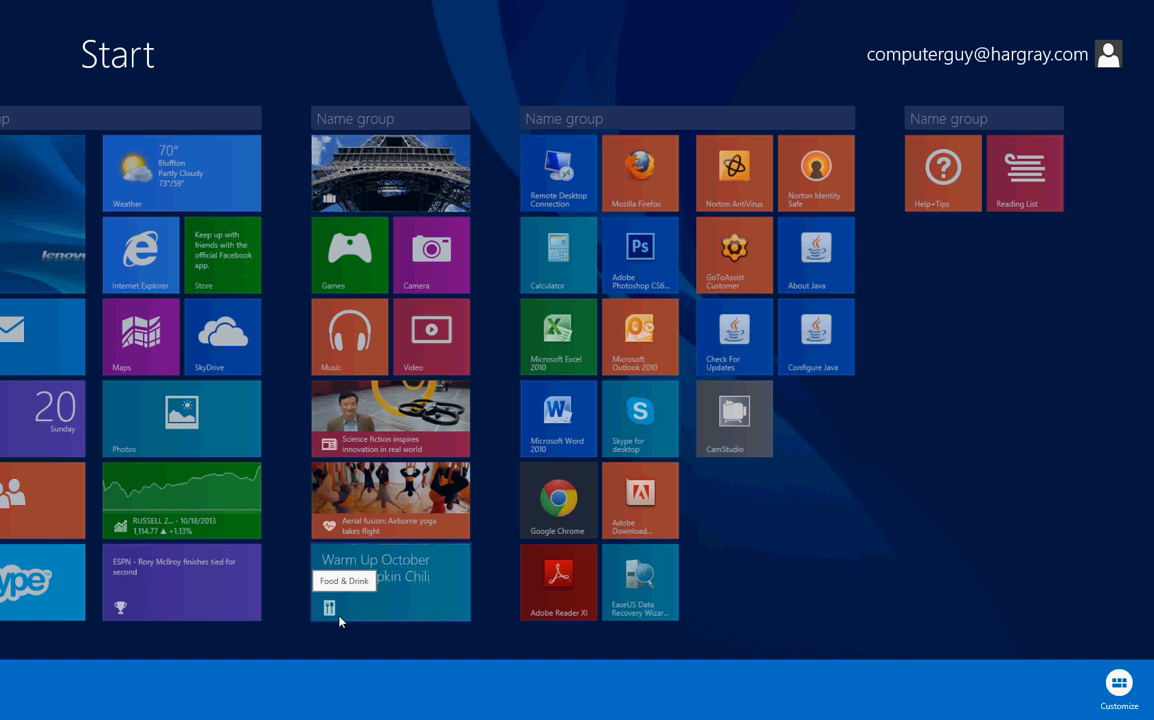
pyautogui.moveTo(336, 532)
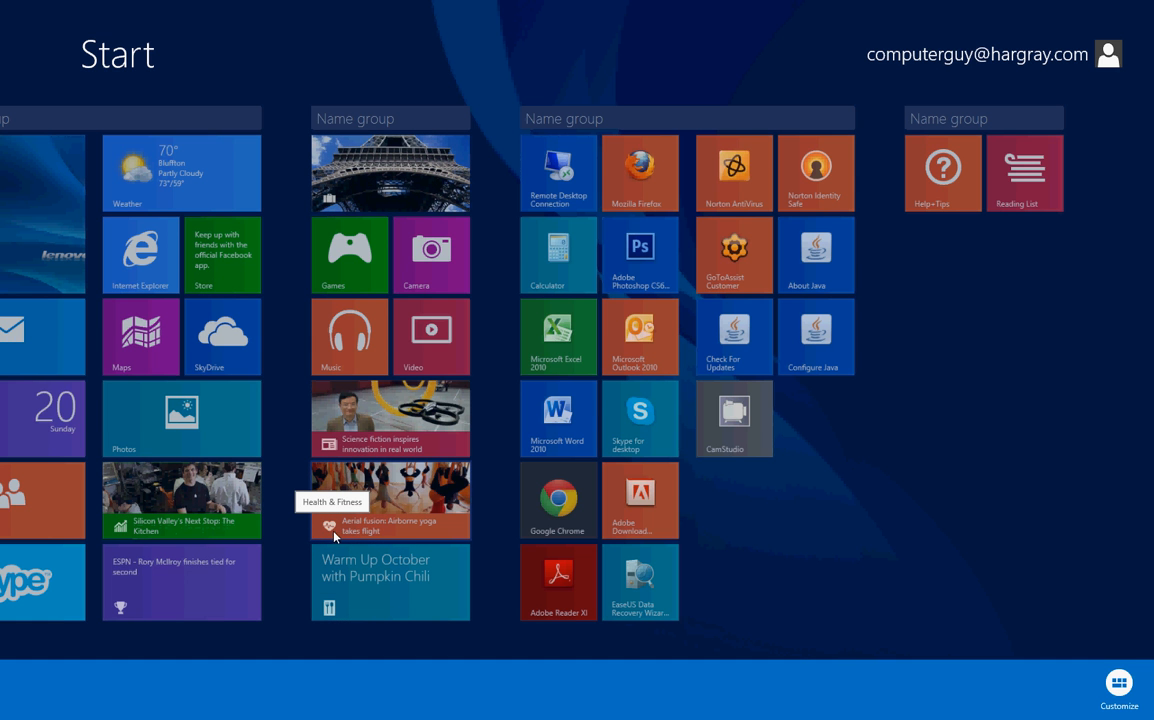
pyautogui.moveTo(830, 292)
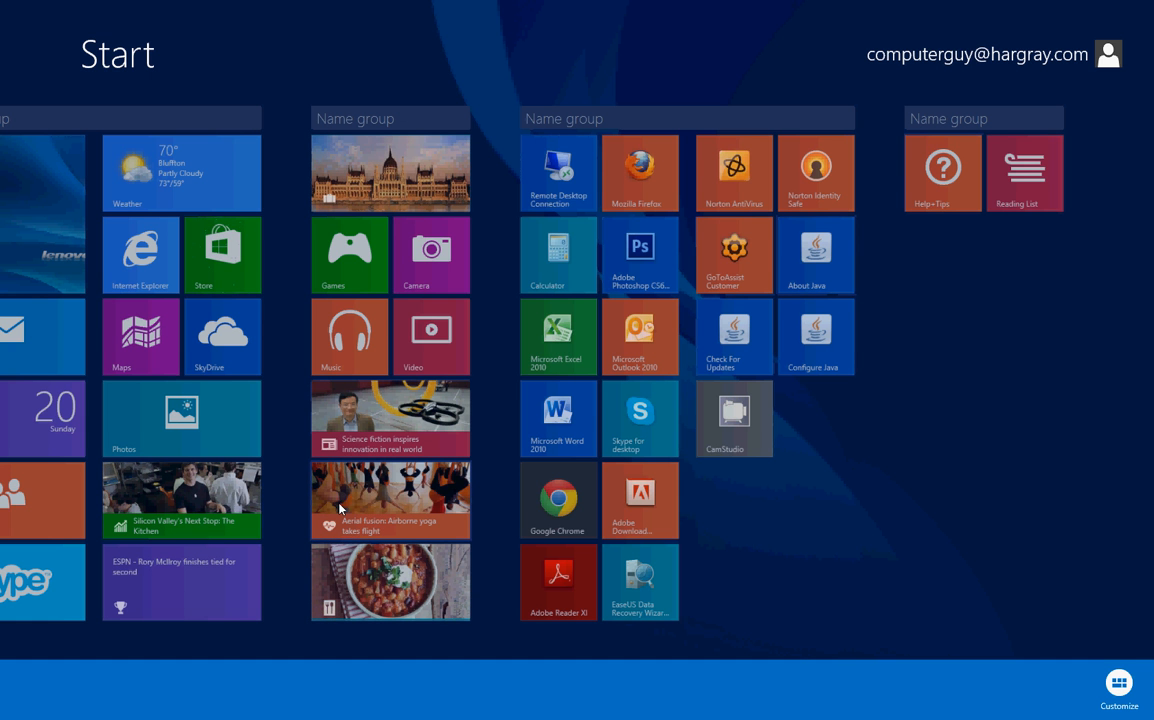
pyautogui.moveTo(382, 502)
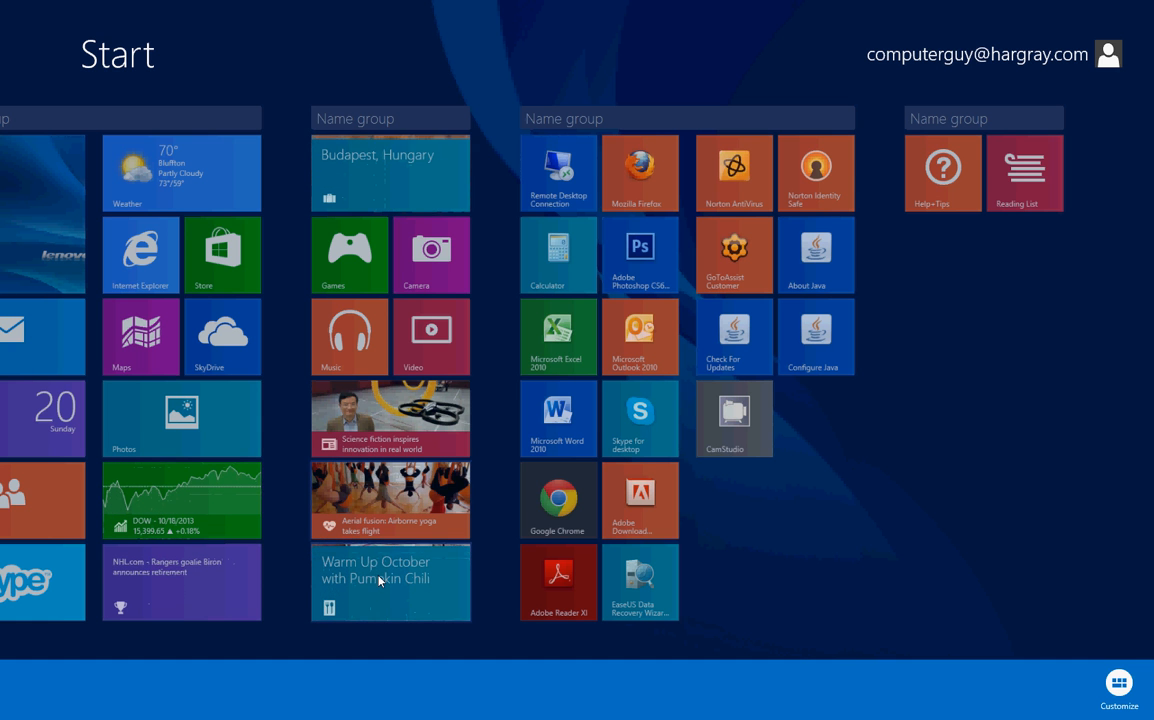
pyautogui.moveTo(378, 580)
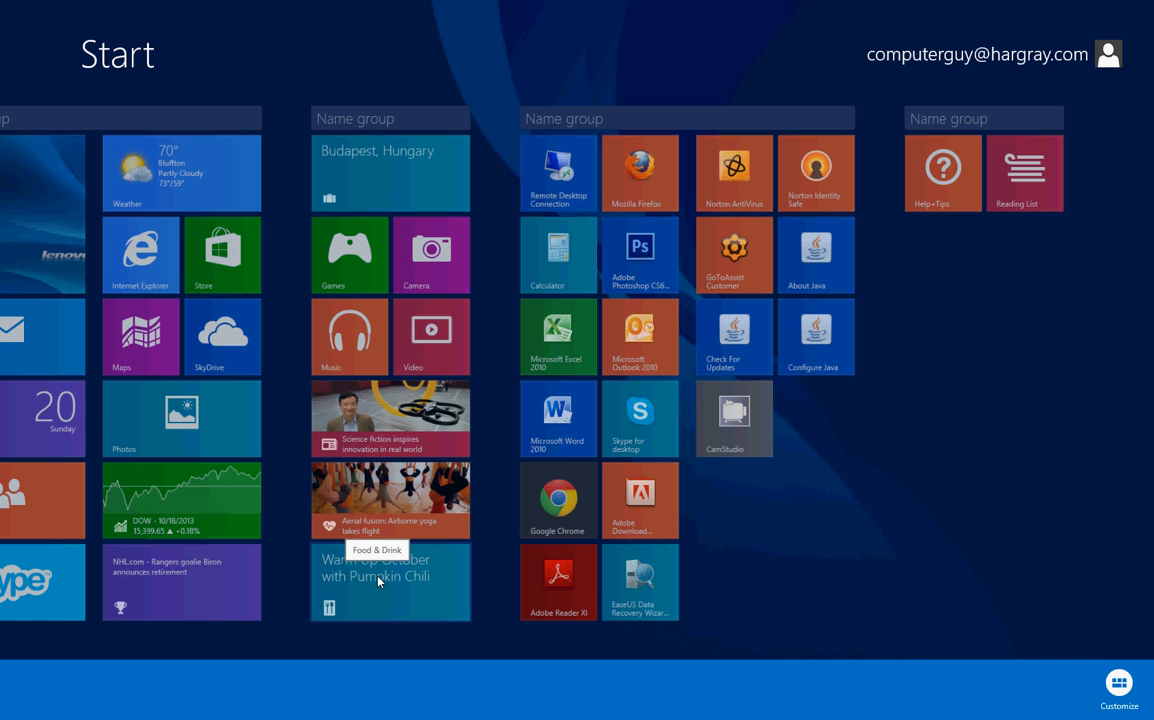
pyautogui.moveTo(932, 160)
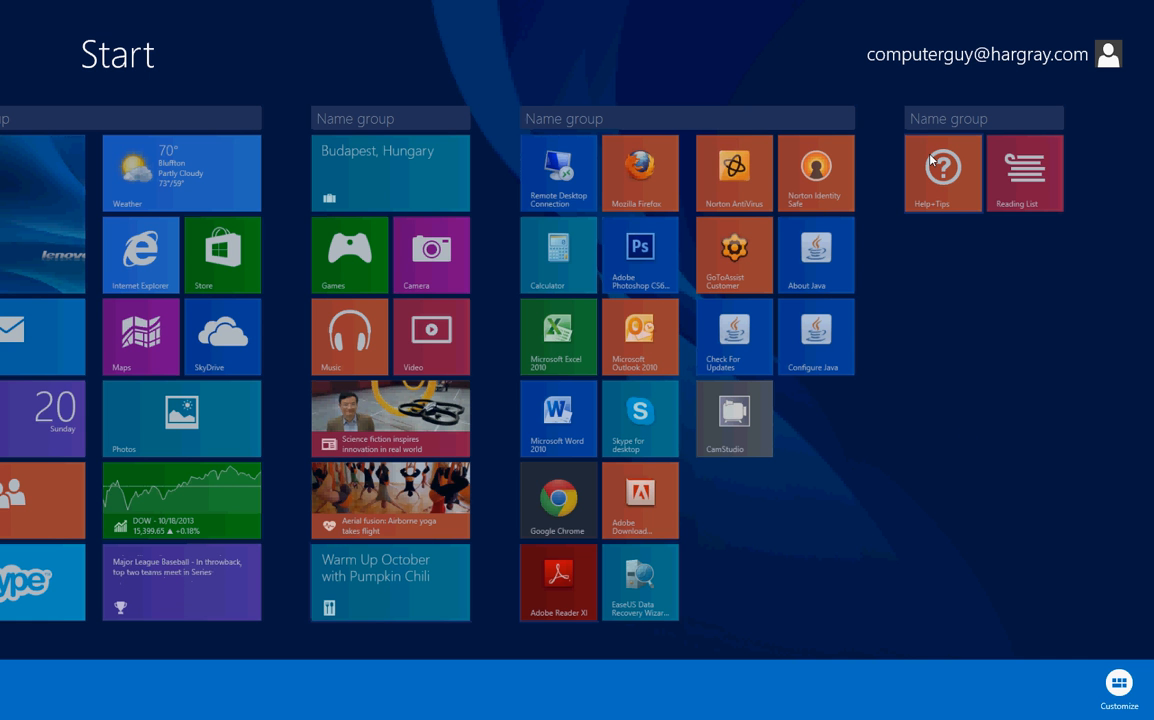
pyautogui.moveTo(940, 180)
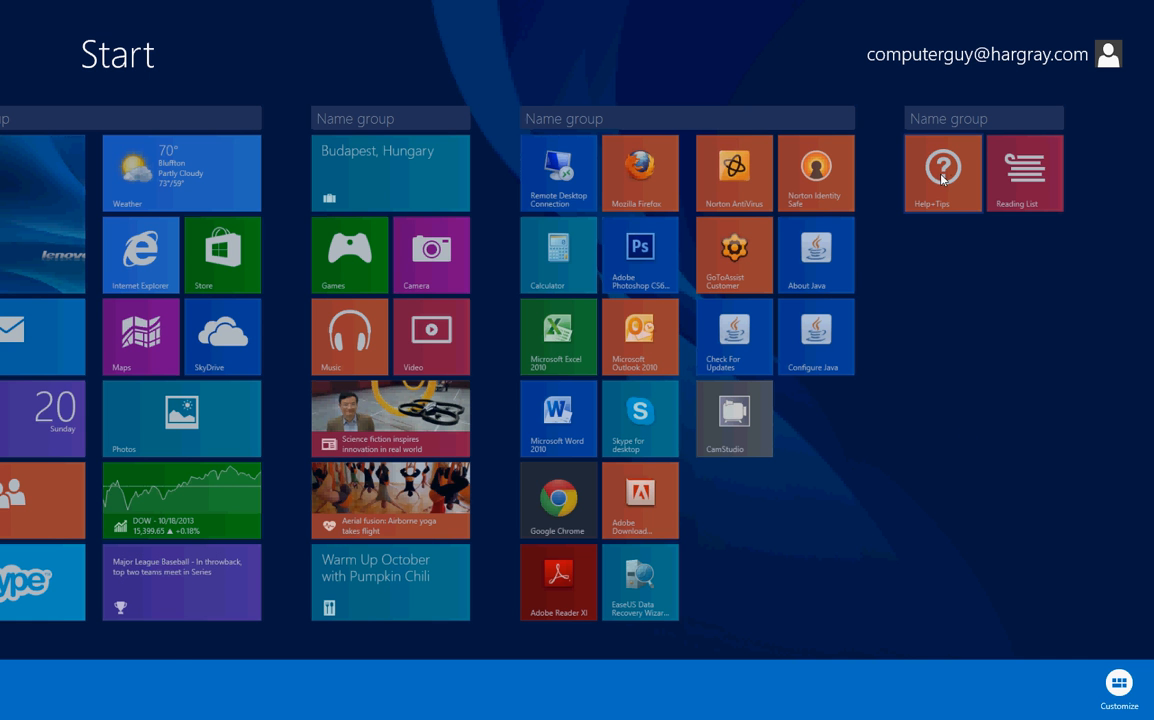
# - Select the Help+Tips tile, then dismiss its options to stop customizing Start
pyautogui.rightClick(940, 172)
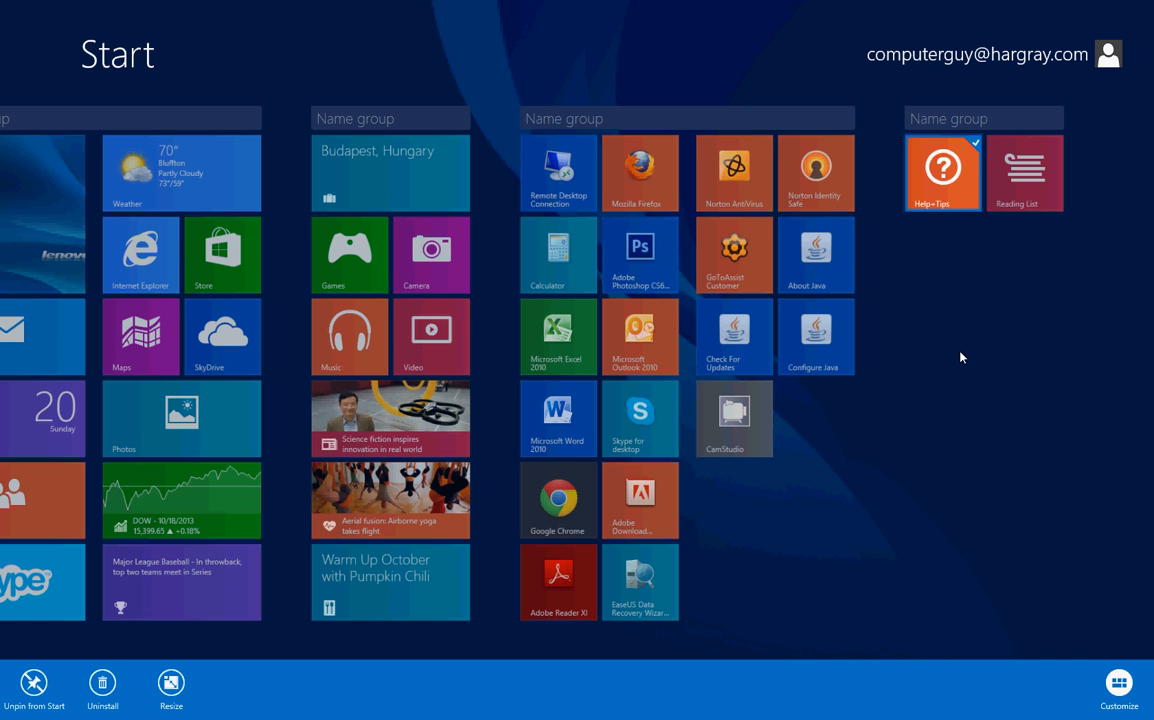
pyautogui.click(942, 172)
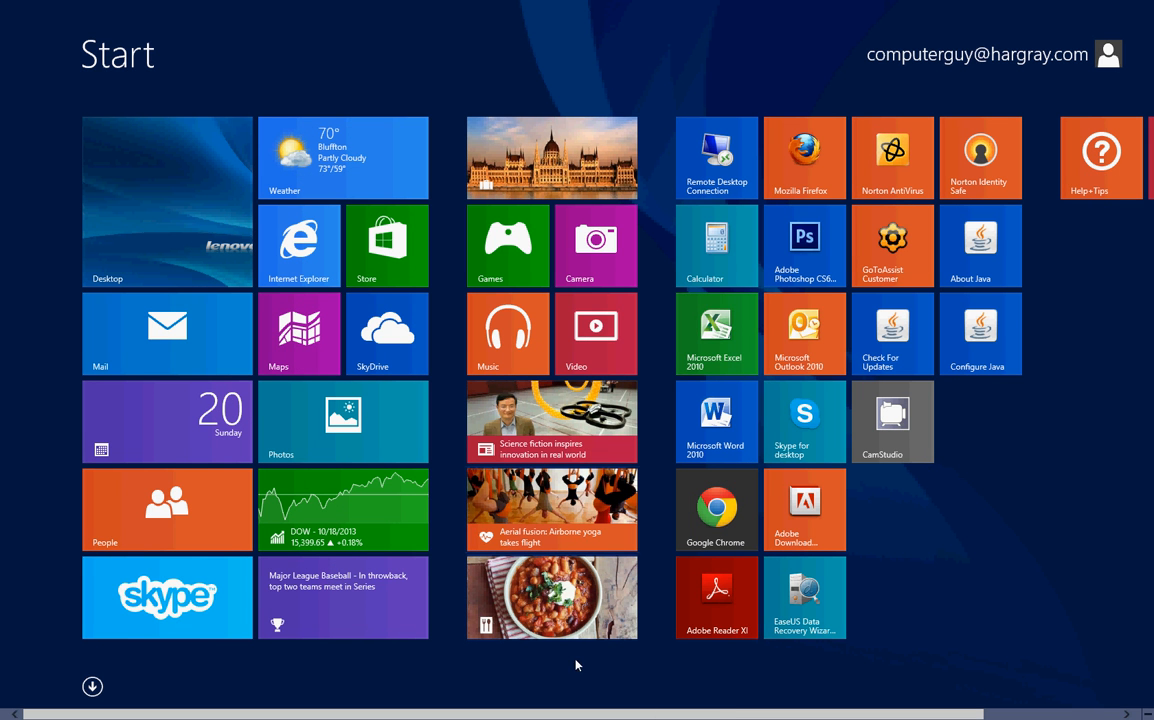
pyautogui.moveTo(548, 528)
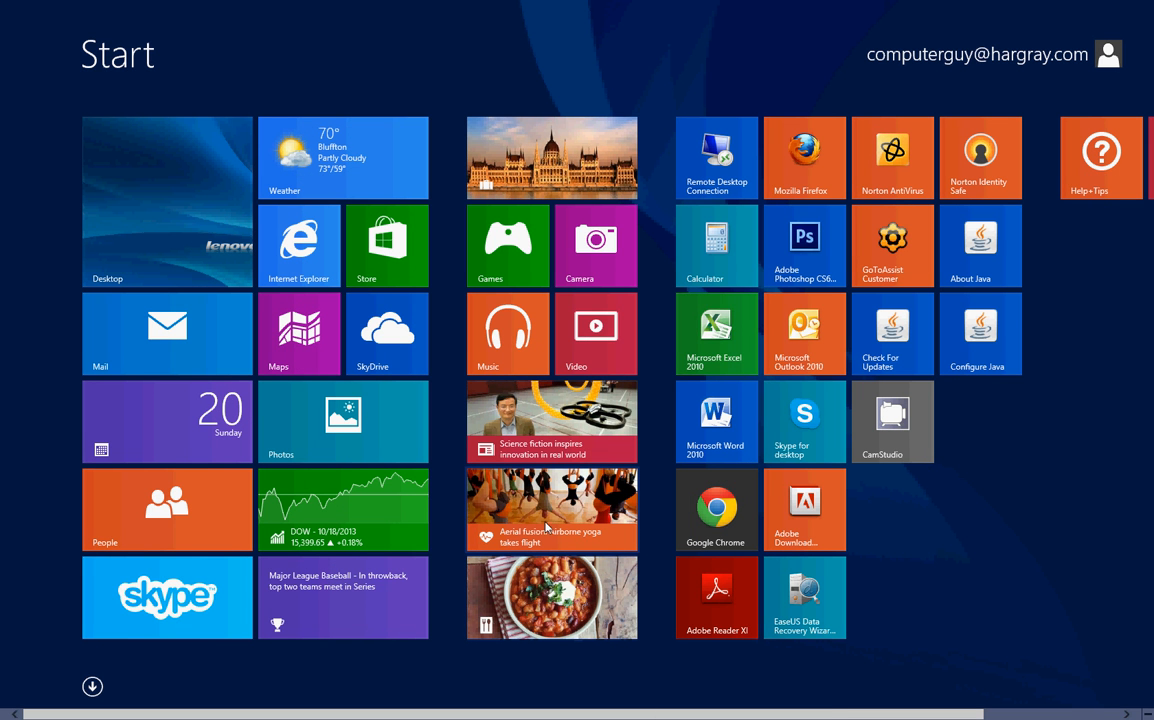
pyautogui.moveTo(544, 524)
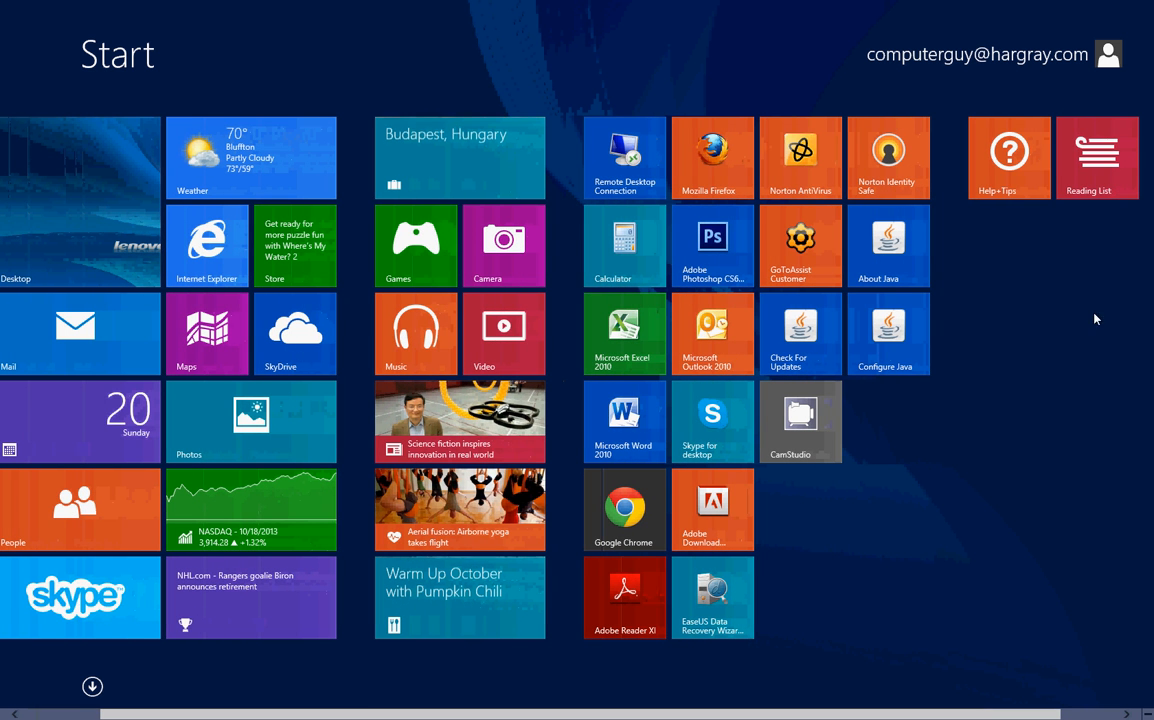
pyautogui.moveTo(1098, 168)
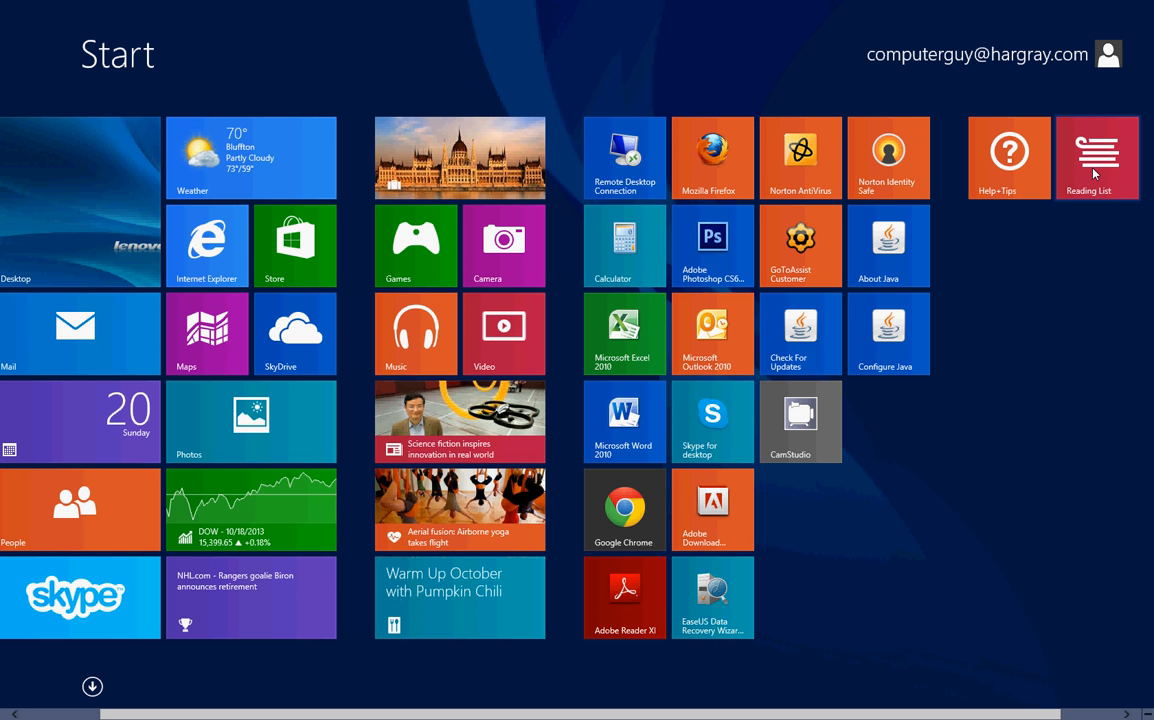
pyautogui.moveTo(820, 472)
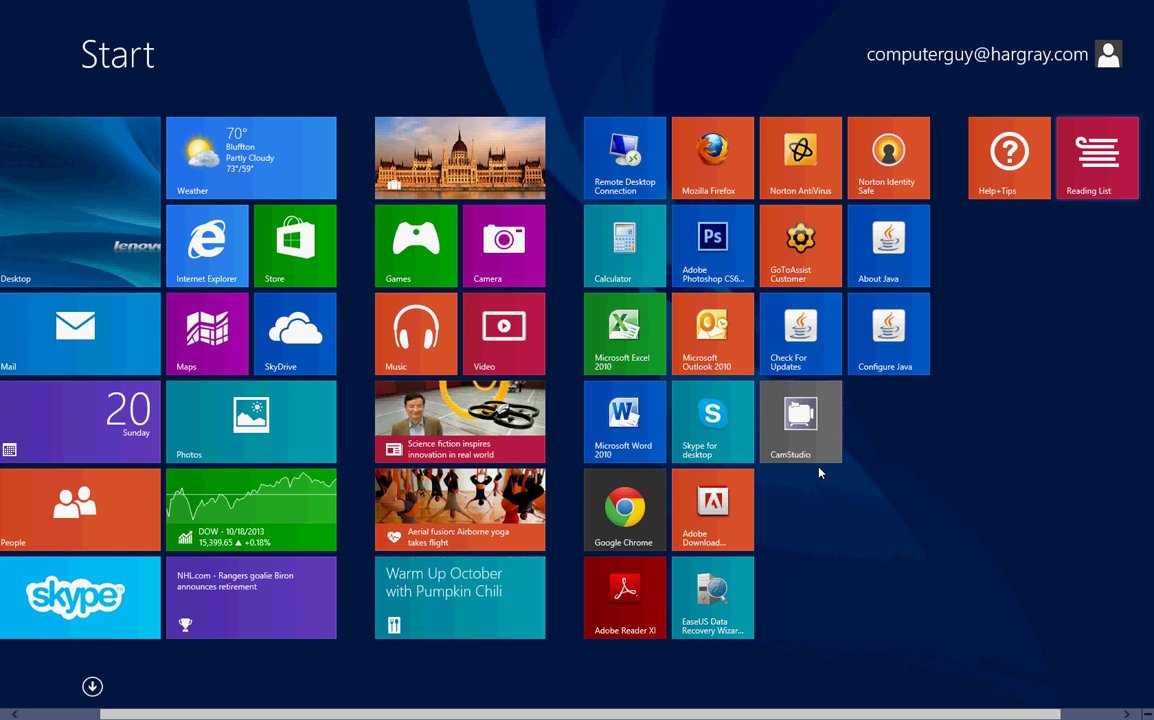
pyautogui.hscroll(-3)
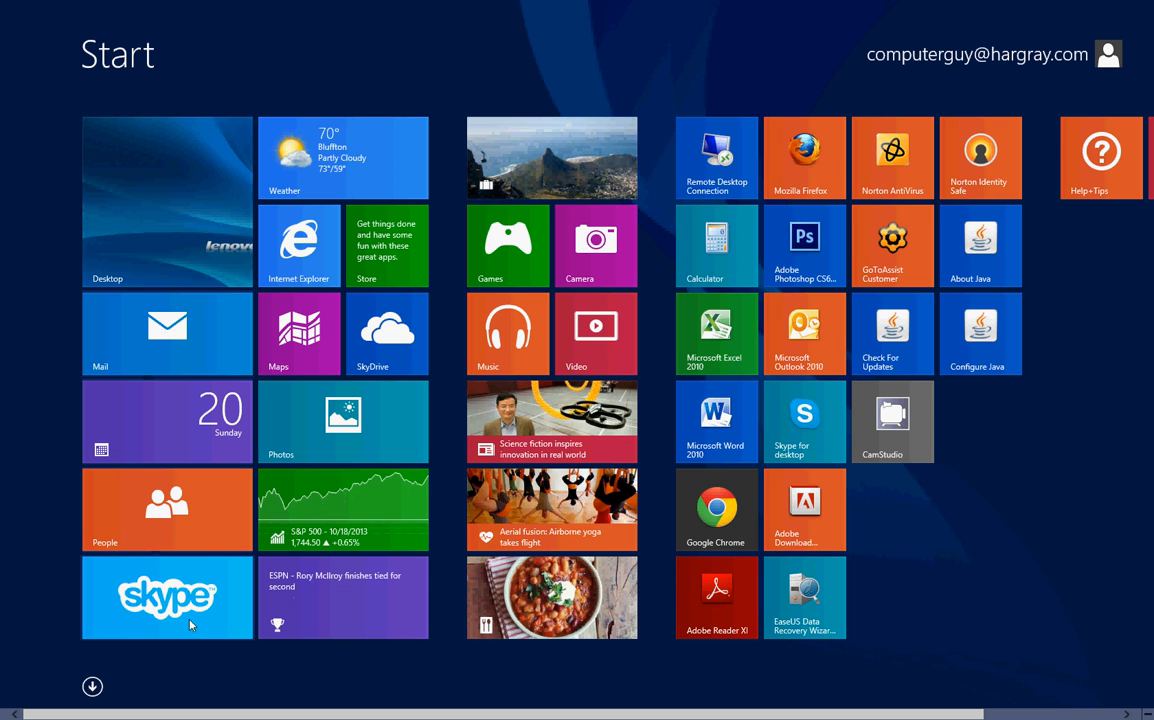
pyautogui.moveTo(180, 608)
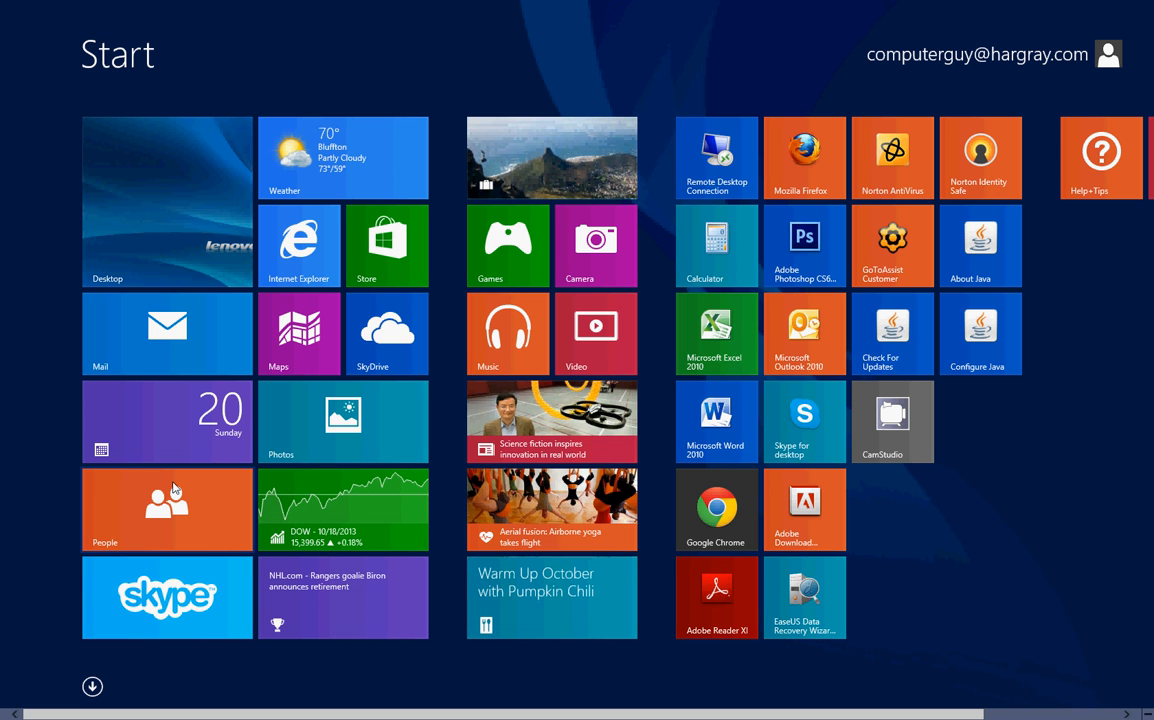
pyautogui.moveTo(168, 334)
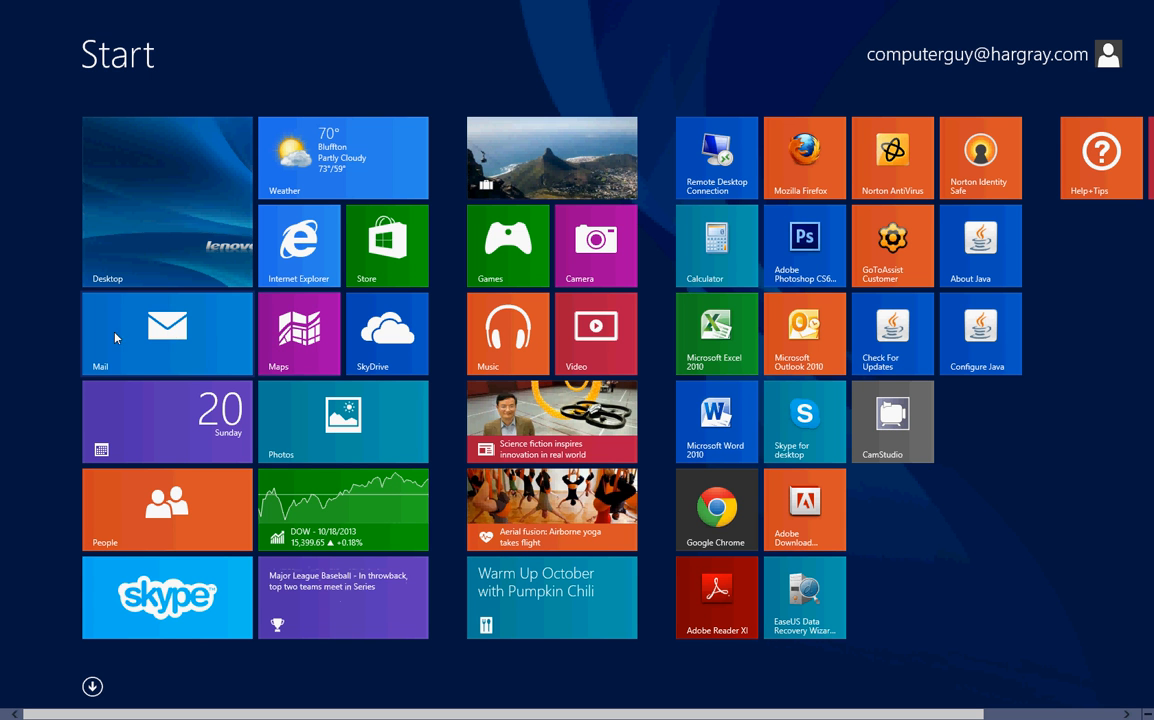
pyautogui.click(168, 334)
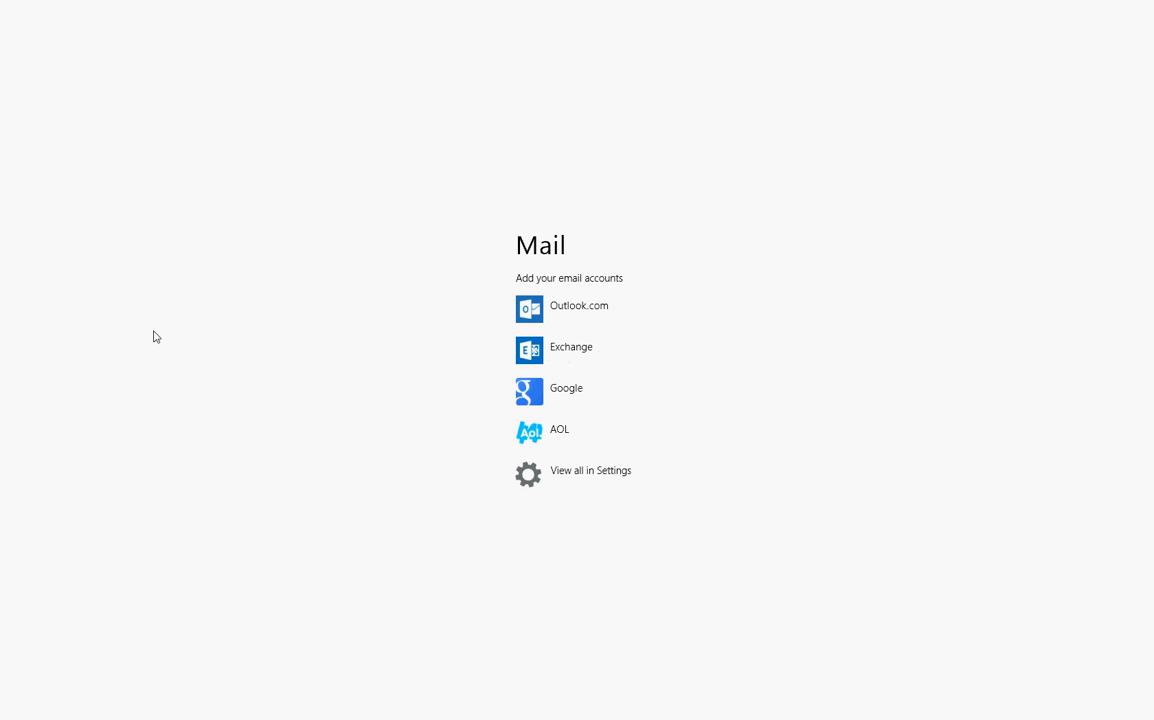
pyautogui.moveTo(564, 380)
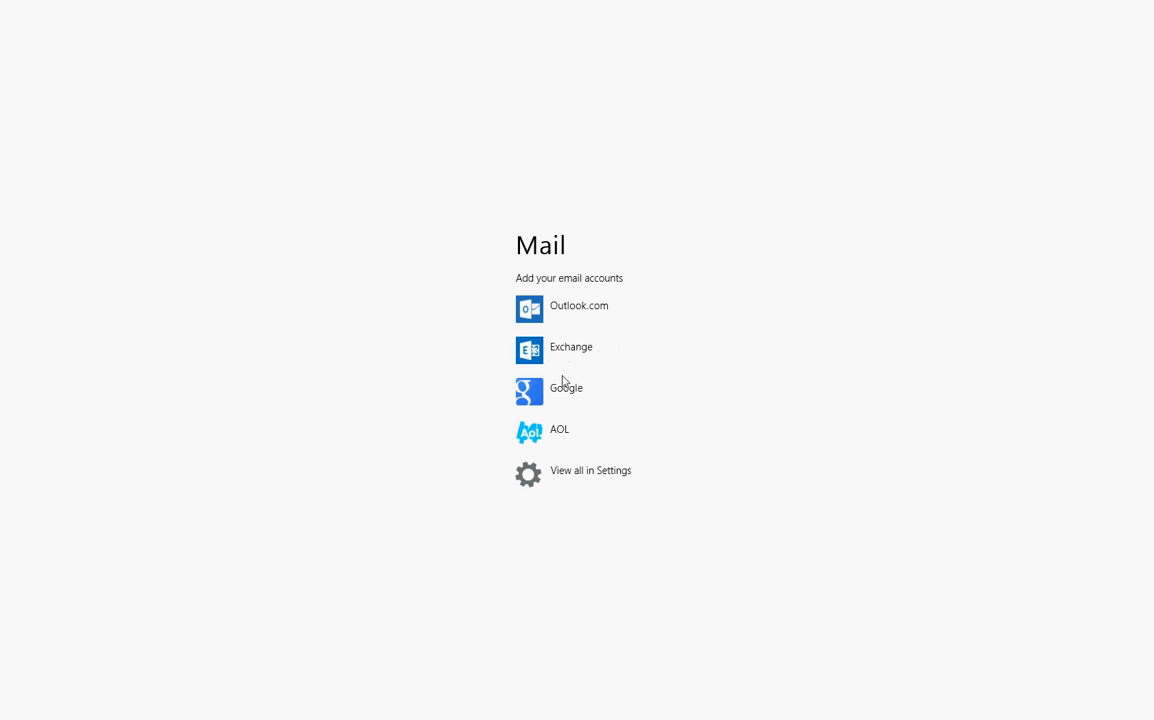
pyautogui.moveTo(546, 268)
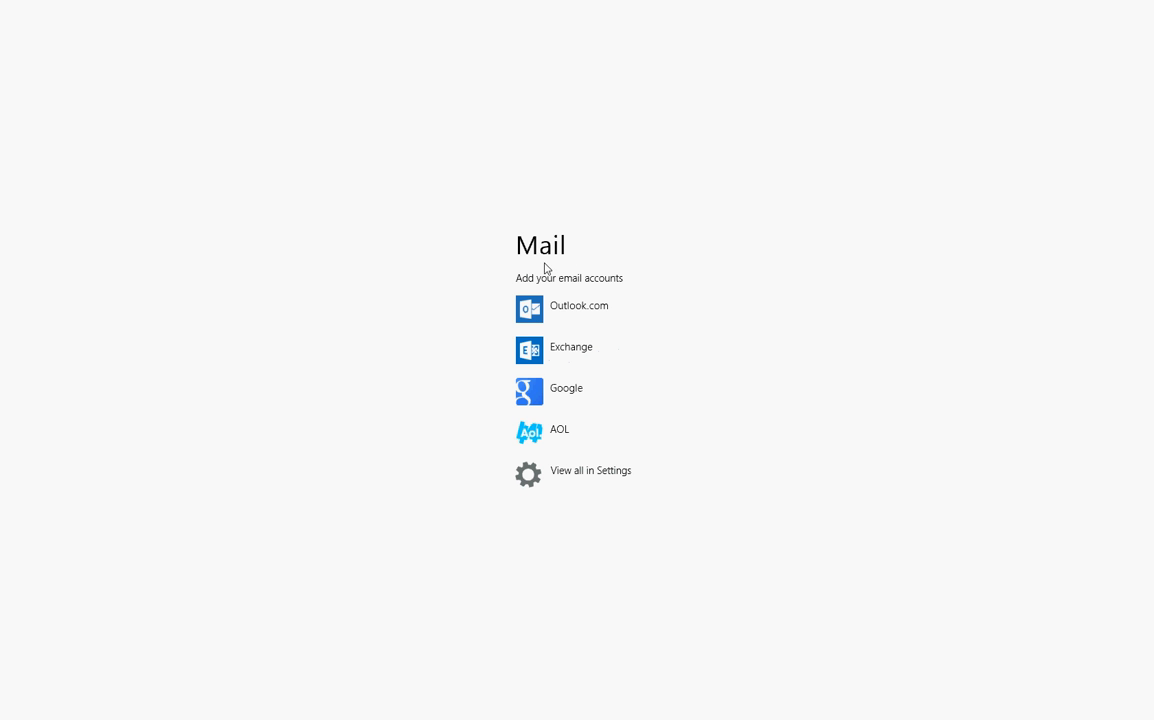
pyautogui.moveTo(540, 346)
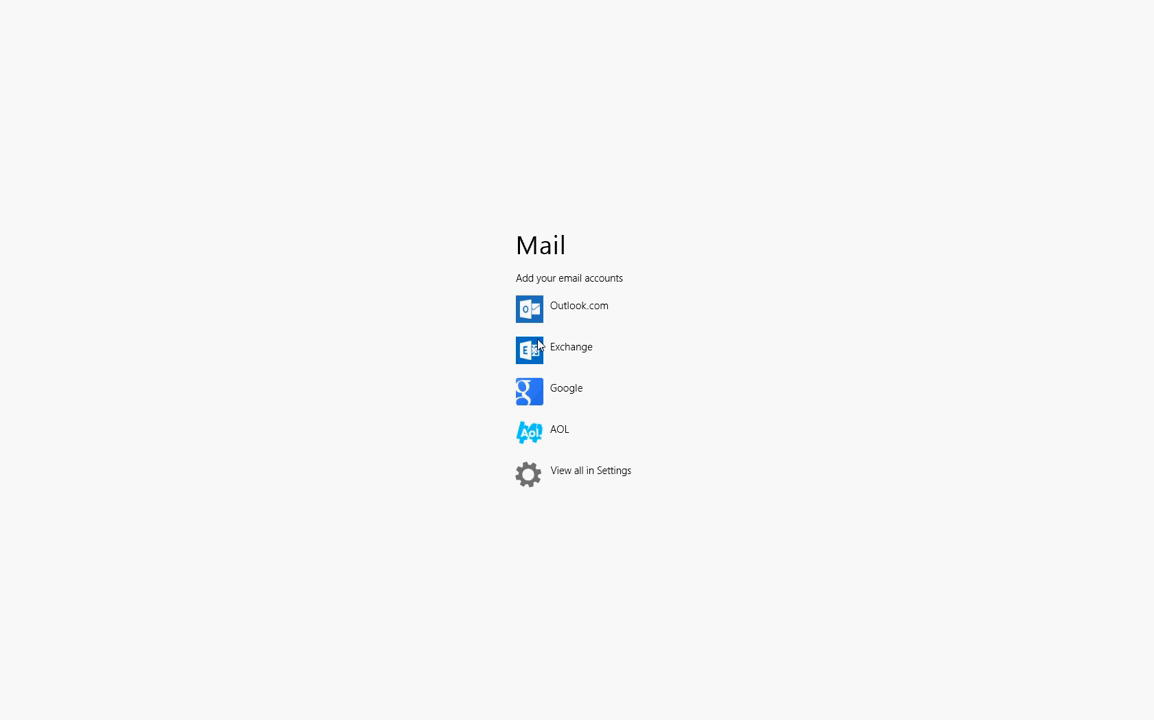
pyautogui.moveTo(332, 288)
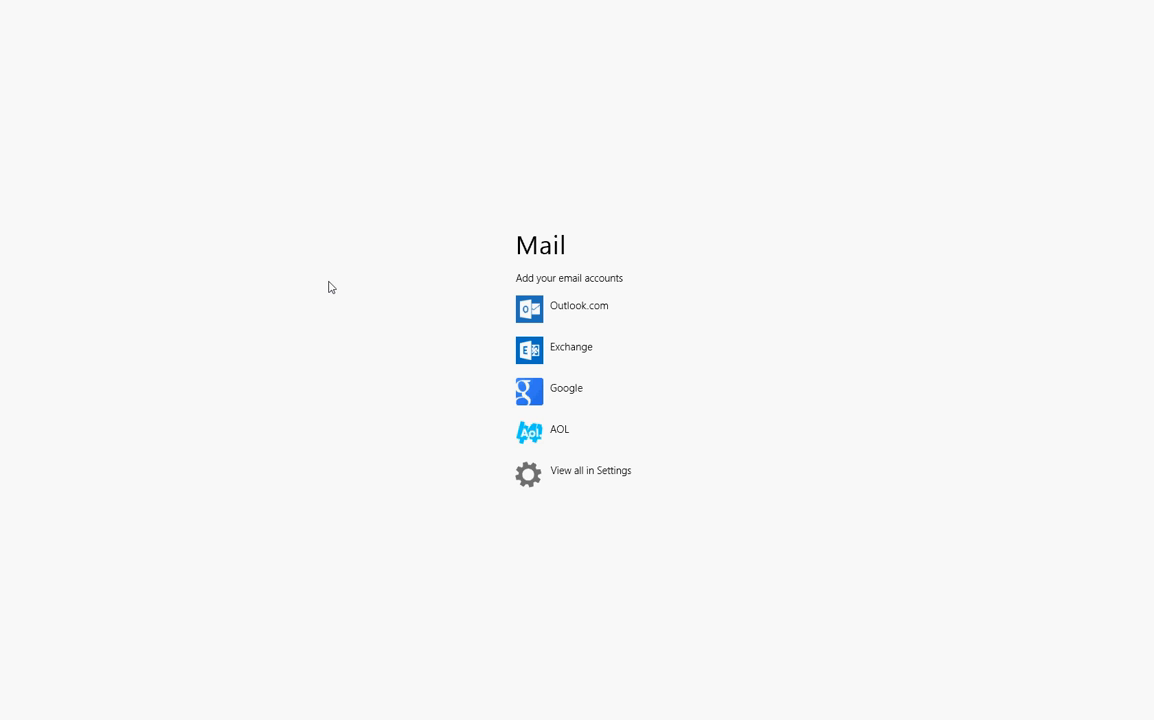
pyautogui.moveTo(408, 6)
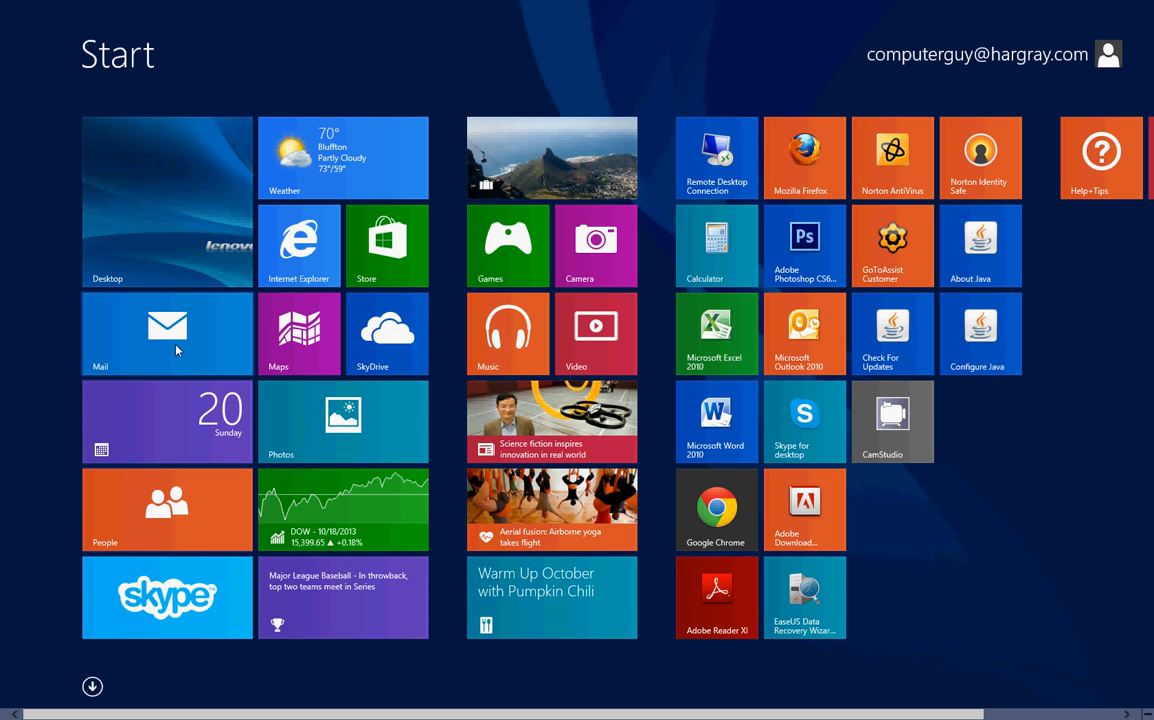
pyautogui.moveTo(358, 244)
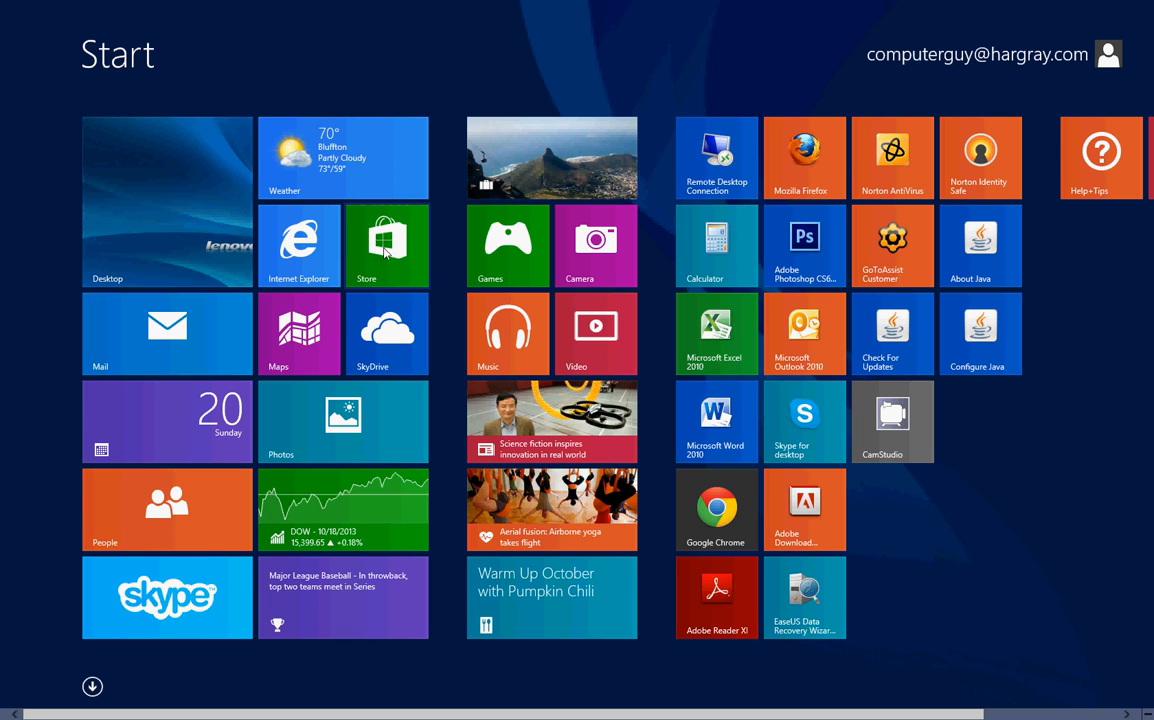
# - Launch the Windows Store and advance the featured spotlight to the Facebook app
pyautogui.click(388, 244)
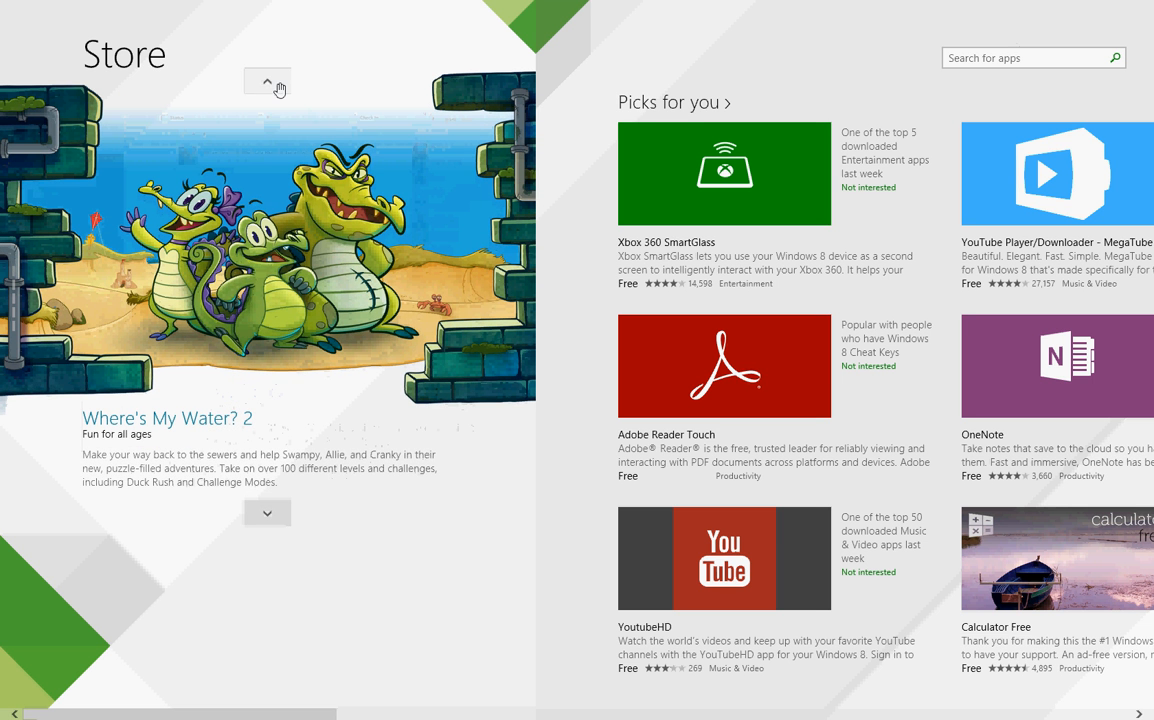
pyautogui.click(268, 80)
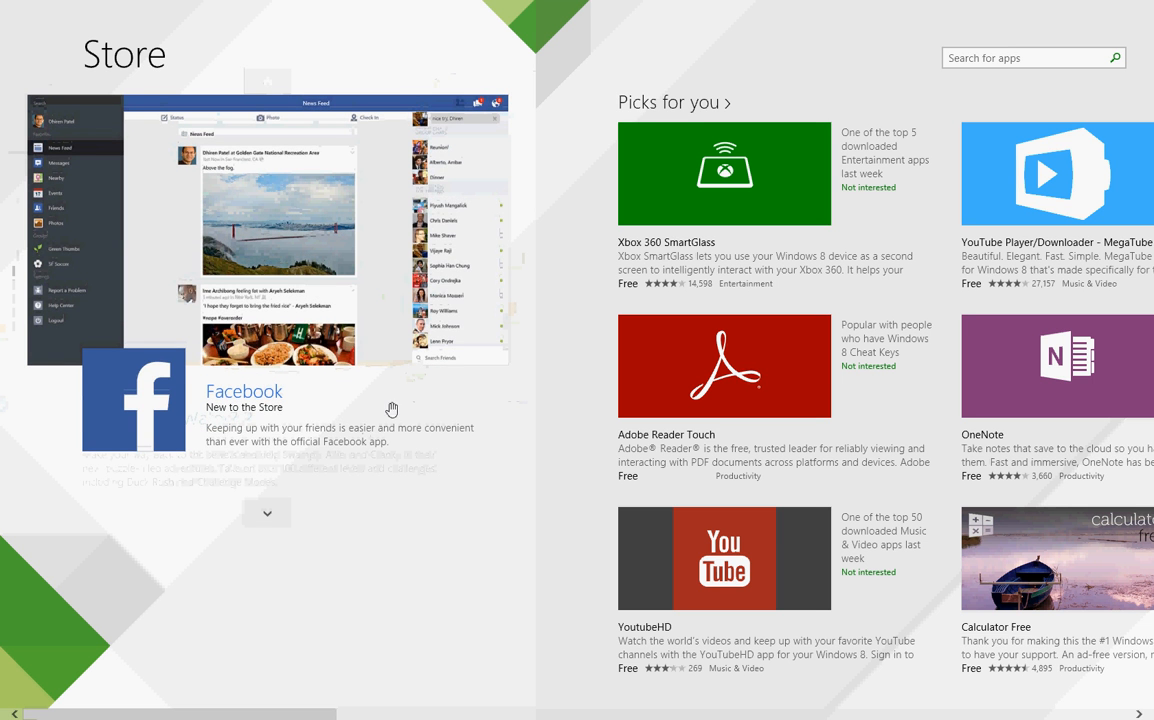
pyautogui.moveTo(298, 296)
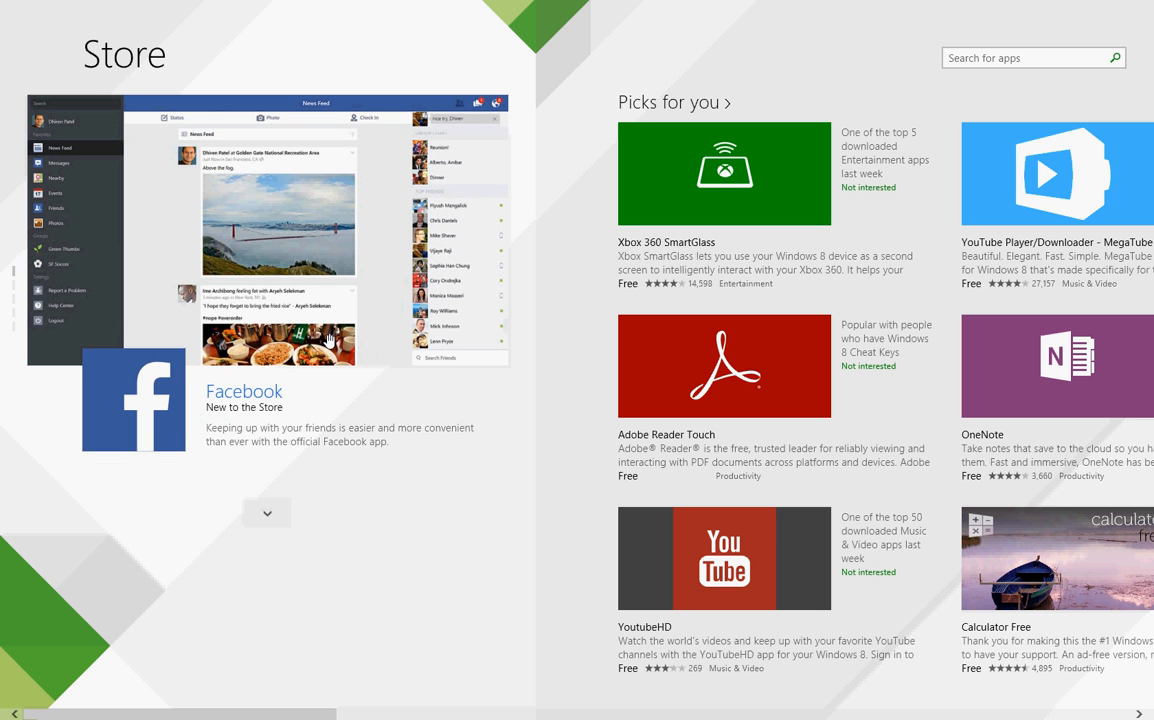
pyautogui.moveTo(236, 258)
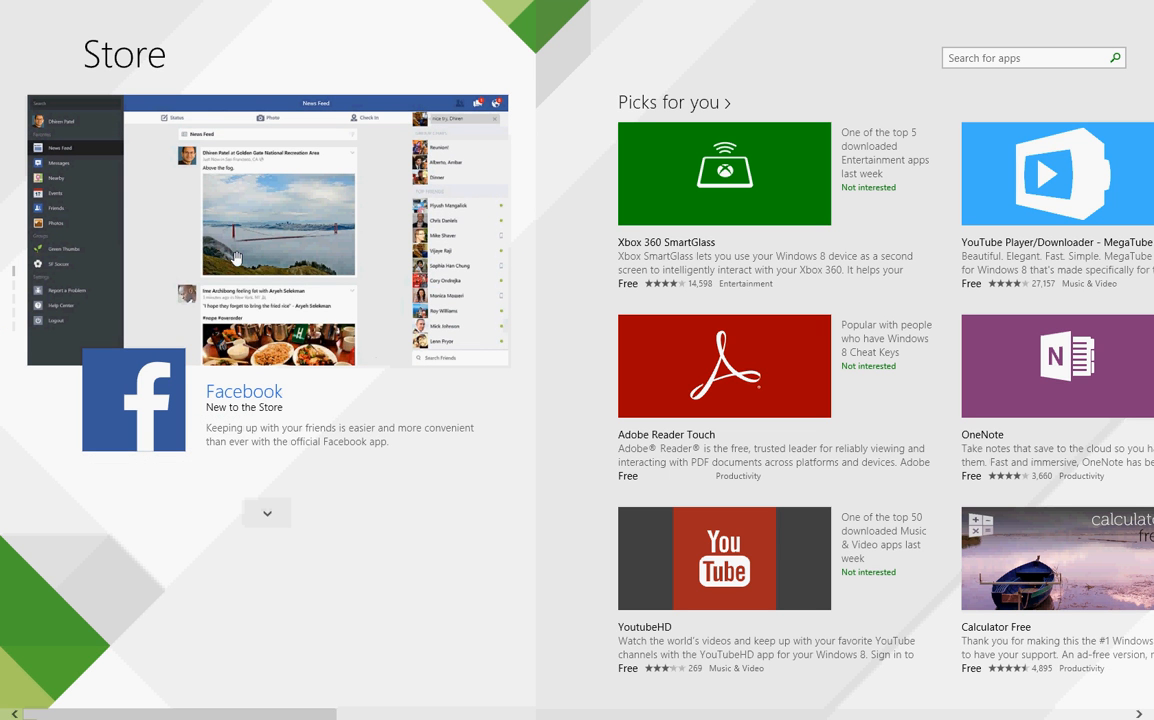
pyautogui.moveTo(420, 498)
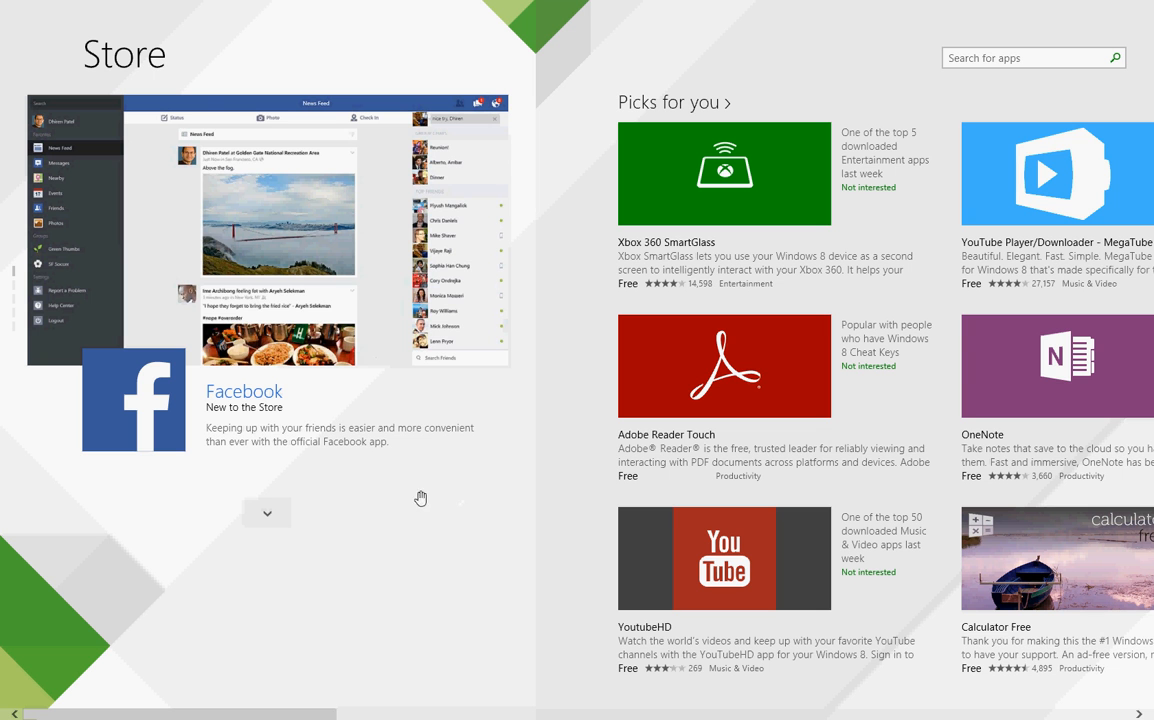
pyautogui.moveTo(488, 634)
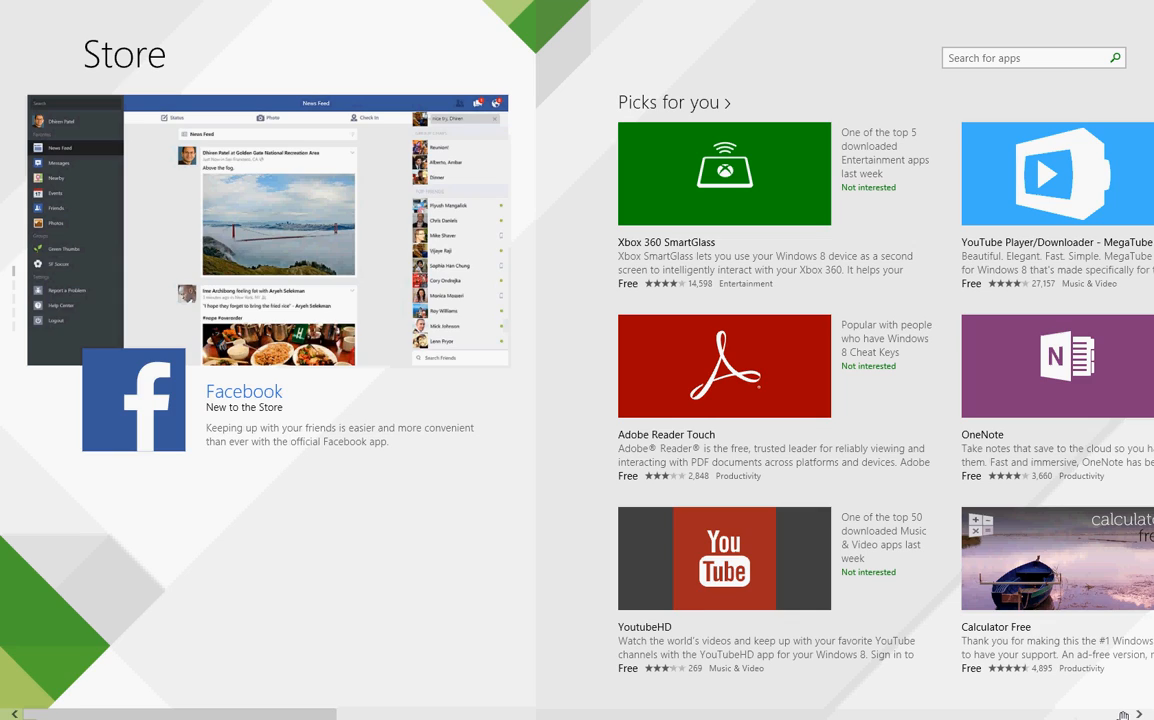
# - Scroll the Store home past Picks for you toward the New & Rising and Top lists
pyautogui.hscroll(3)
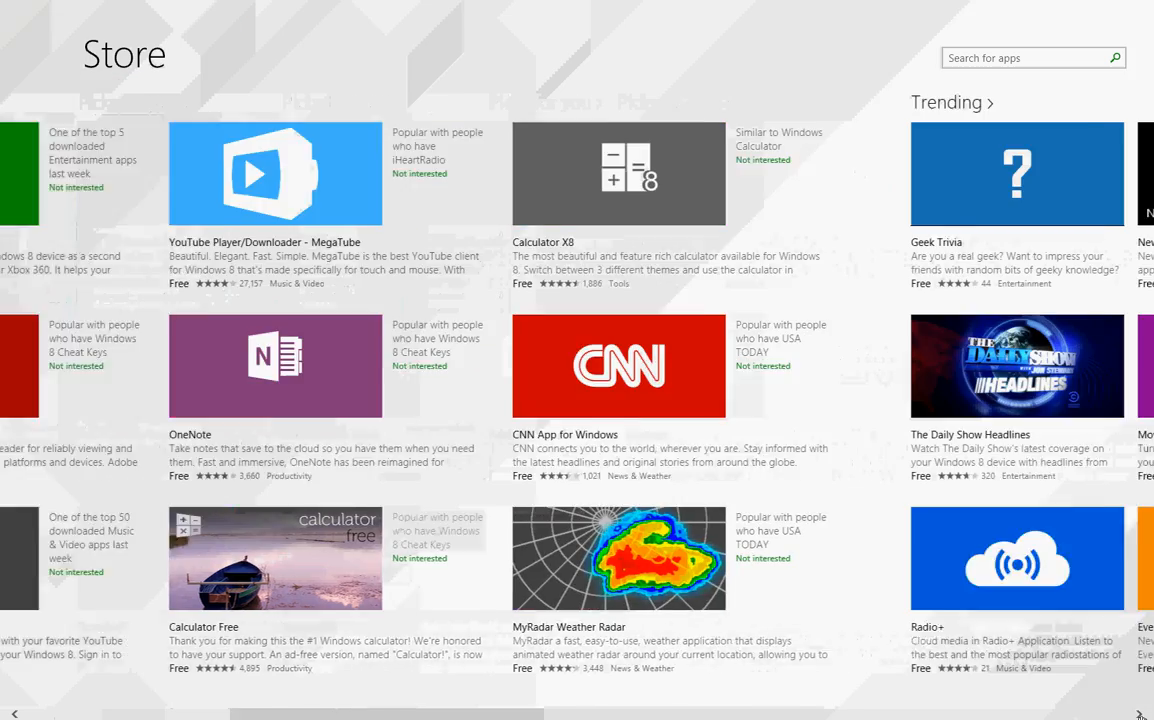
pyautogui.hscroll(-3)
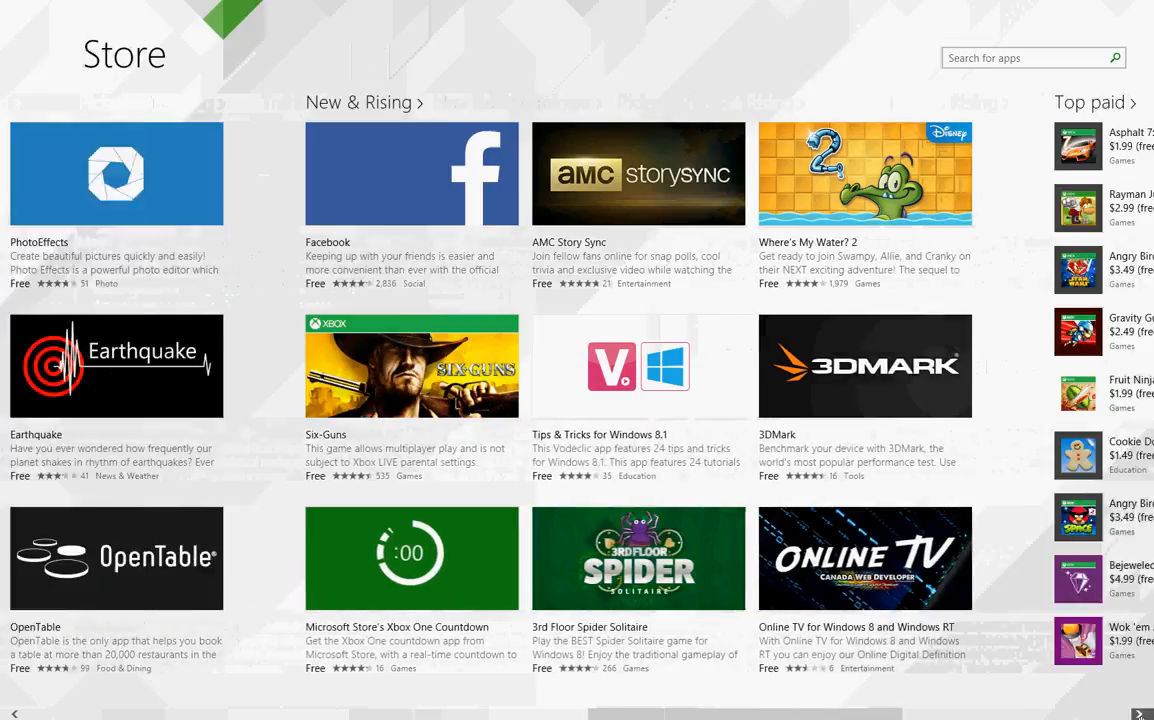
pyautogui.hscroll(3)
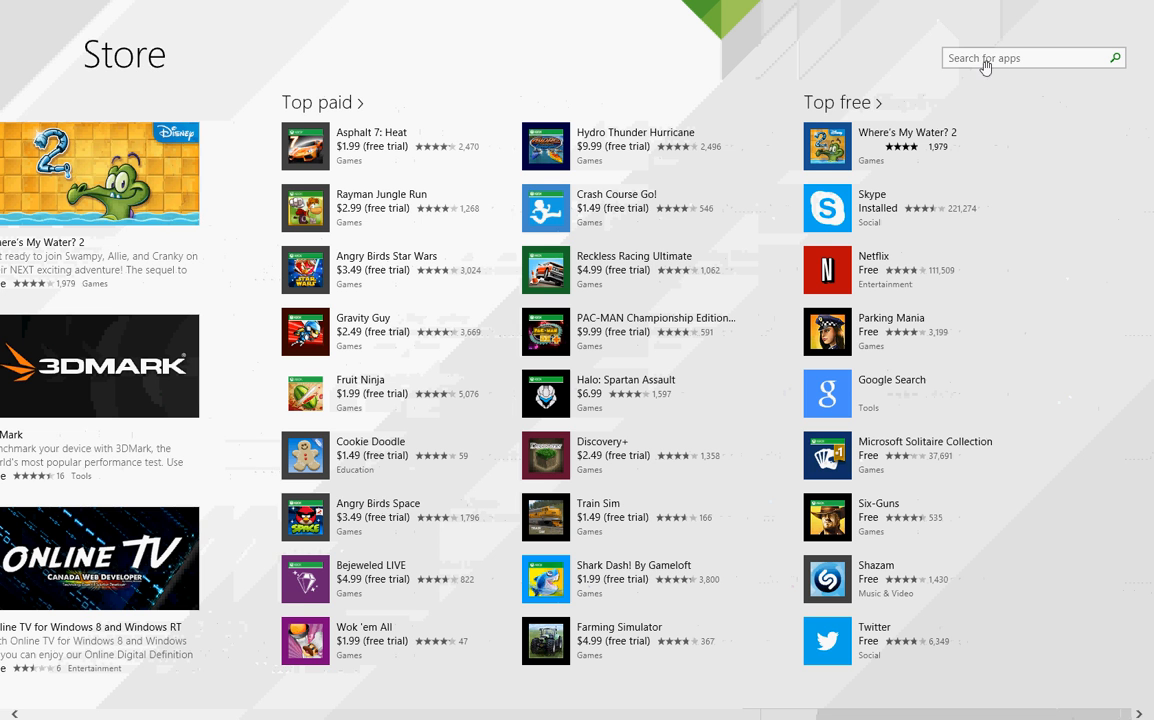
pyautogui.moveTo(970, 72)
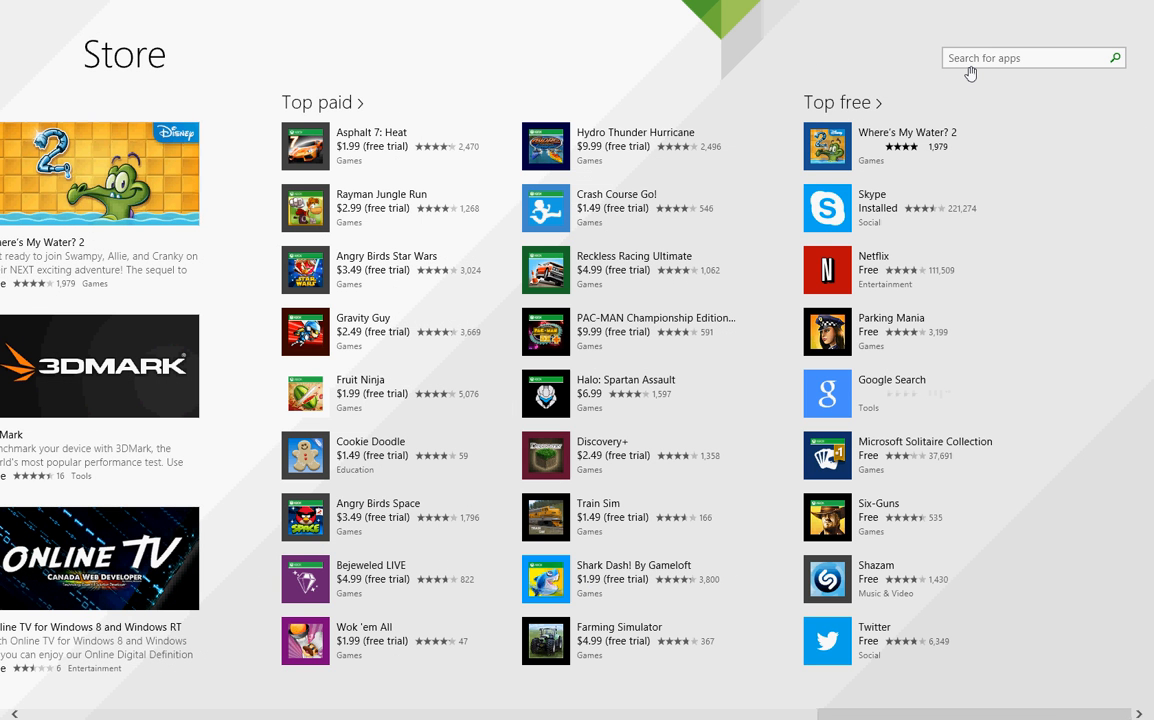
pyautogui.moveTo(220, 6)
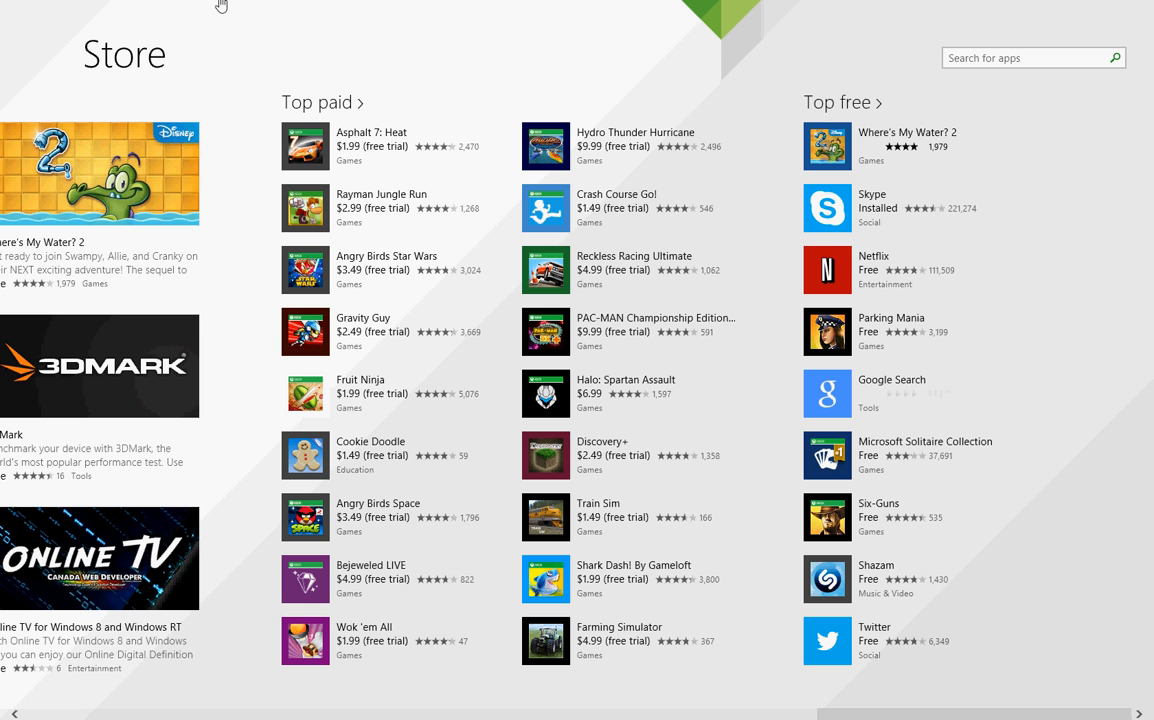
pyautogui.moveTo(384, 84)
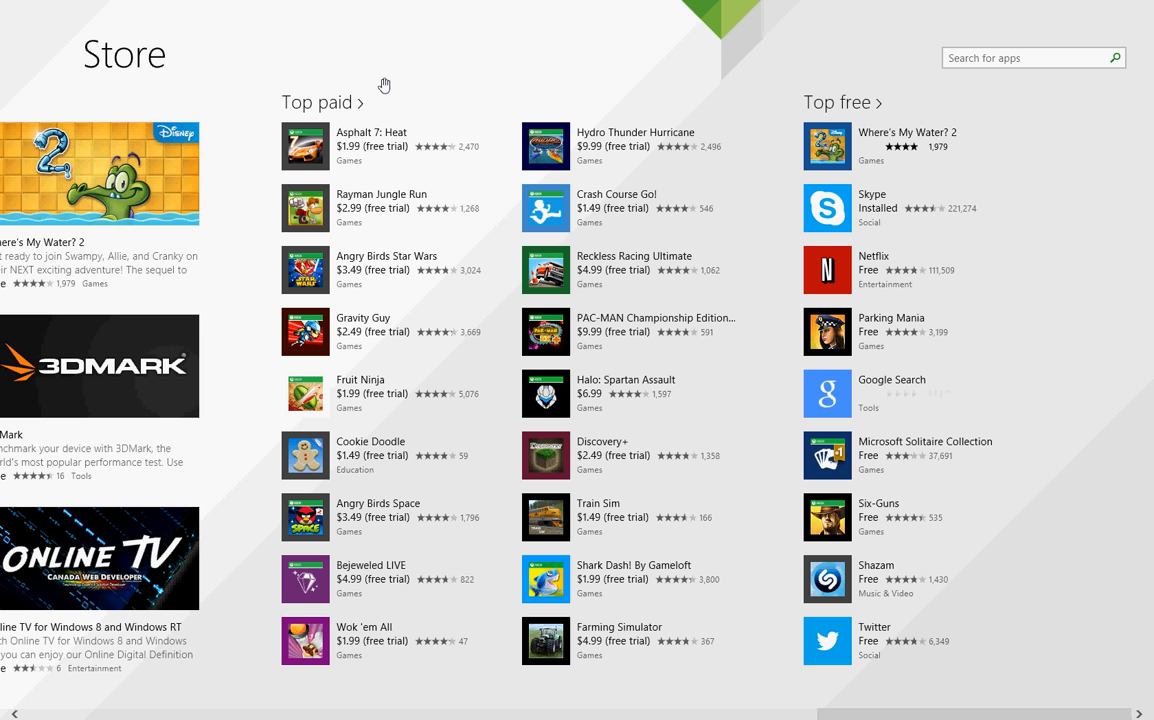
pyautogui.moveTo(362, 8)
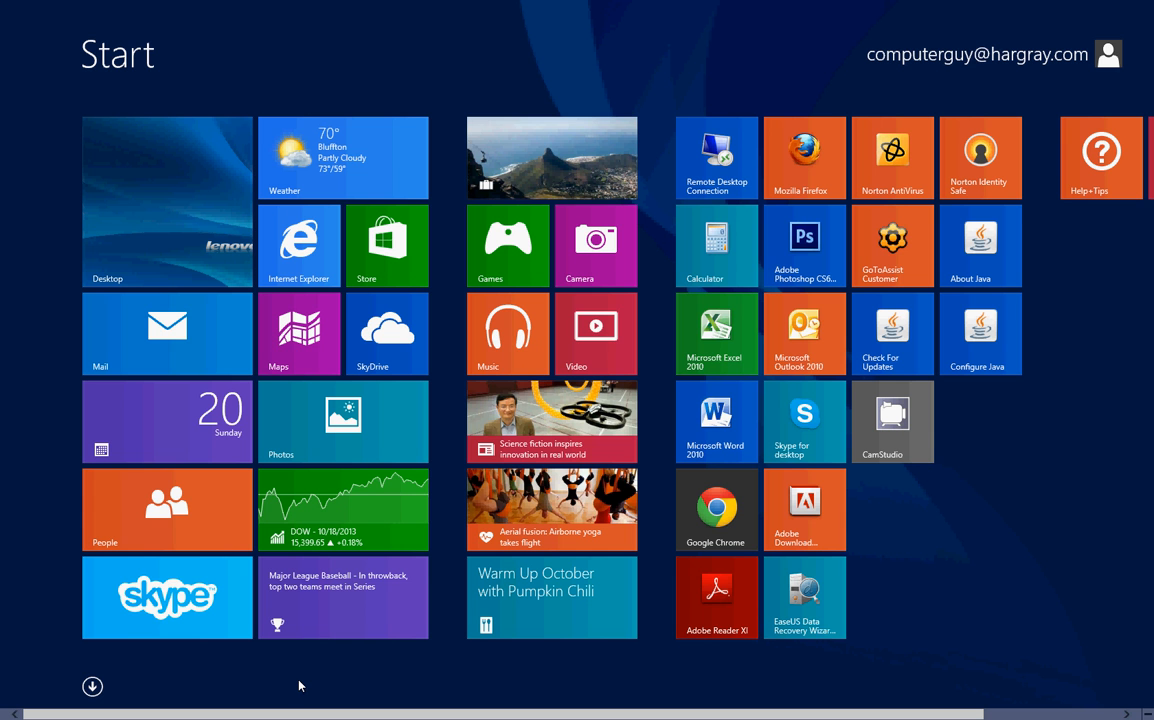
# - Switch to the desktop and bring up Taskbar and Navigation properties from the taskbar
pyautogui.click(168, 200)
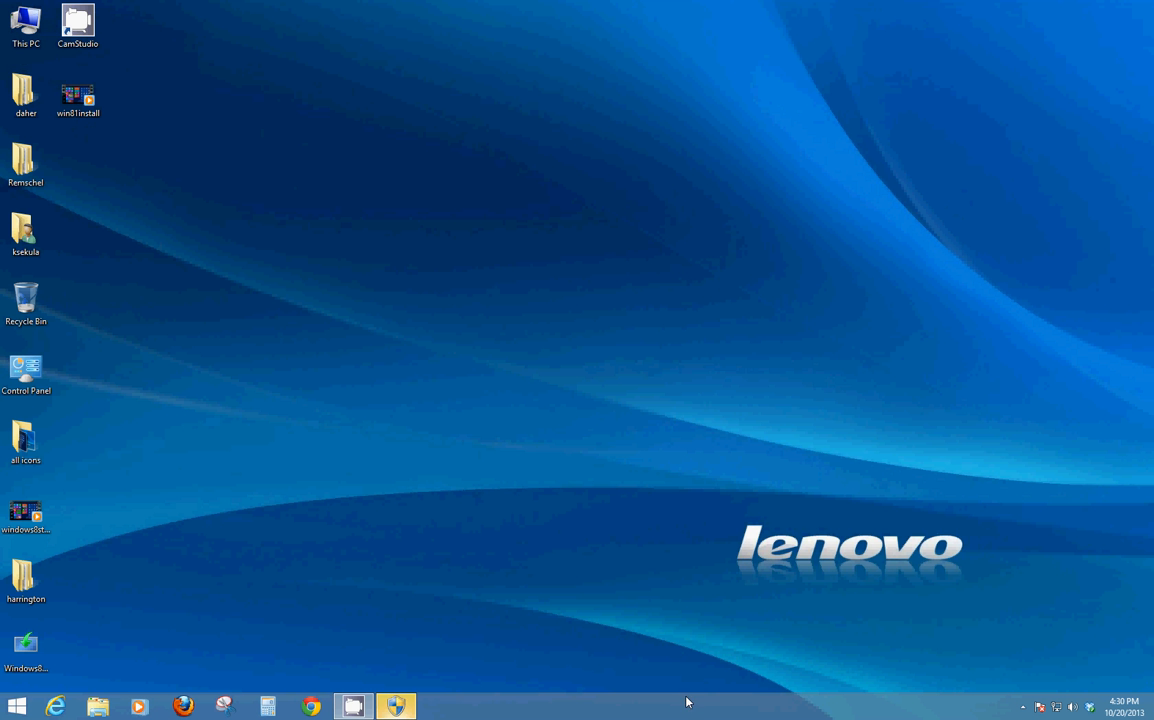
pyautogui.moveTo(608, 712)
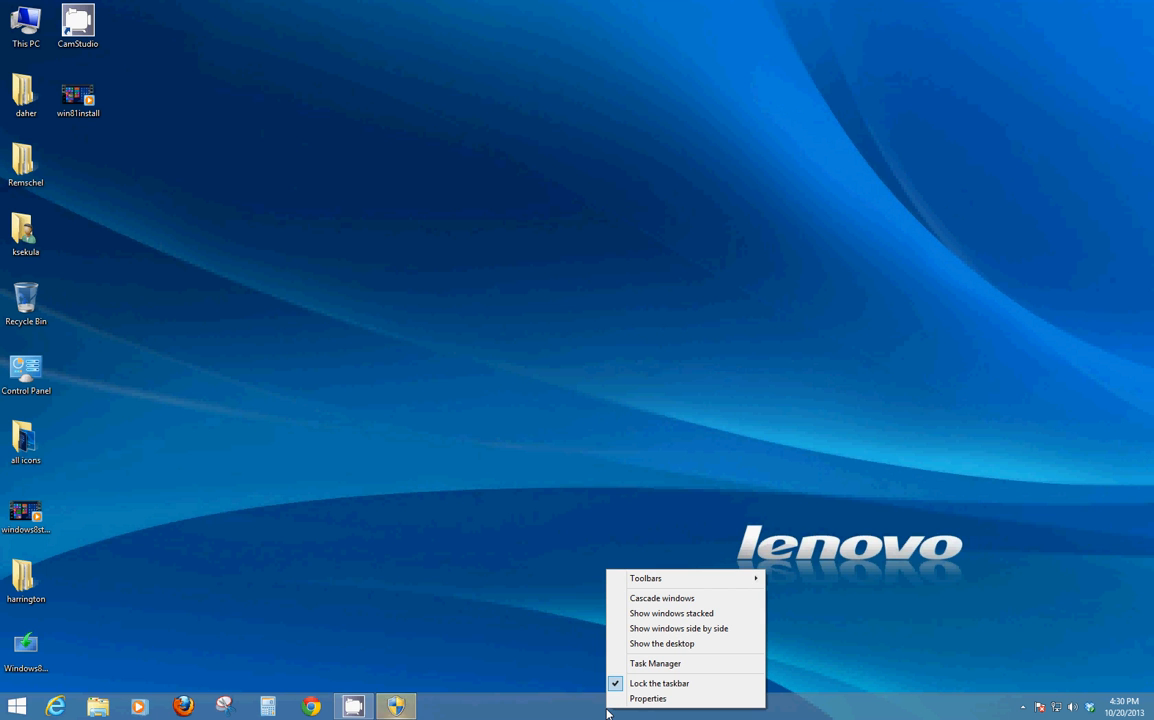
pyautogui.moveTo(648, 698)
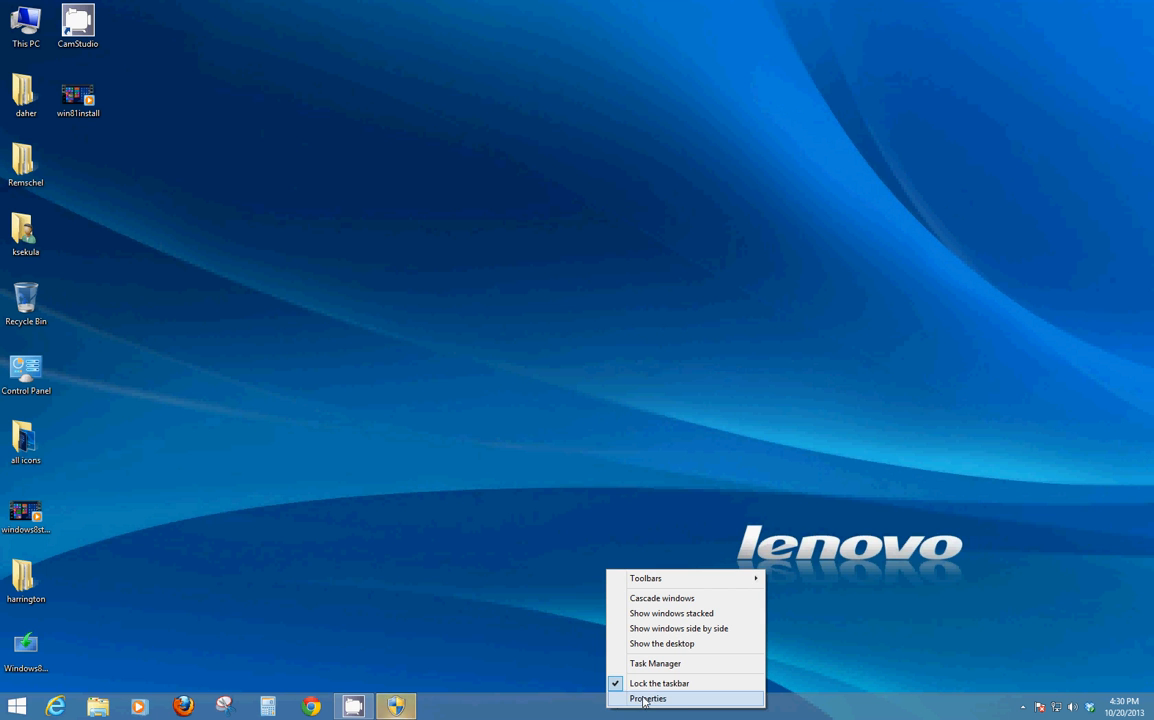
pyautogui.click(648, 698)
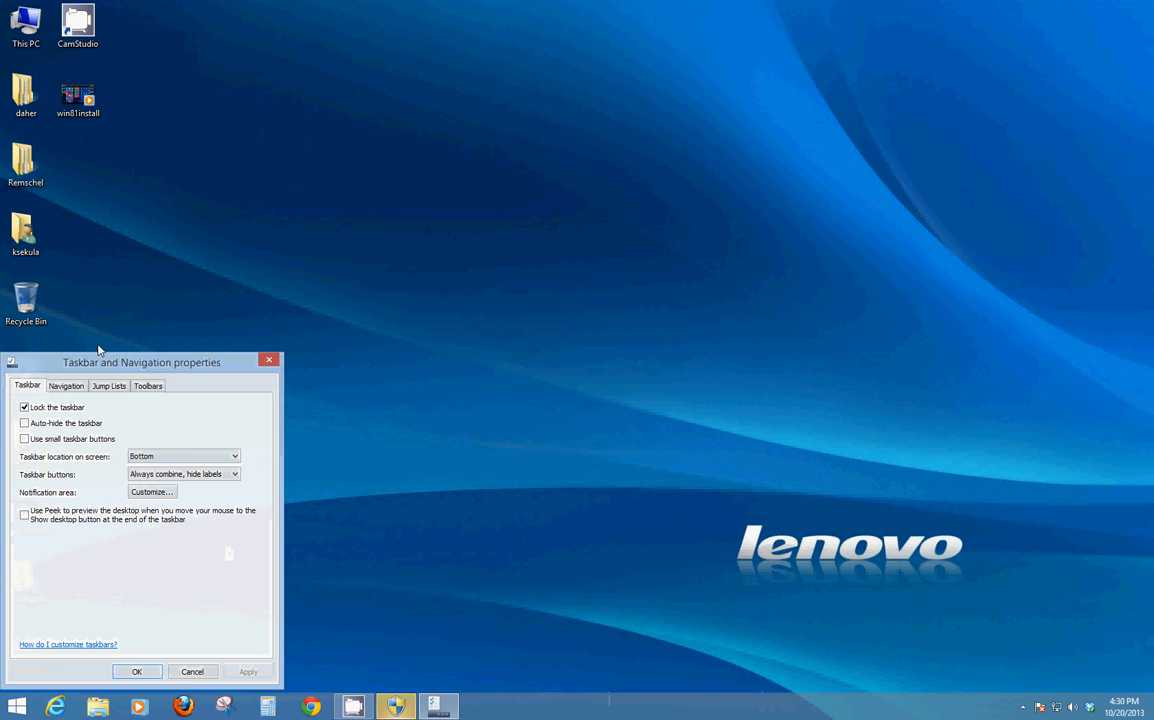
# - Switch the properties window to its Navigation settings page
pyautogui.click(66, 386)
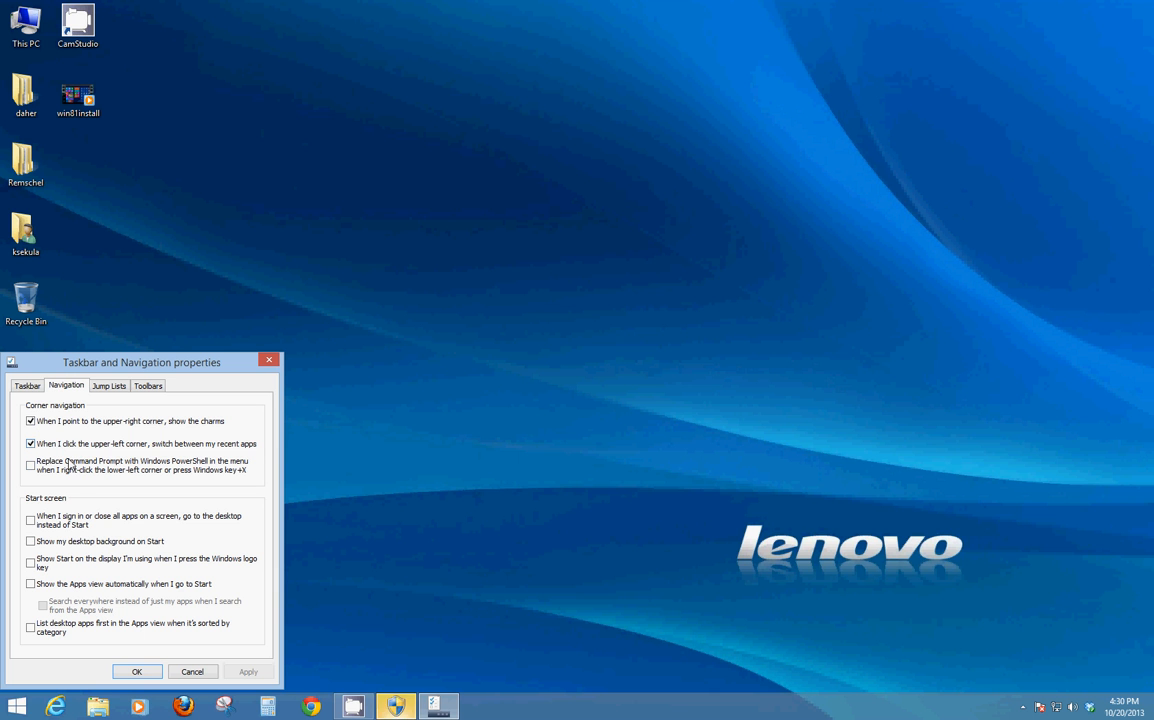
pyautogui.moveTo(70, 500)
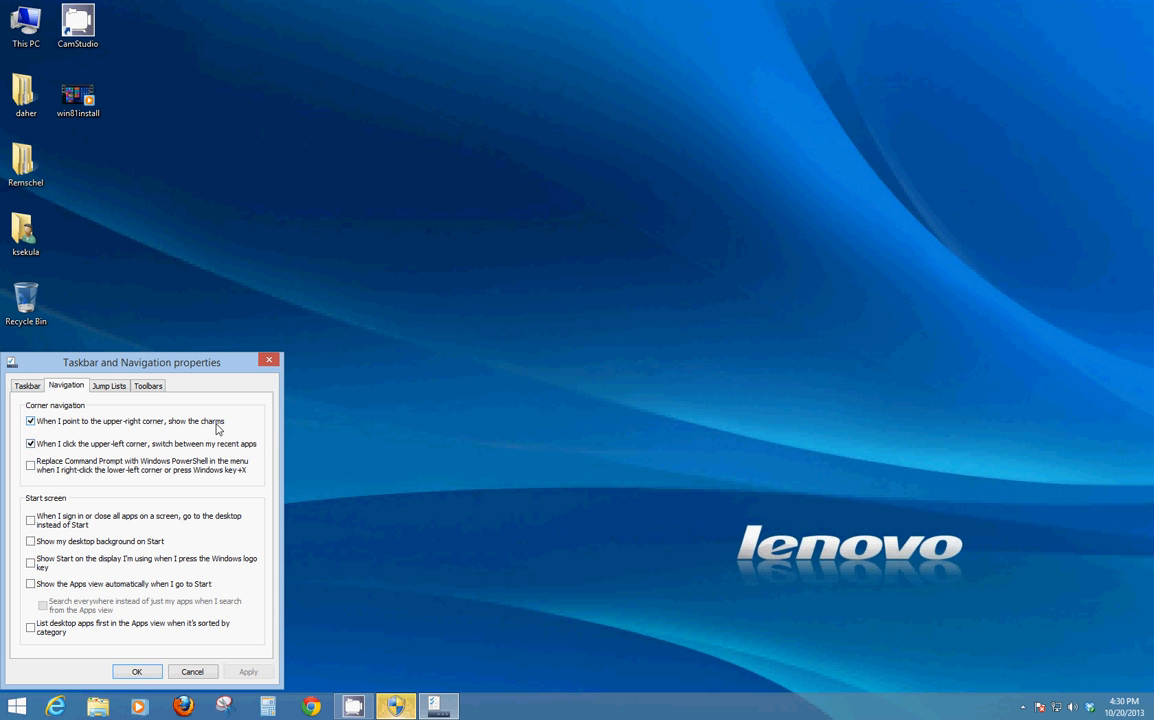
pyautogui.moveTo(186, 430)
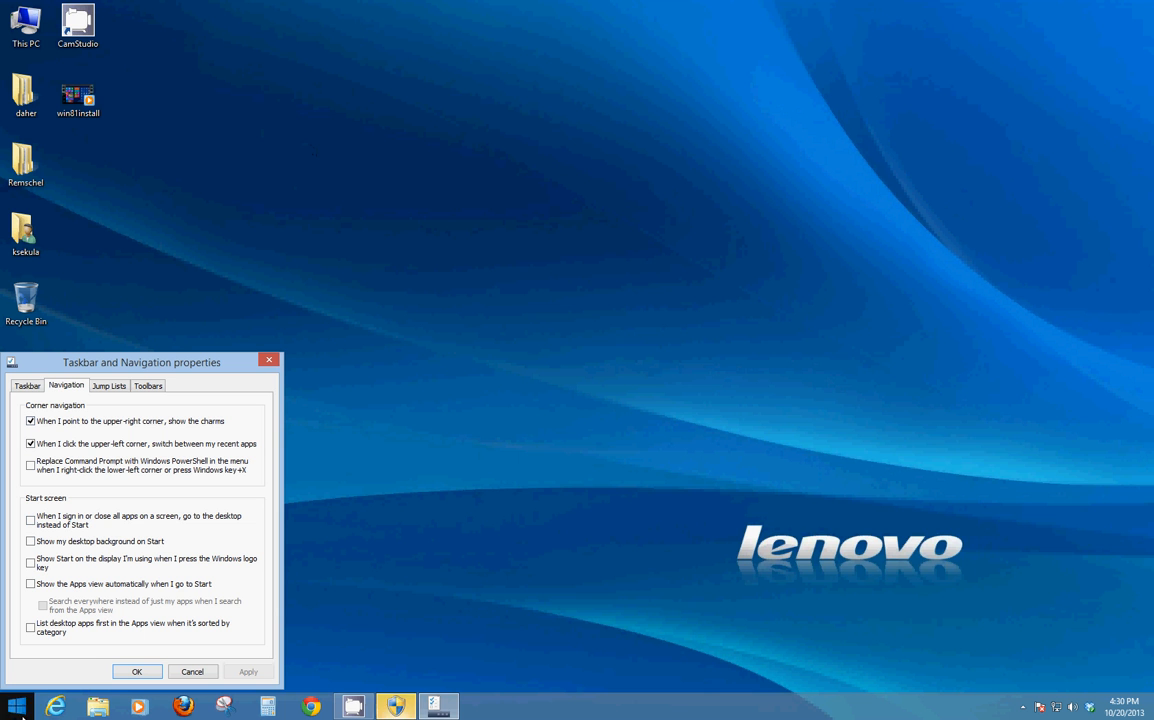
pyautogui.moveTo(712, 212)
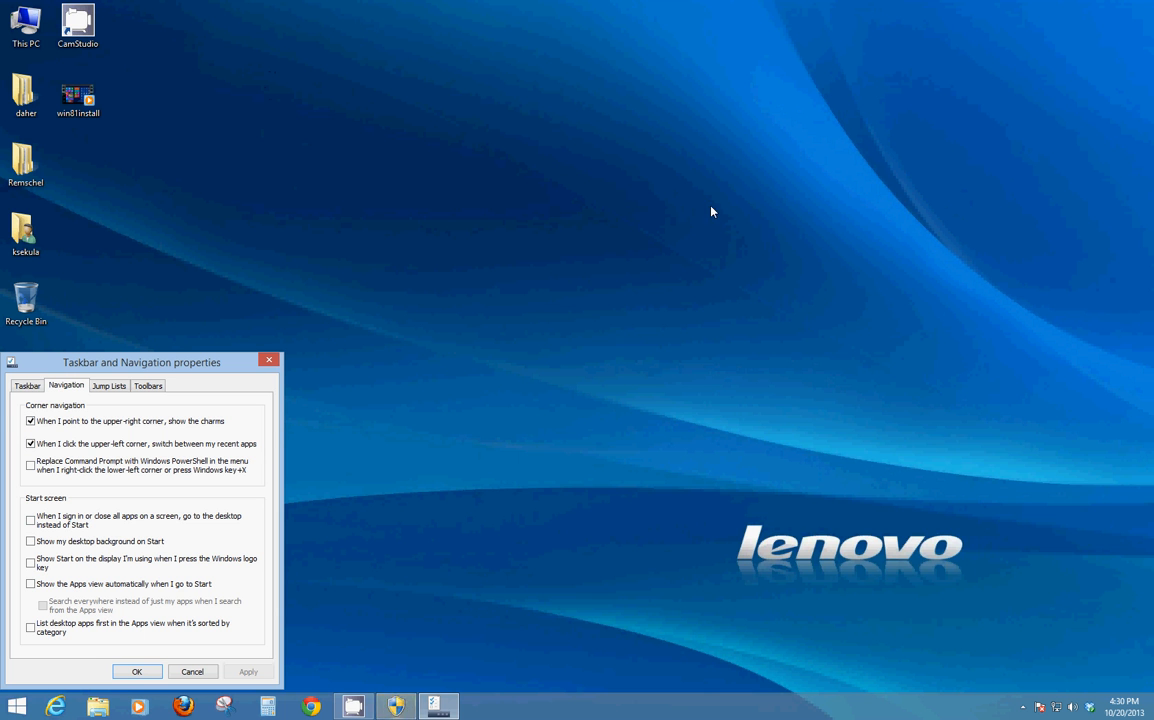
pyautogui.moveTo(30, 420)
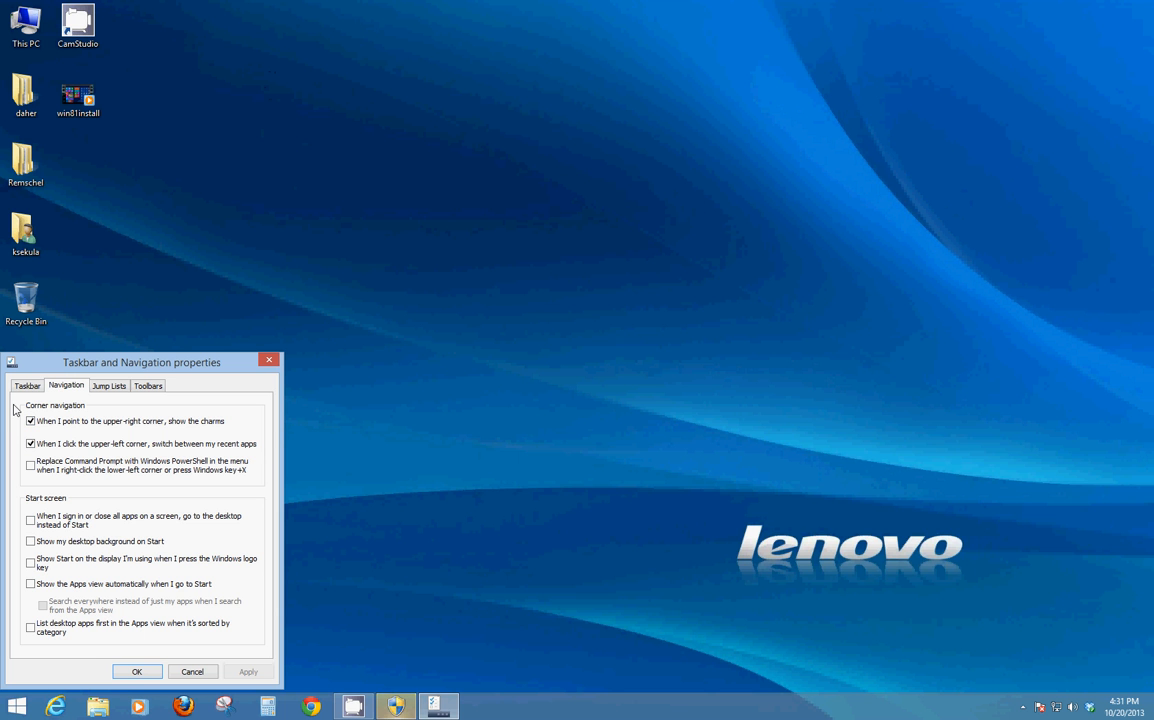
pyautogui.moveTo(38, 500)
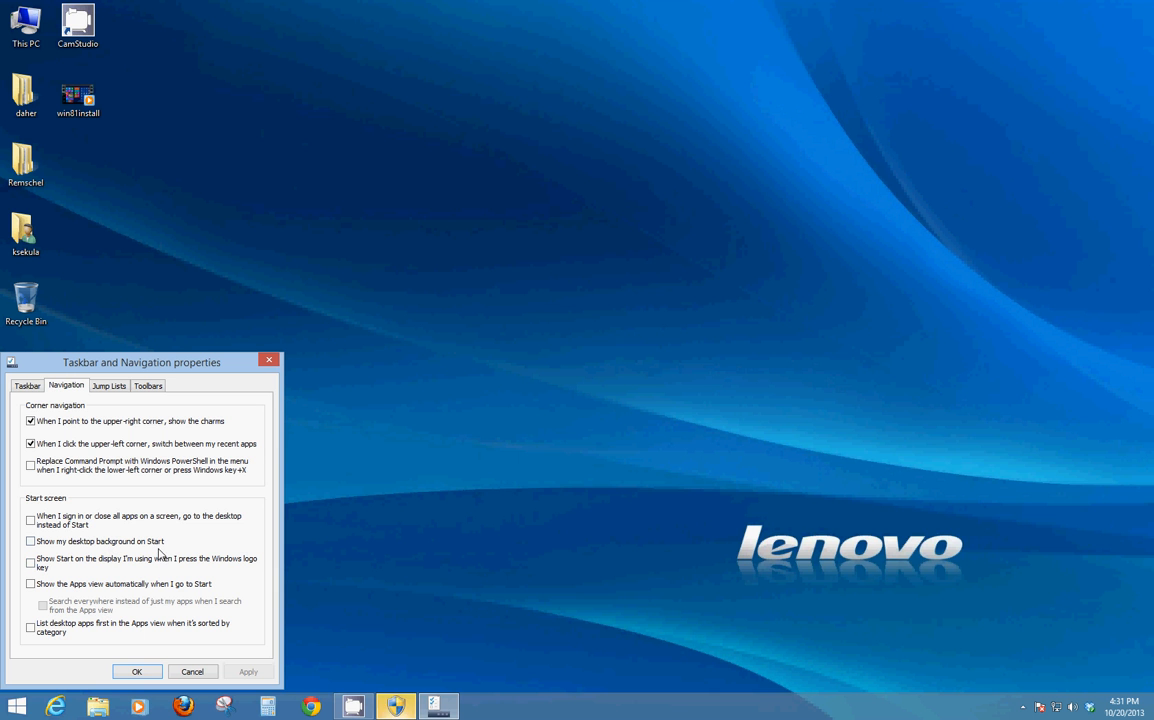
pyautogui.moveTo(704, 270)
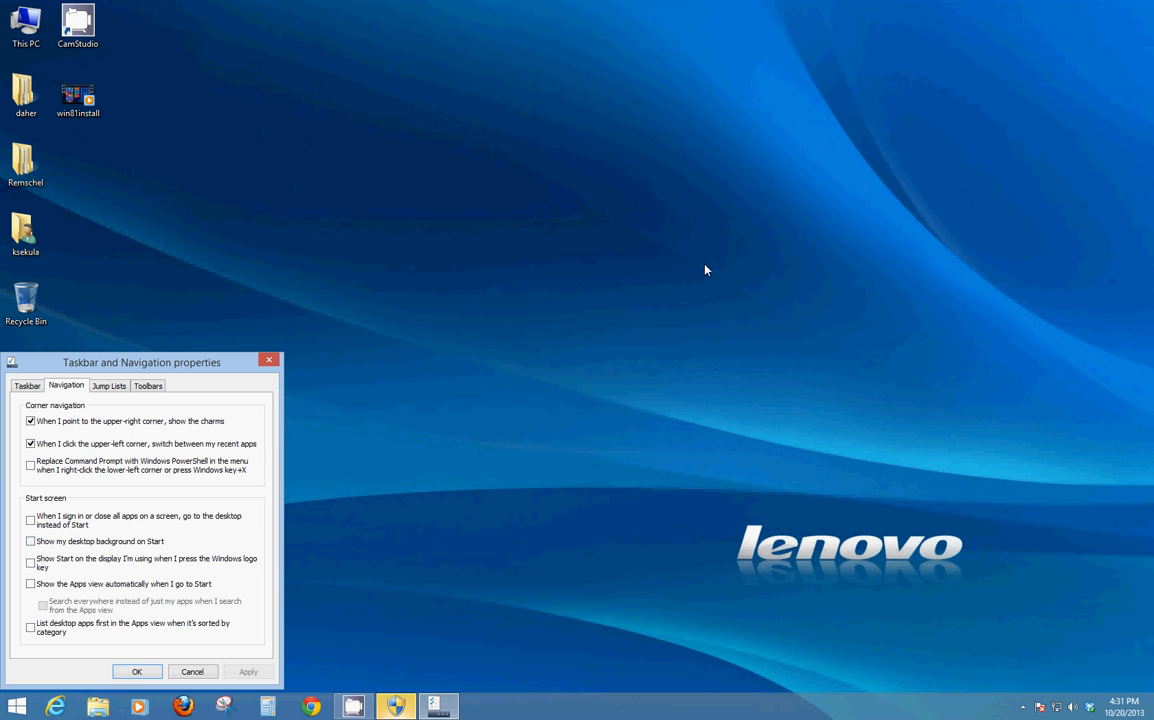
pyautogui.moveTo(296, 164)
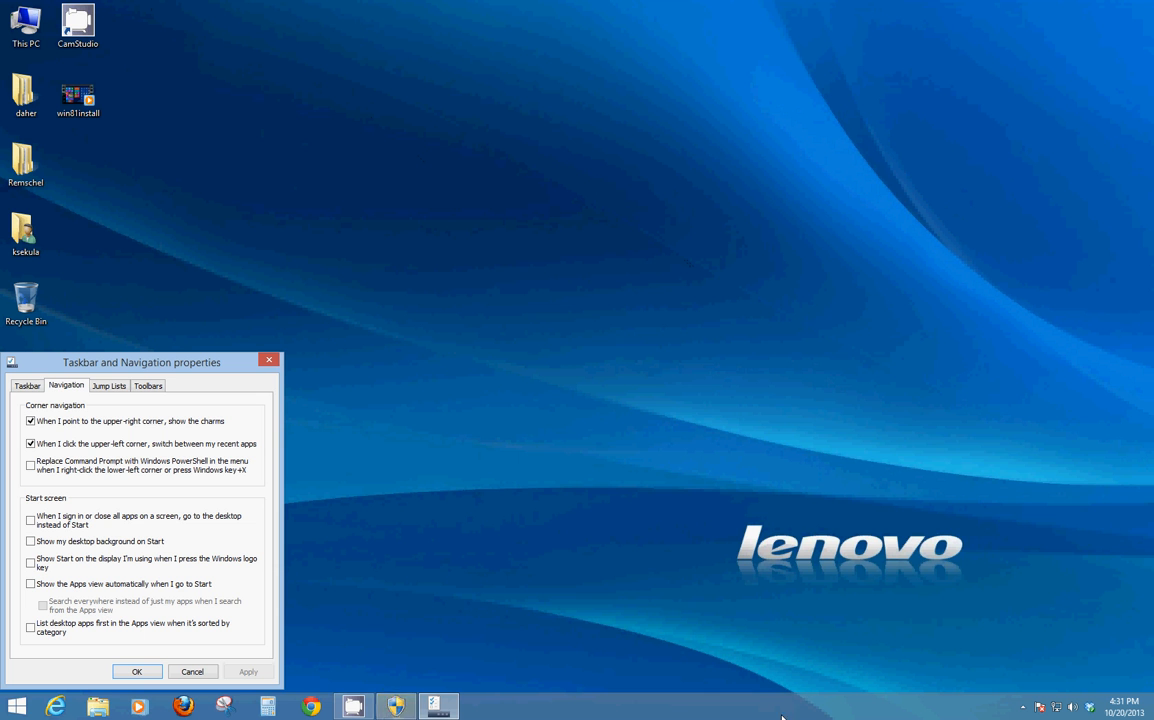
pyautogui.moveTo(216, 204)
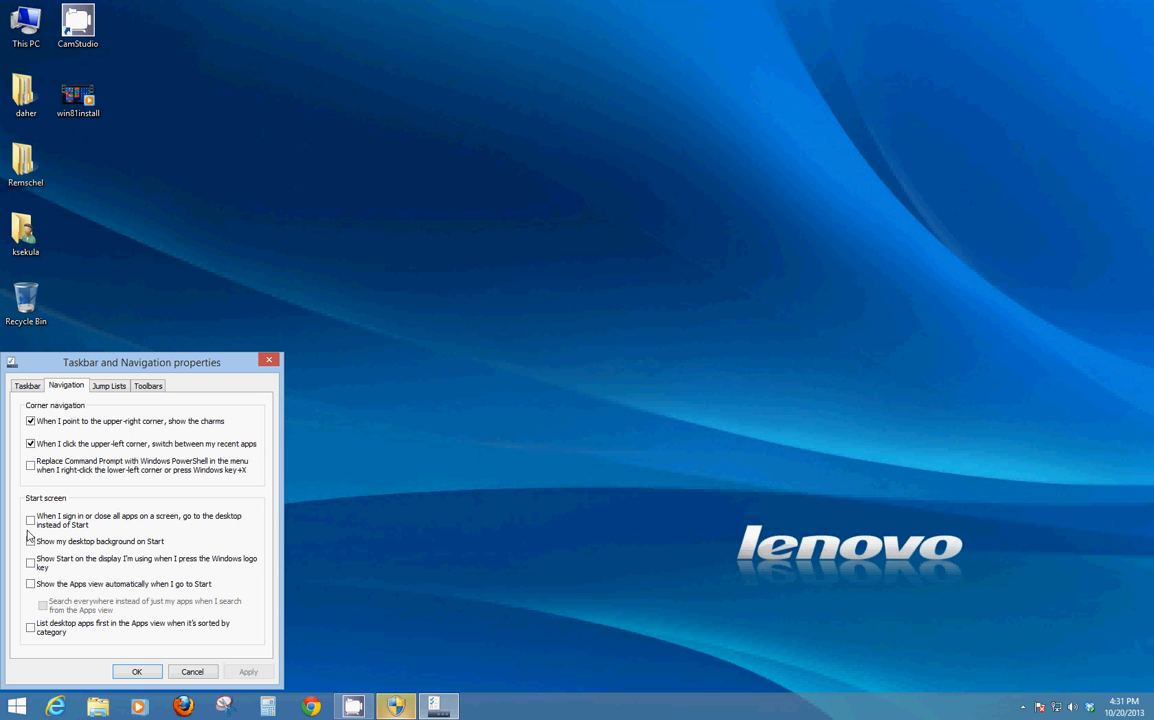
pyautogui.moveTo(88, 584)
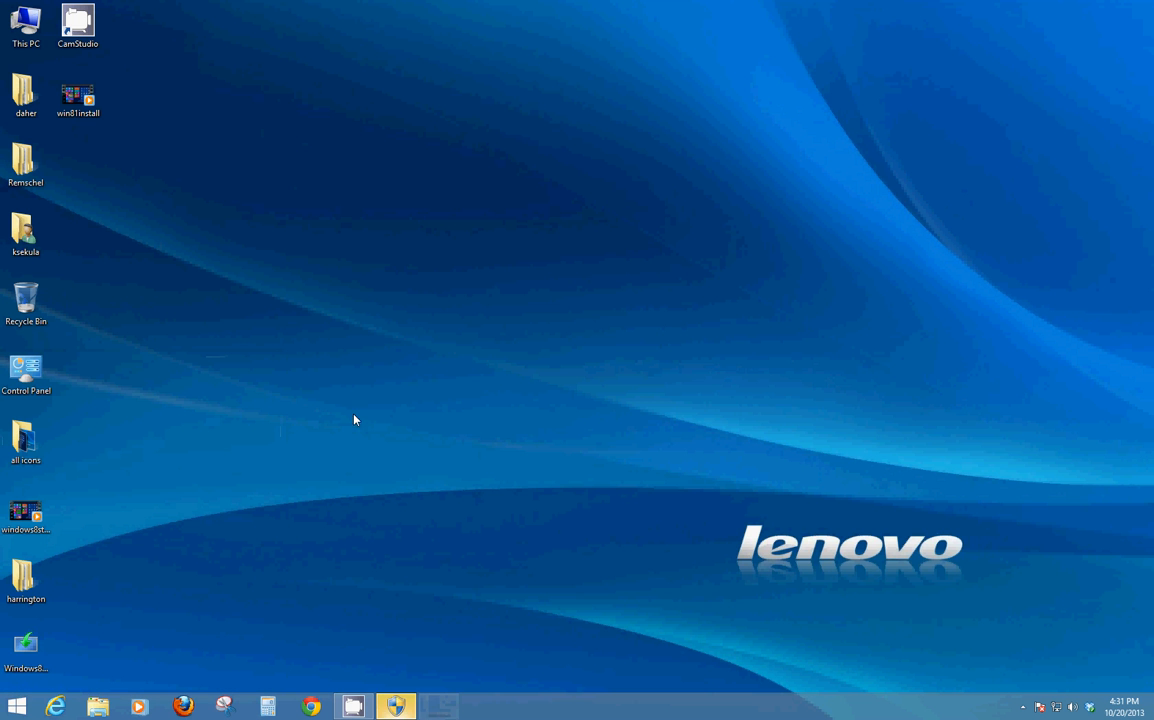
# - Launch Travel from Start and adjust the divider between the Weather and Travel panes
pyautogui.click(16, 706)
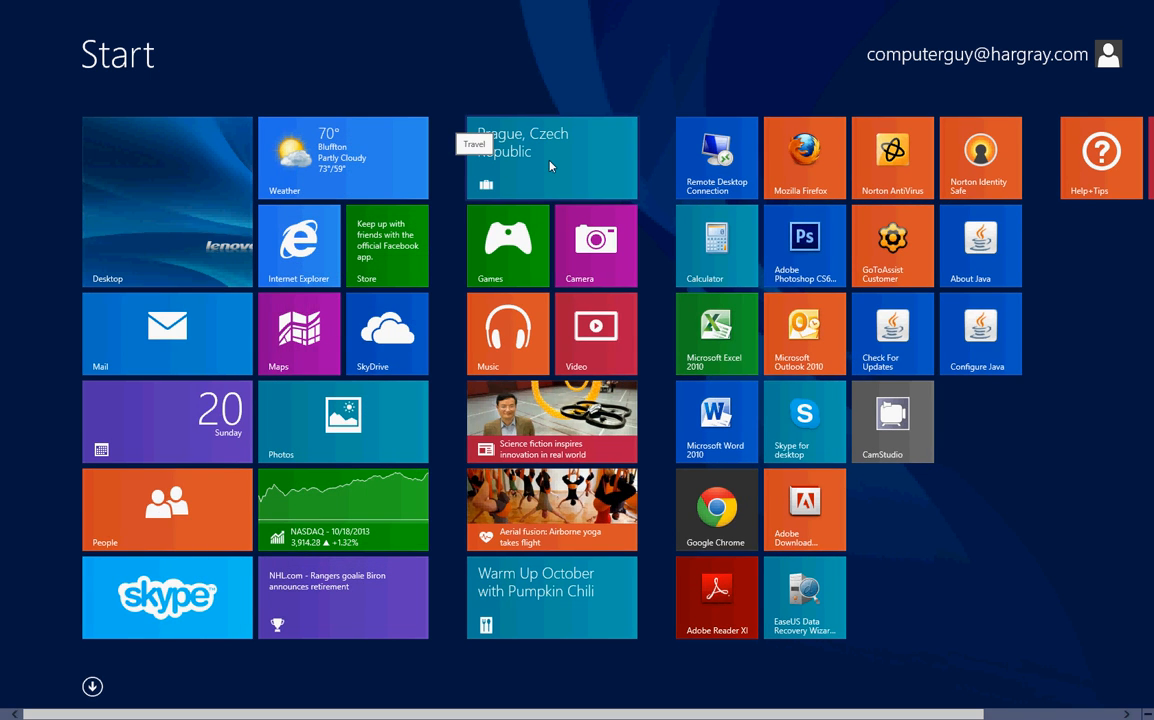
pyautogui.click(552, 158)
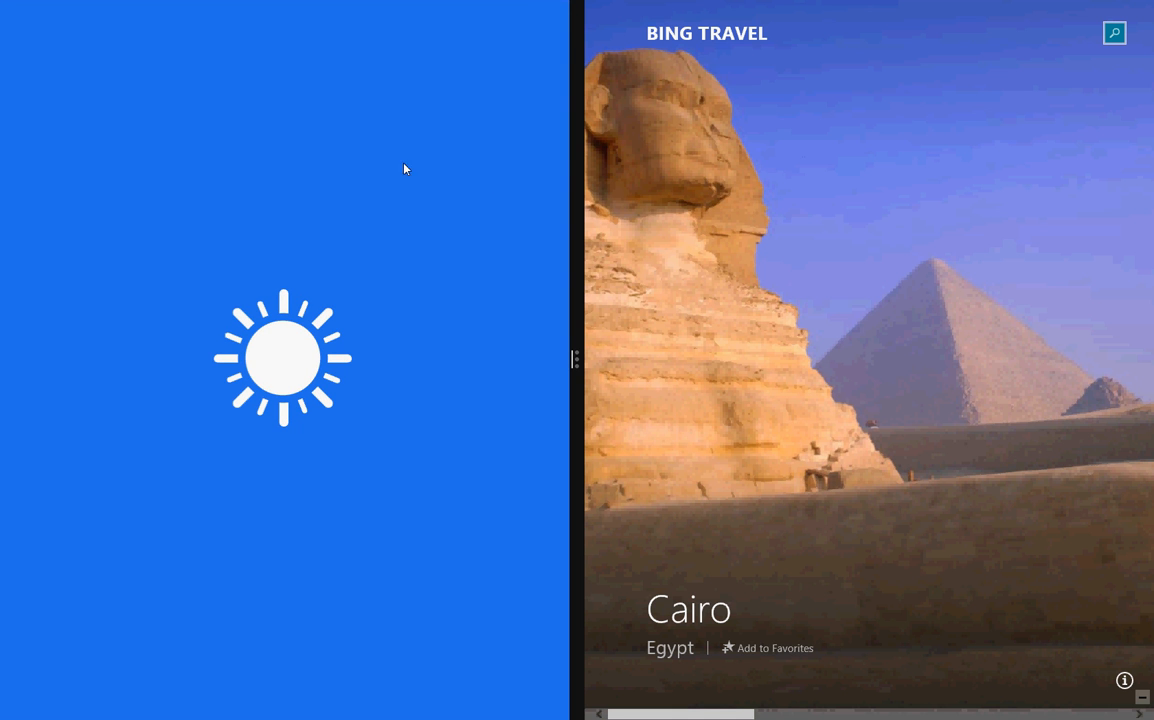
pyautogui.moveTo(288, 124)
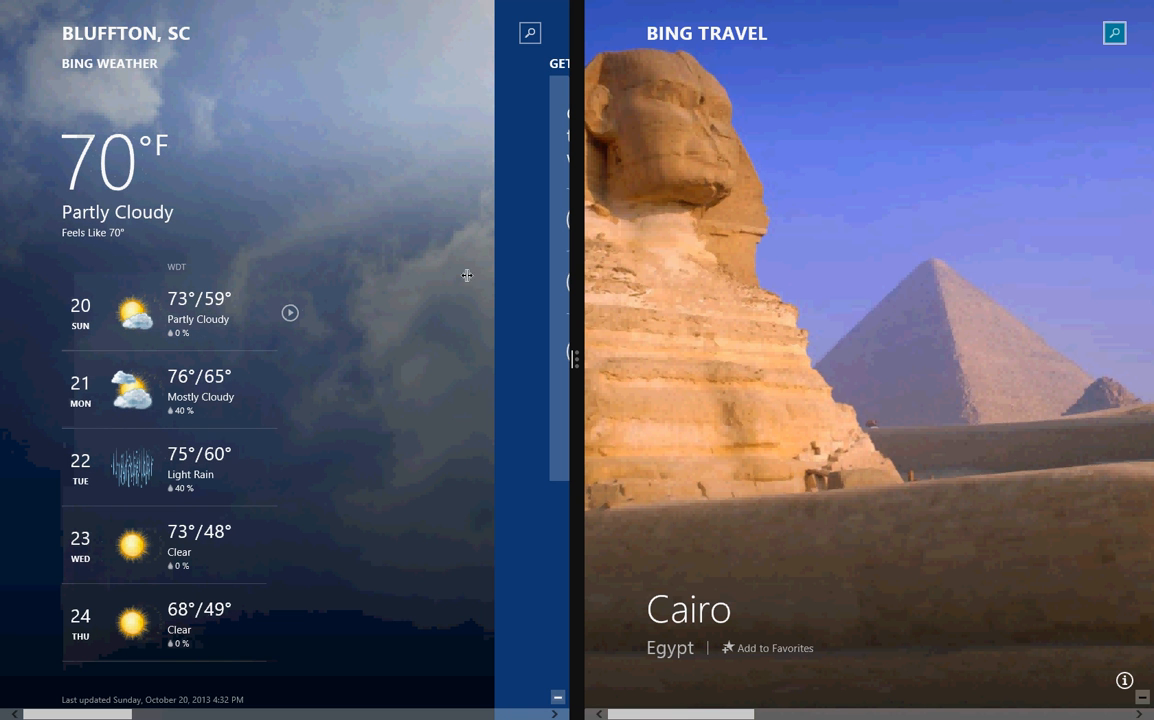
pyautogui.moveTo(590, 364)
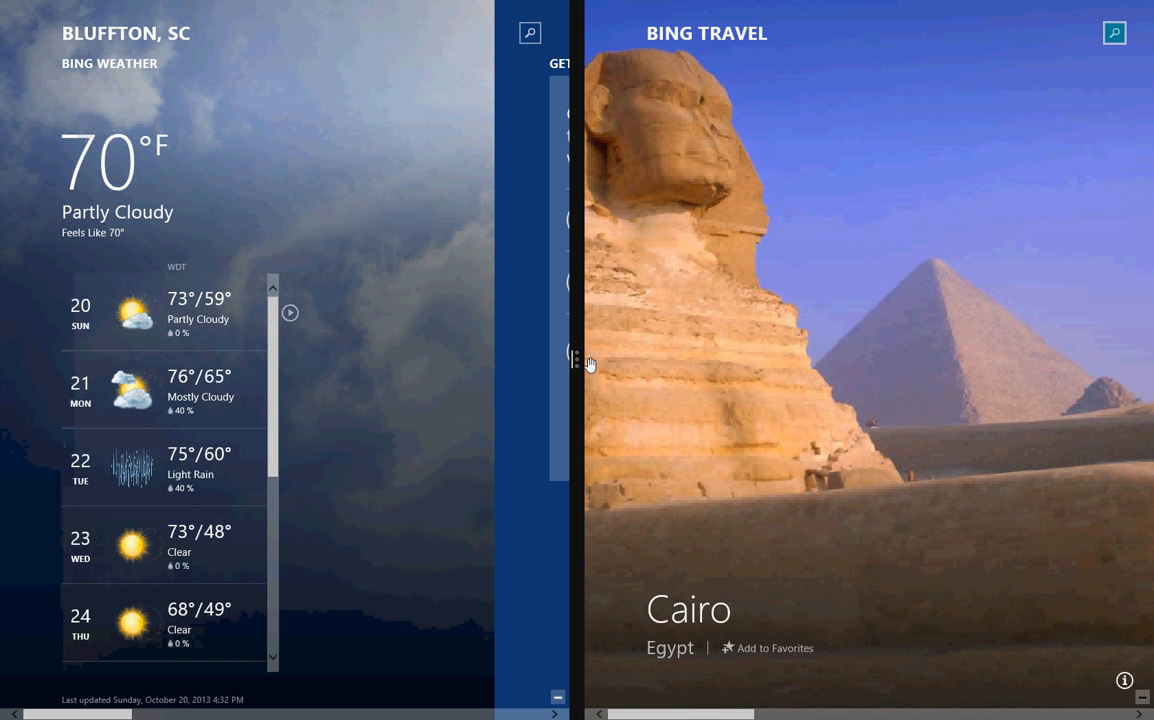
pyautogui.moveTo(558, 364); pyautogui.dragTo(440, 364)
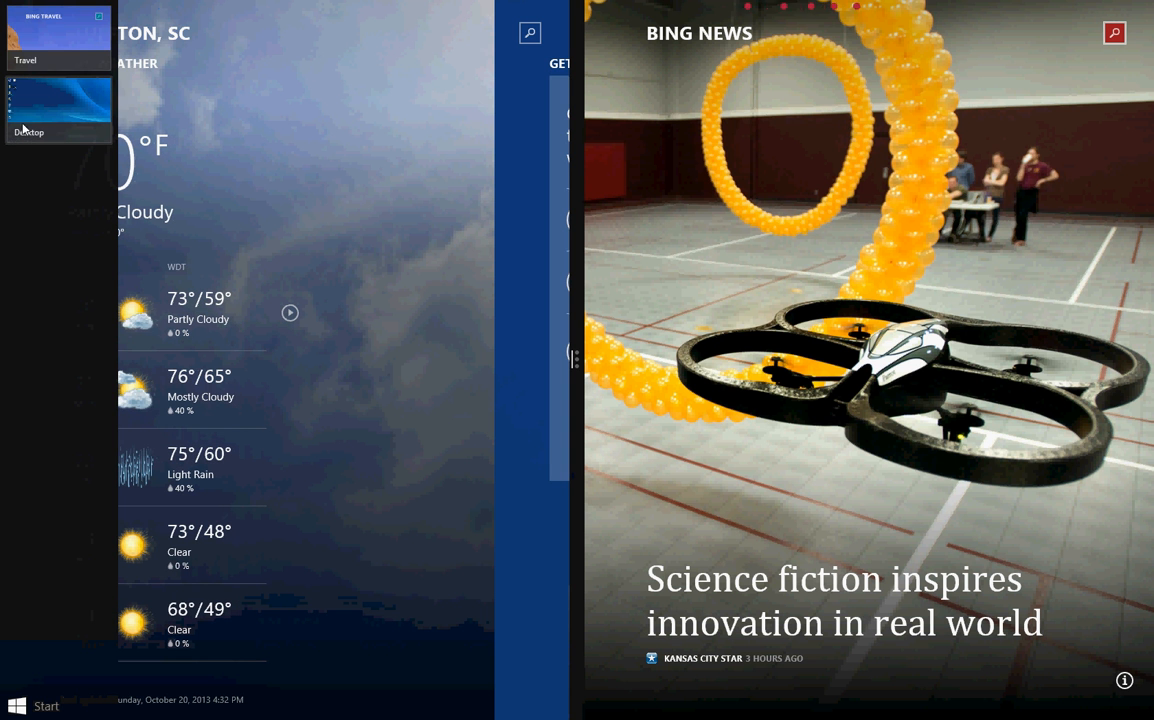
pyautogui.moveTo(62, 48)
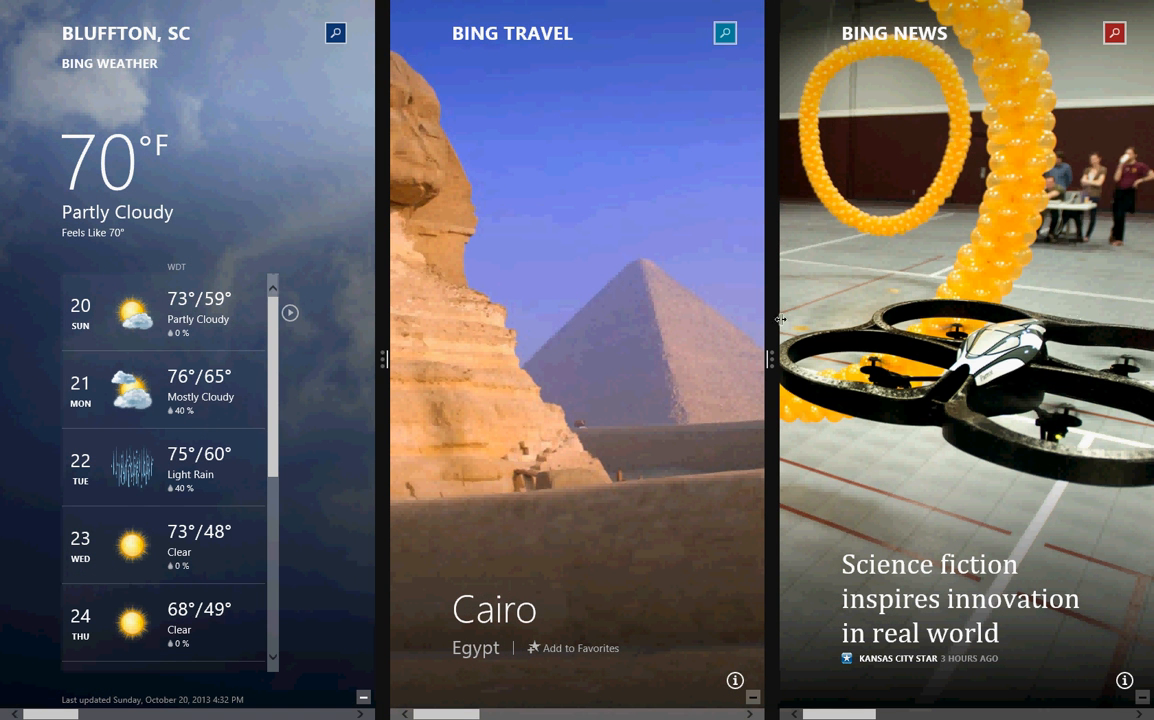
pyautogui.moveTo(648, 420)
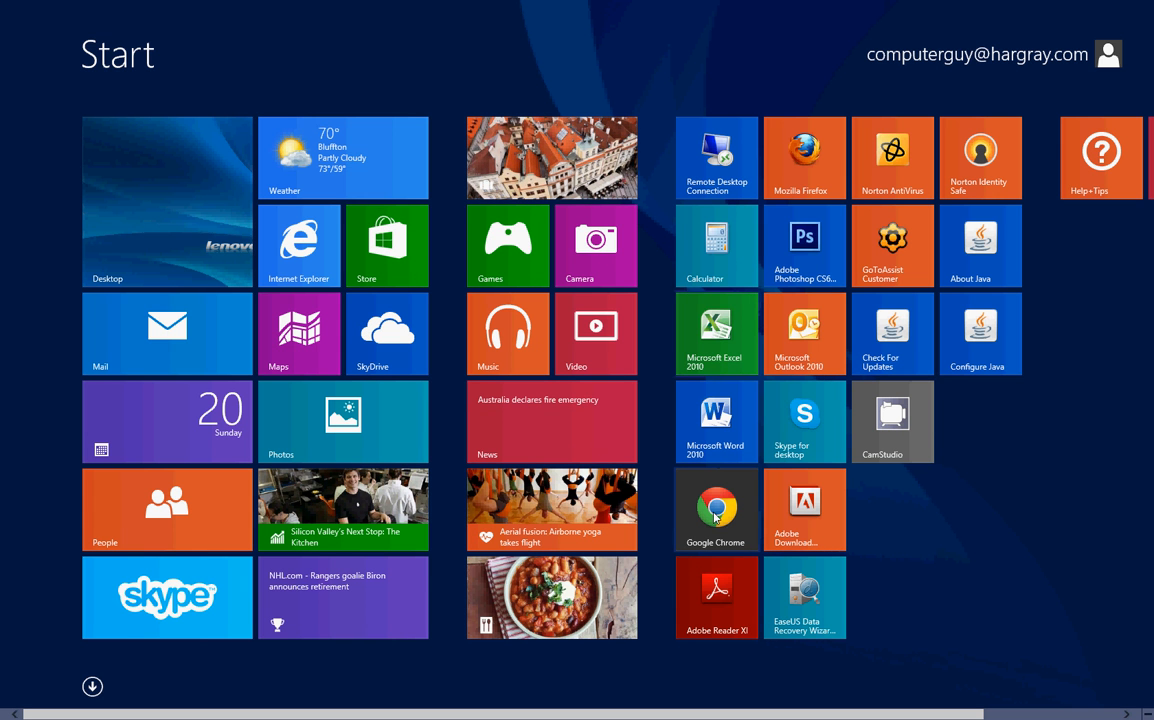
pyautogui.moveTo(704, 500)
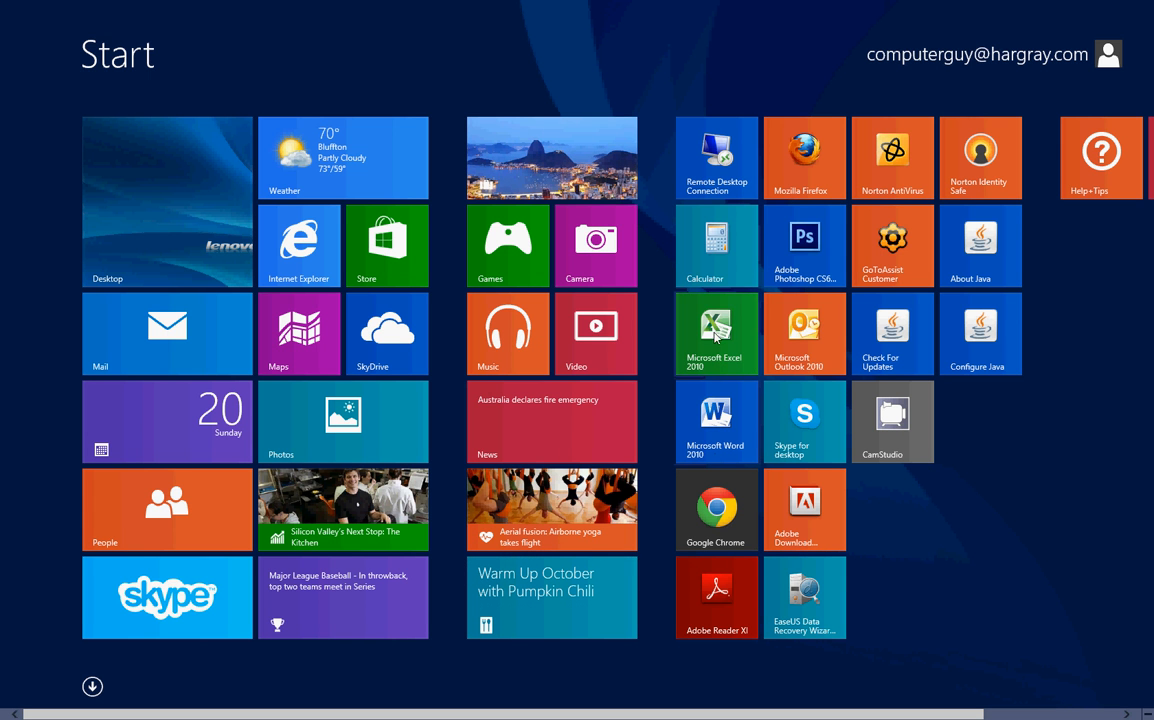
pyautogui.moveTo(728, 564)
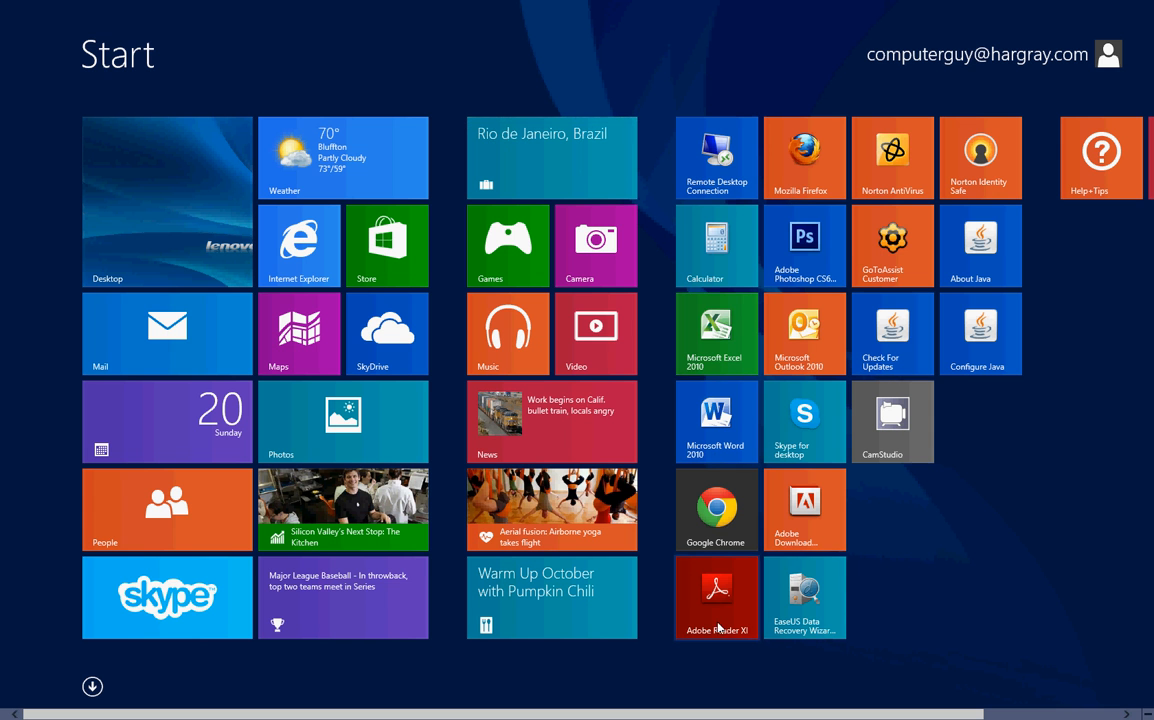
pyautogui.moveTo(824, 408)
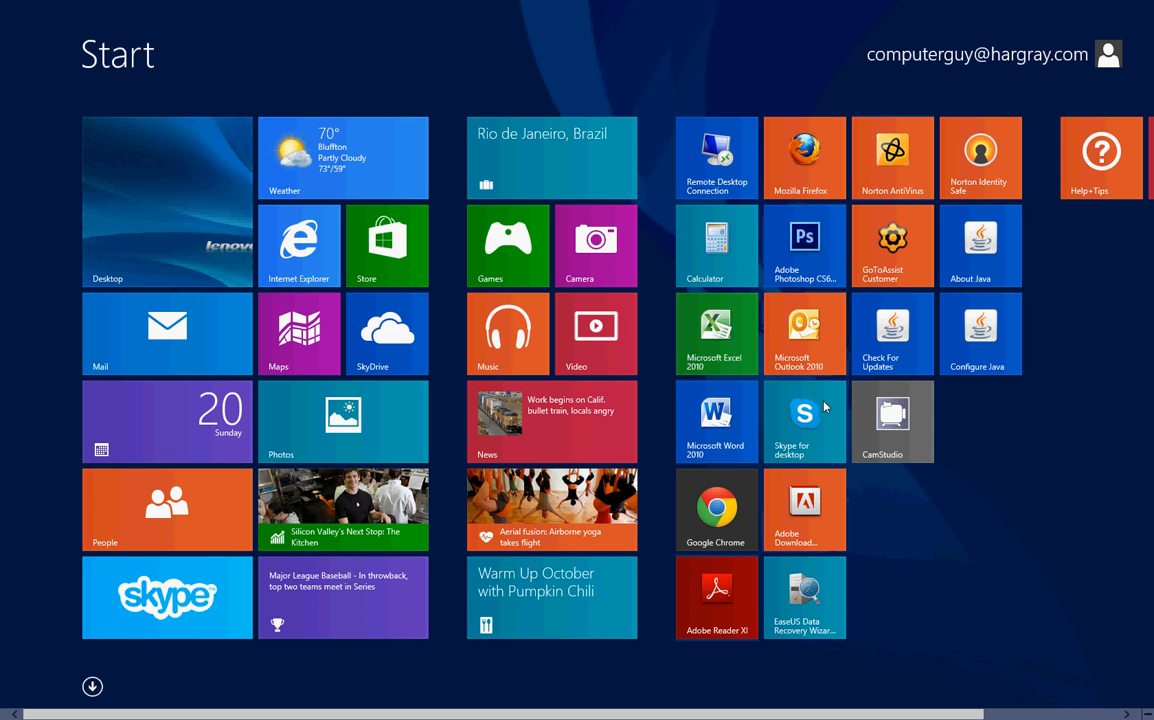
pyautogui.moveTo(752, 222)
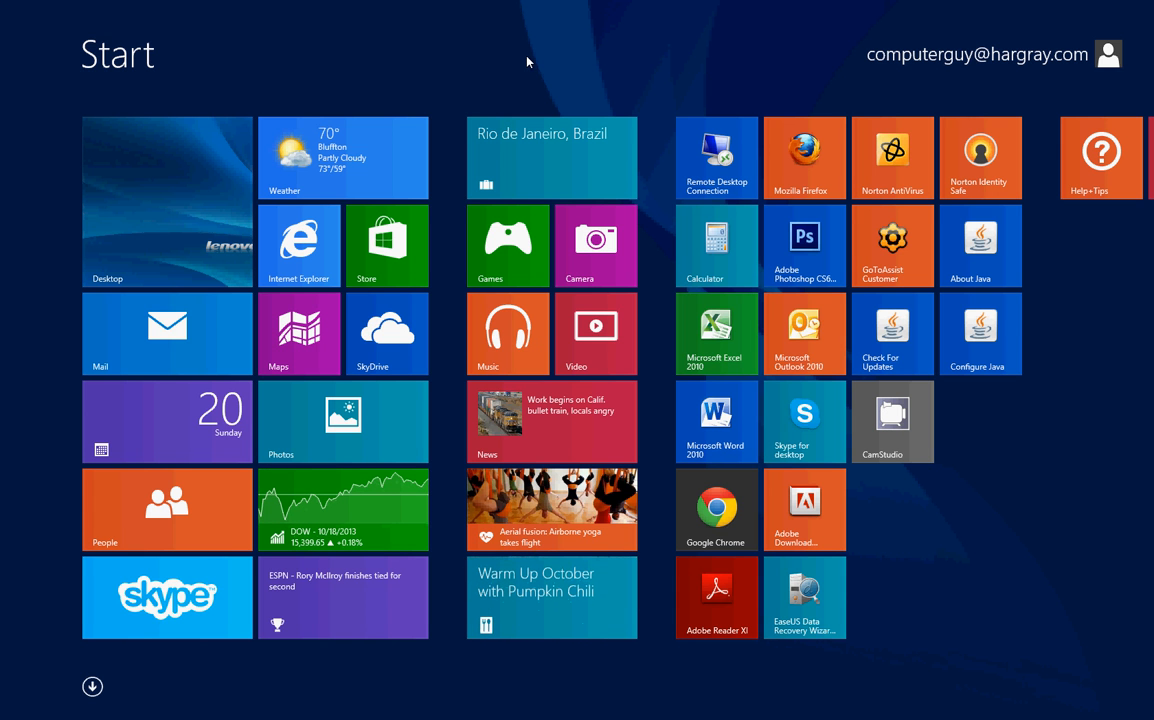
pyautogui.moveTo(426, 6)
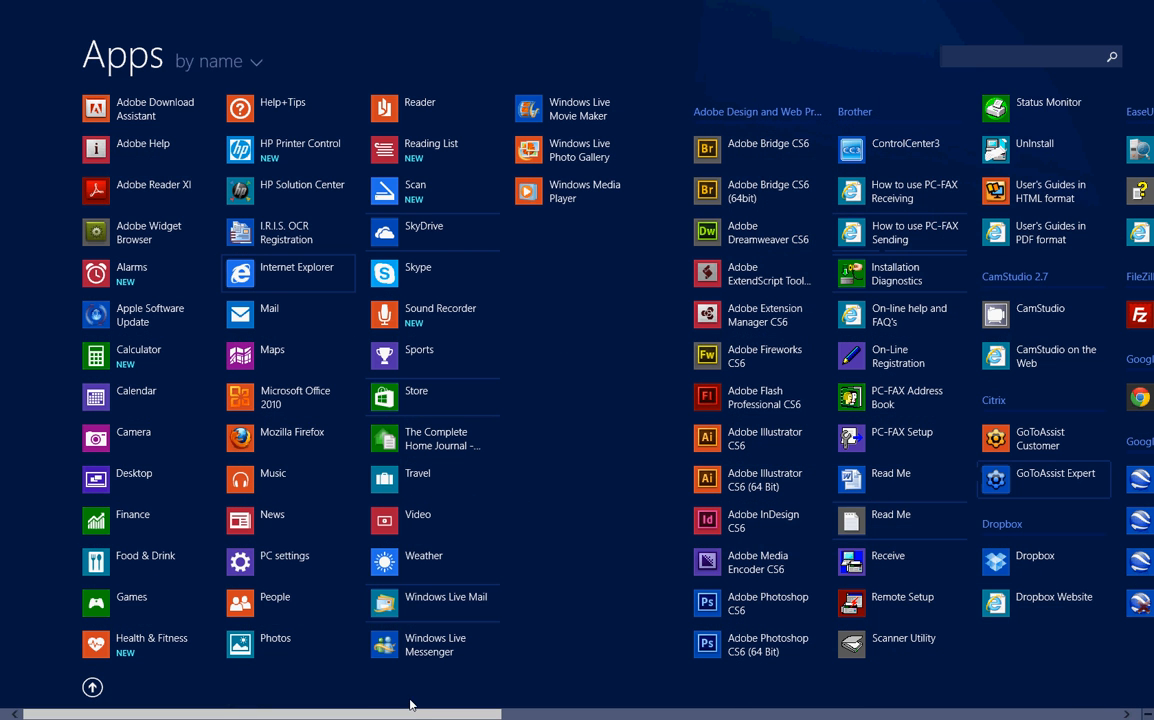
# - Scroll the Apps view to QuickBooks Pro 2012 and show its pinning options
pyautogui.hscroll(3)
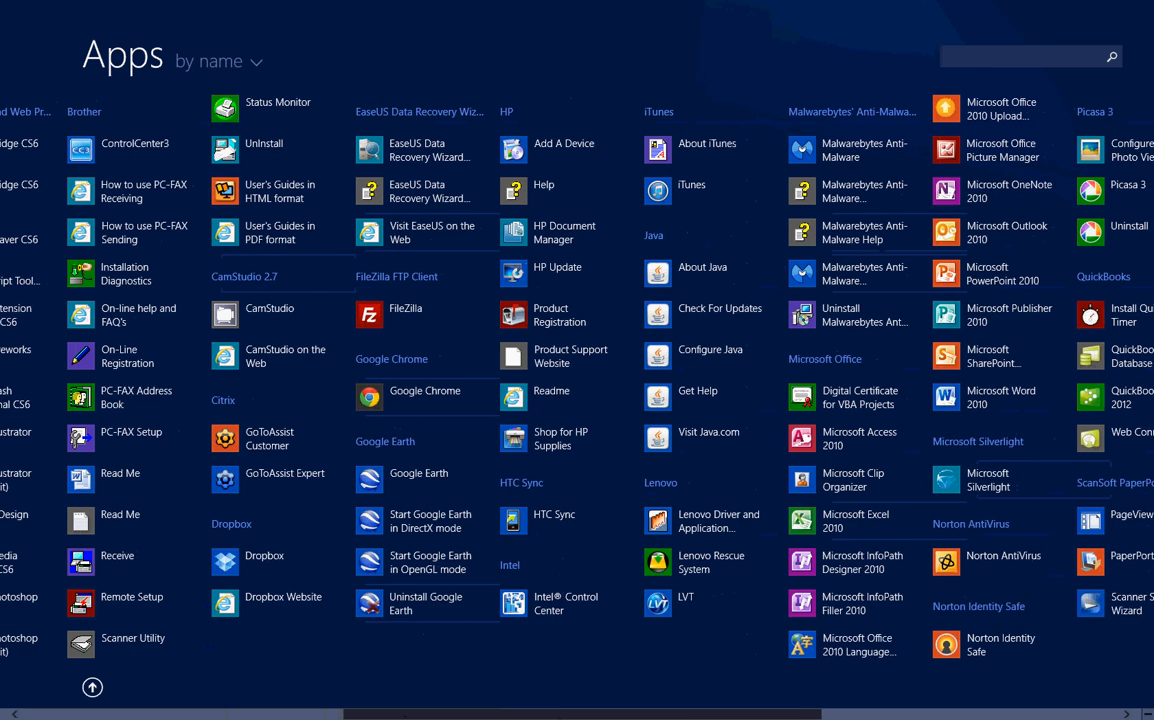
pyautogui.hscroll(3)
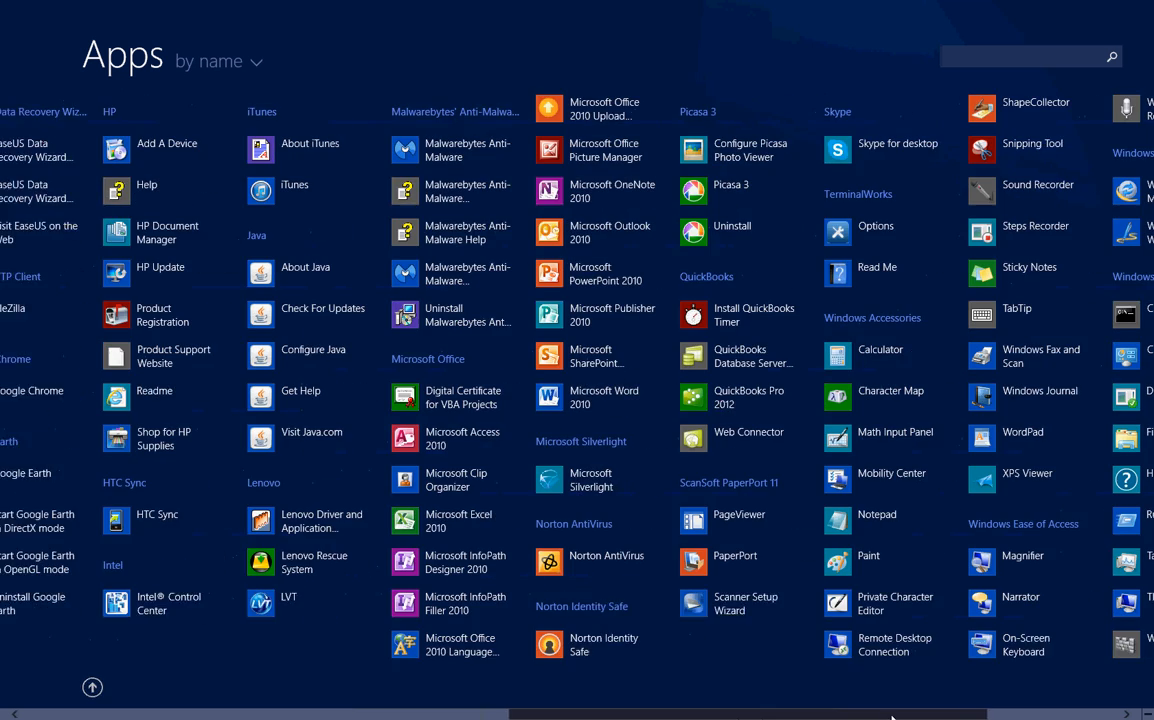
pyautogui.hscroll(3)
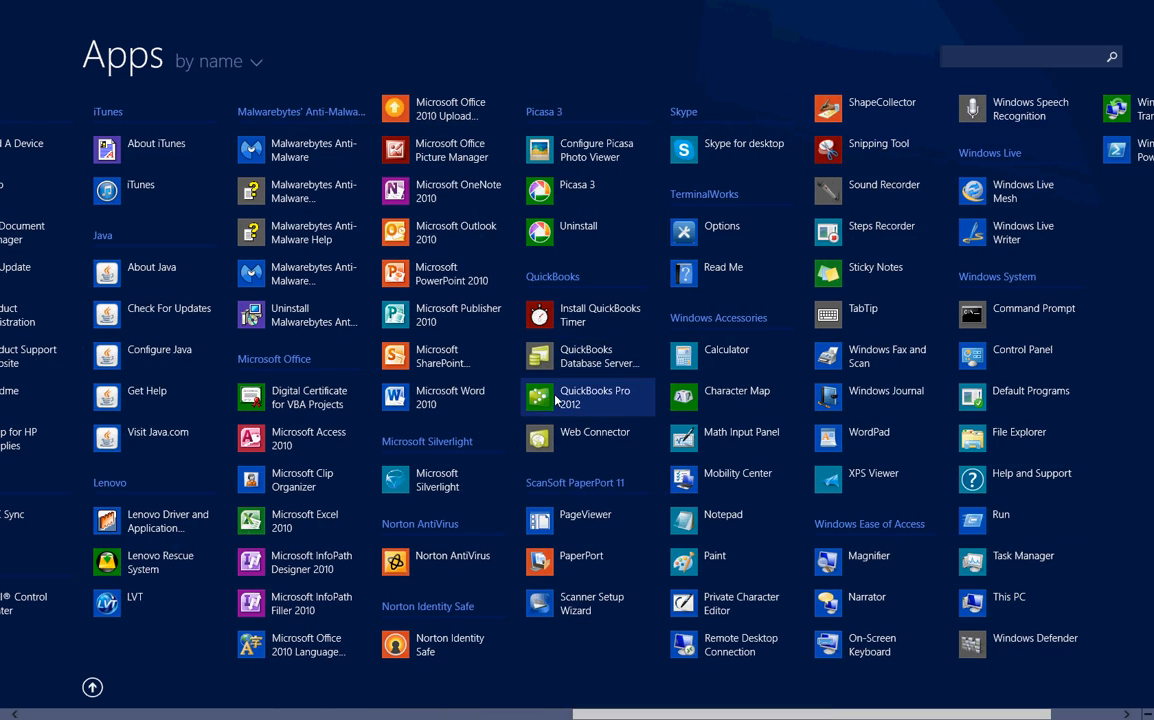
pyautogui.rightClick(588, 396)
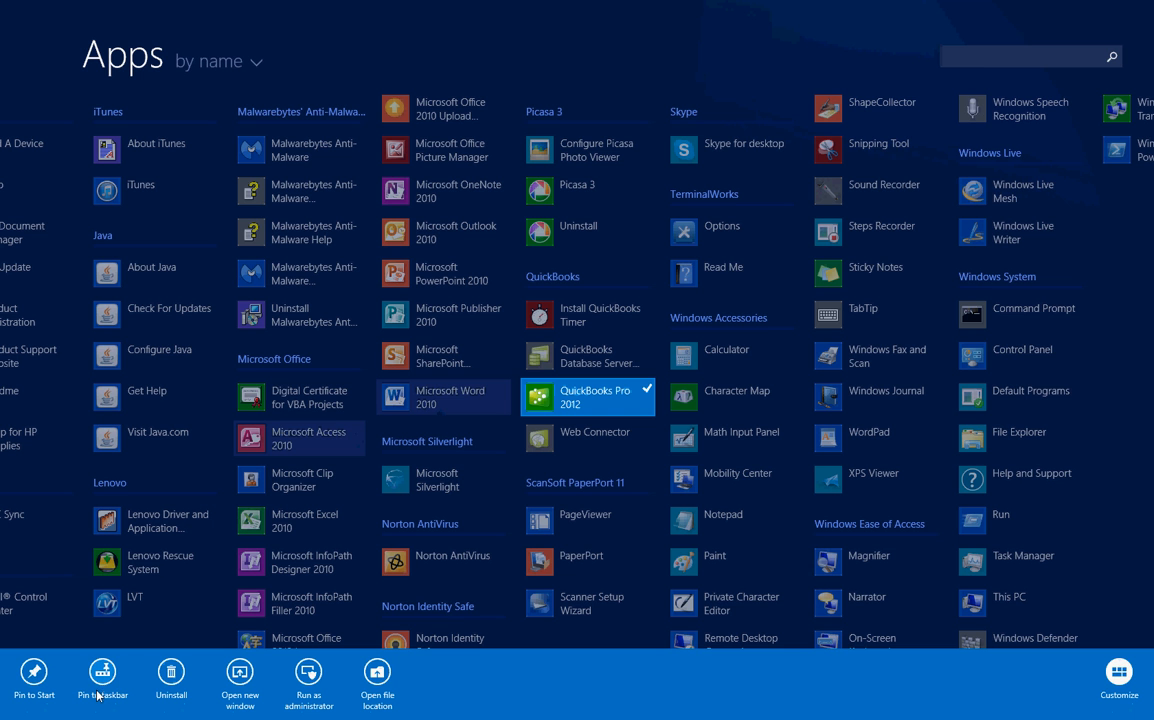
pyautogui.moveTo(32, 672)
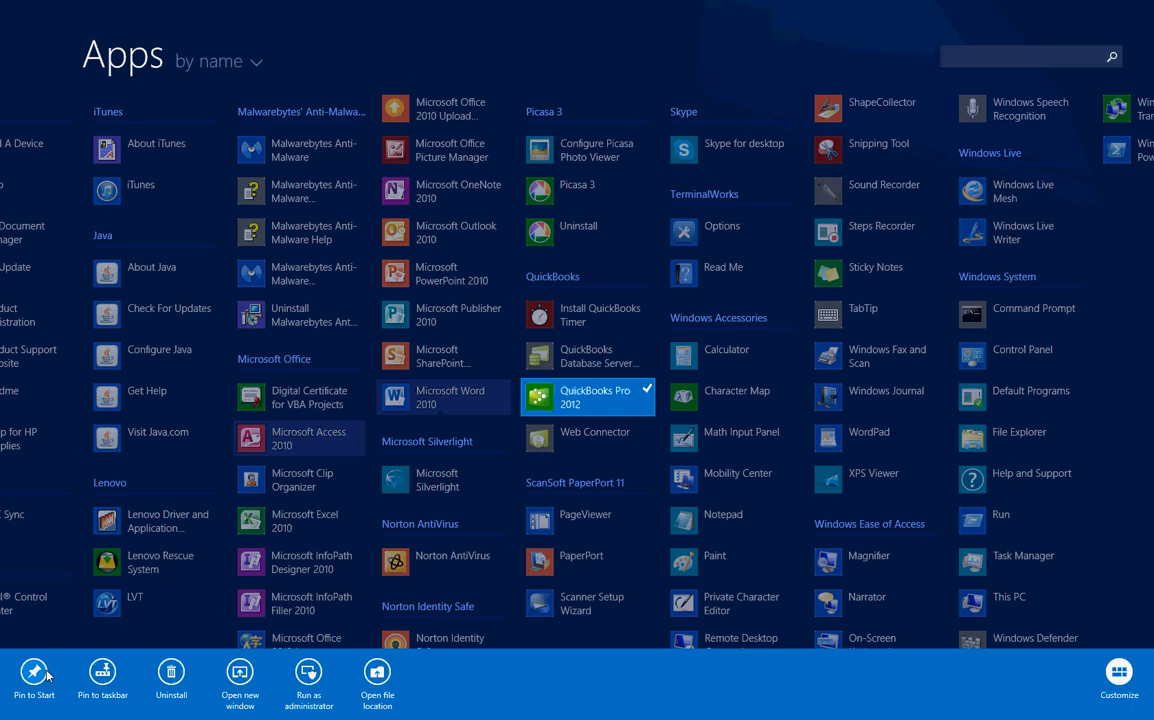
pyautogui.moveTo(102, 672)
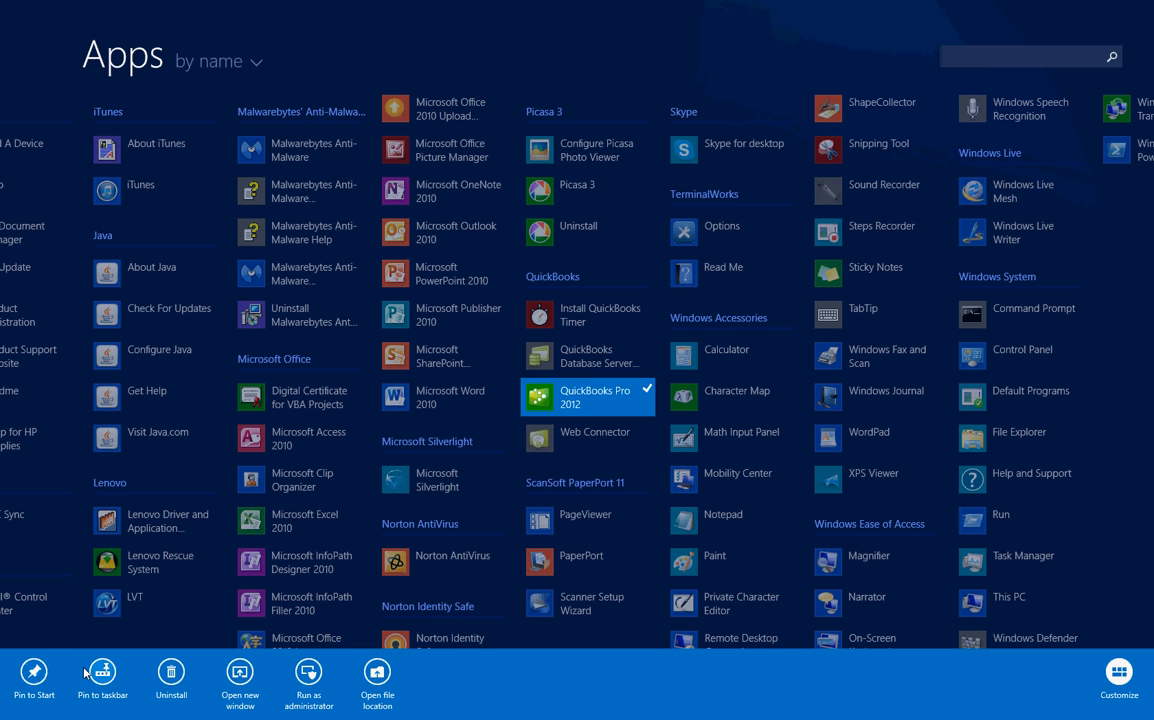
pyautogui.moveTo(104, 678)
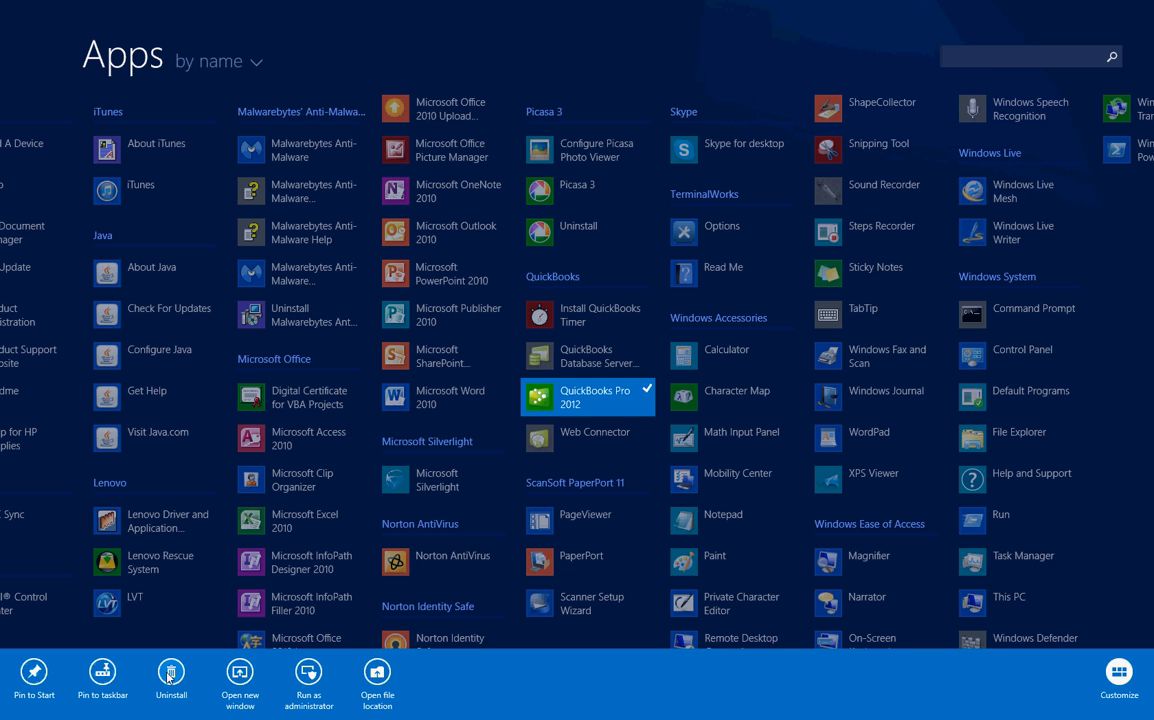
pyautogui.moveTo(102, 670)
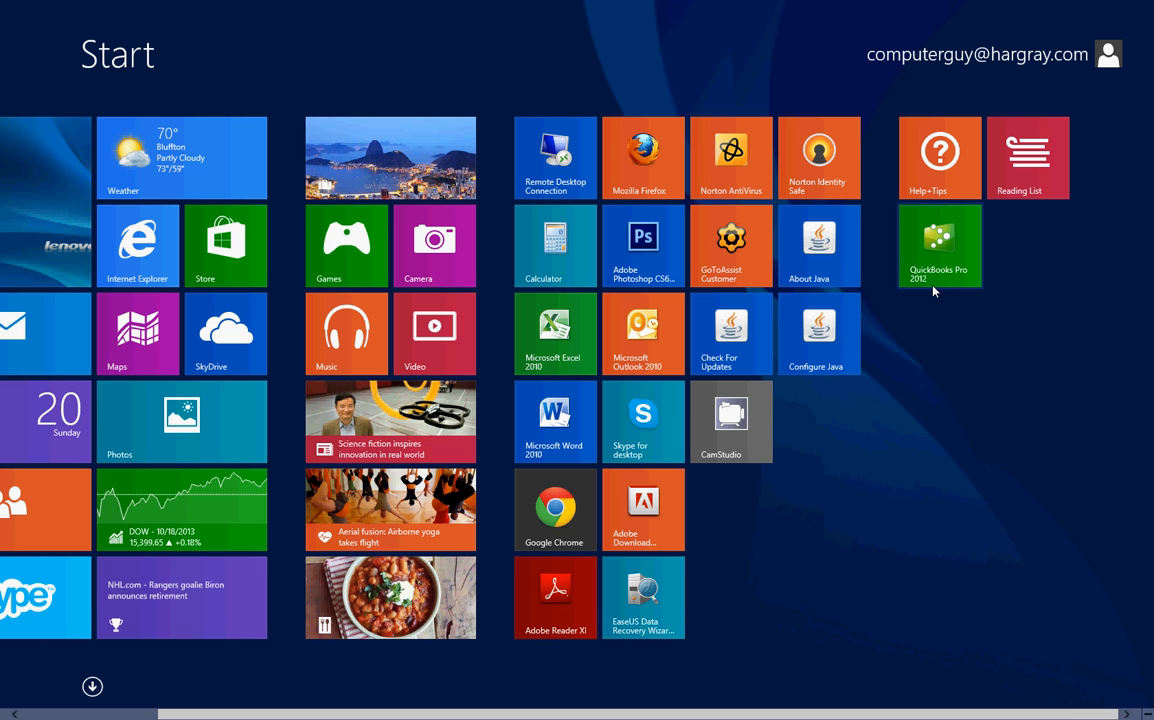
pyautogui.moveTo(958, 266)
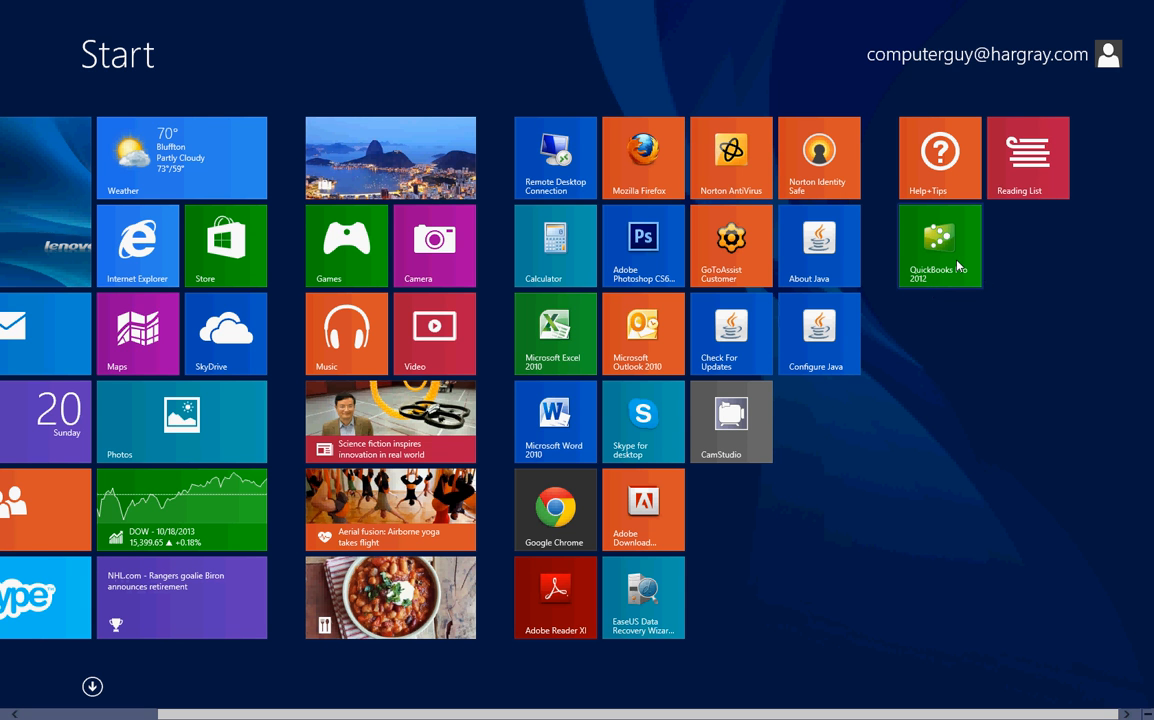
pyautogui.moveTo(620, 206)
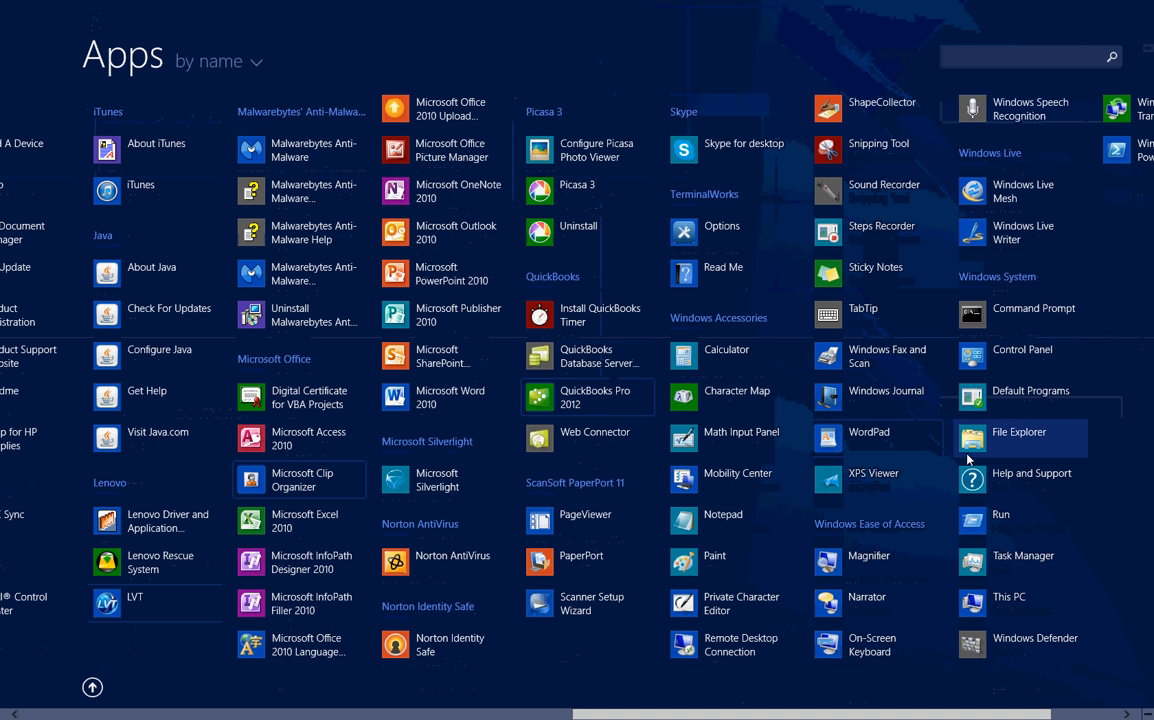
pyautogui.rightClick(868, 432)
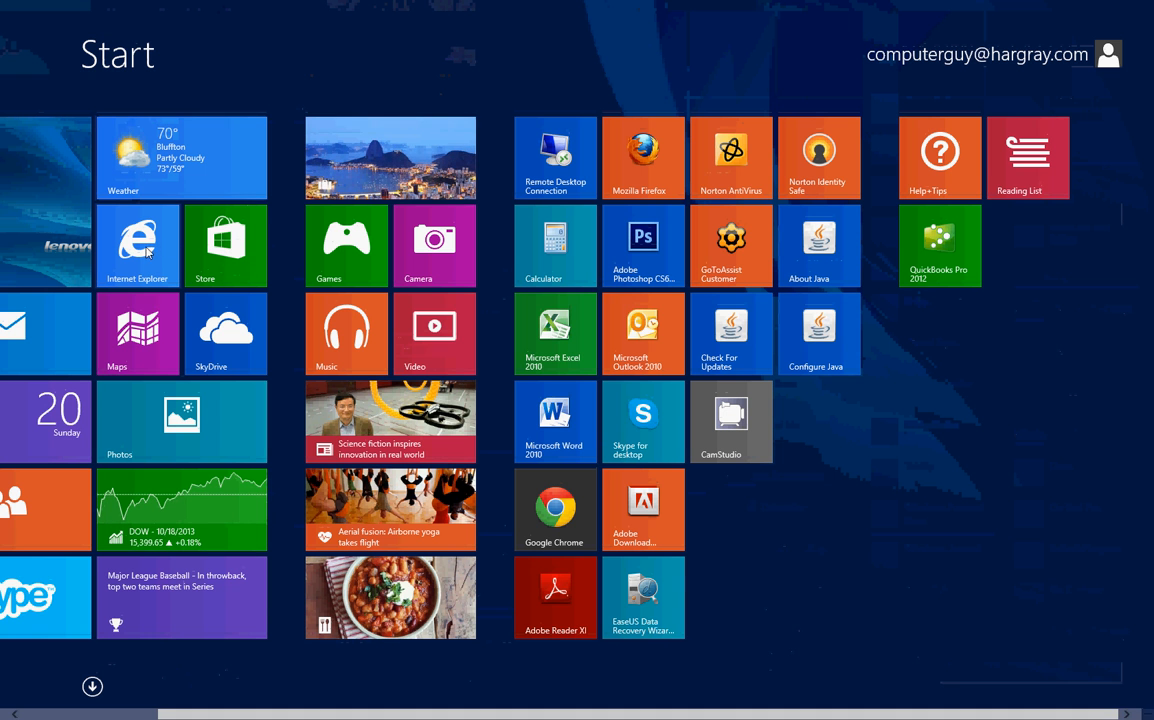
pyautogui.click(138, 244)
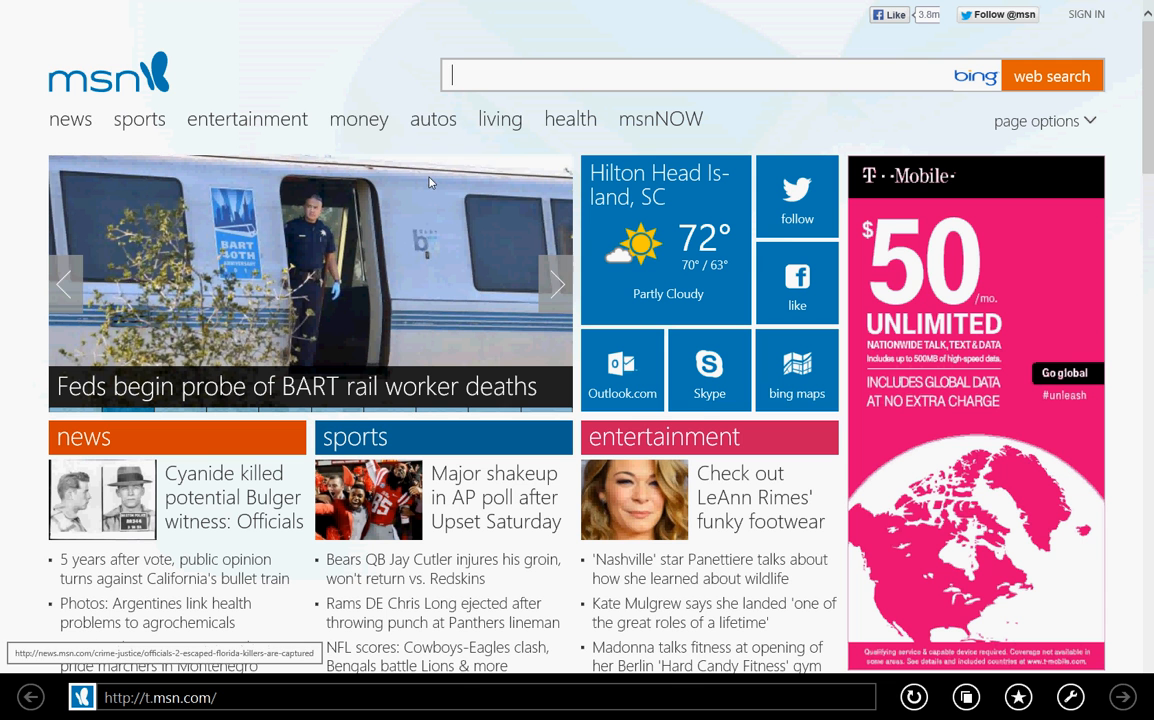
pyautogui.moveTo(460, 6)
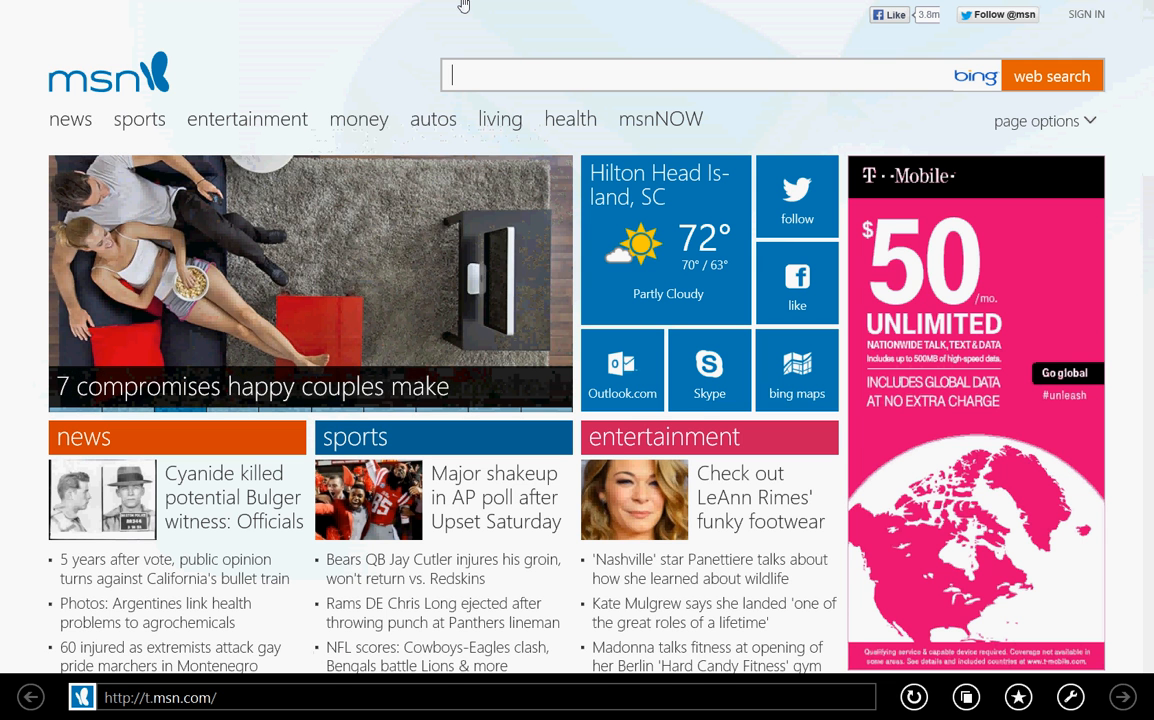
pyautogui.press('Super')
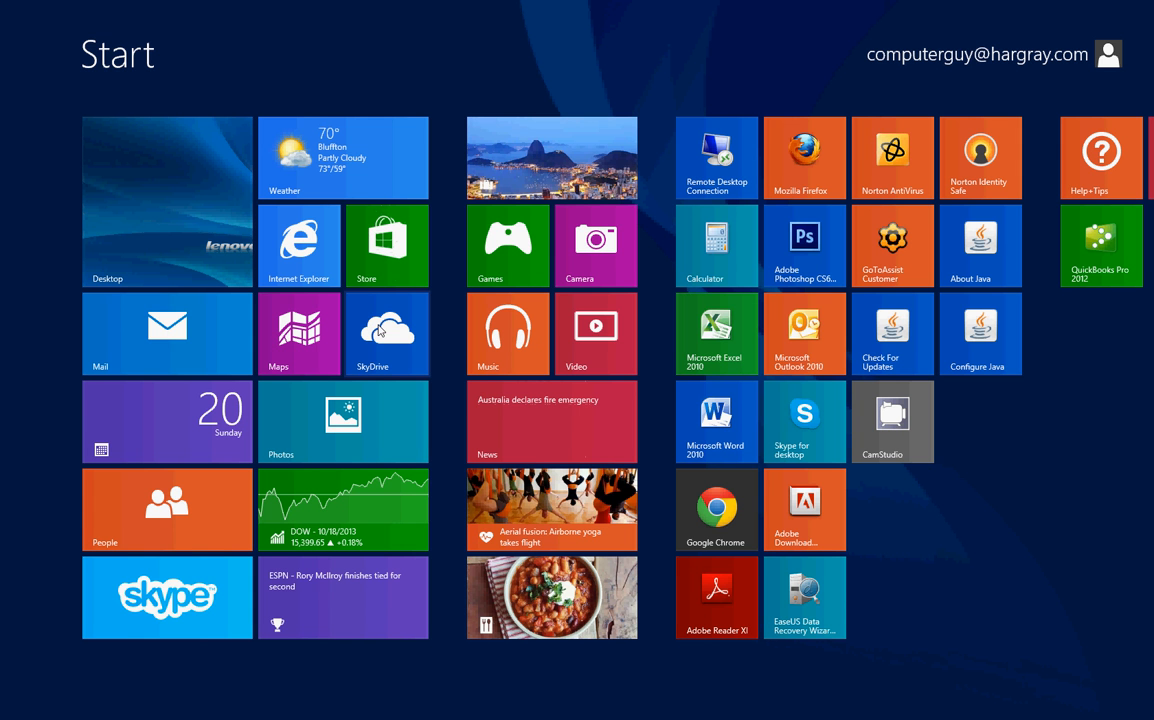
pyautogui.click(388, 334)
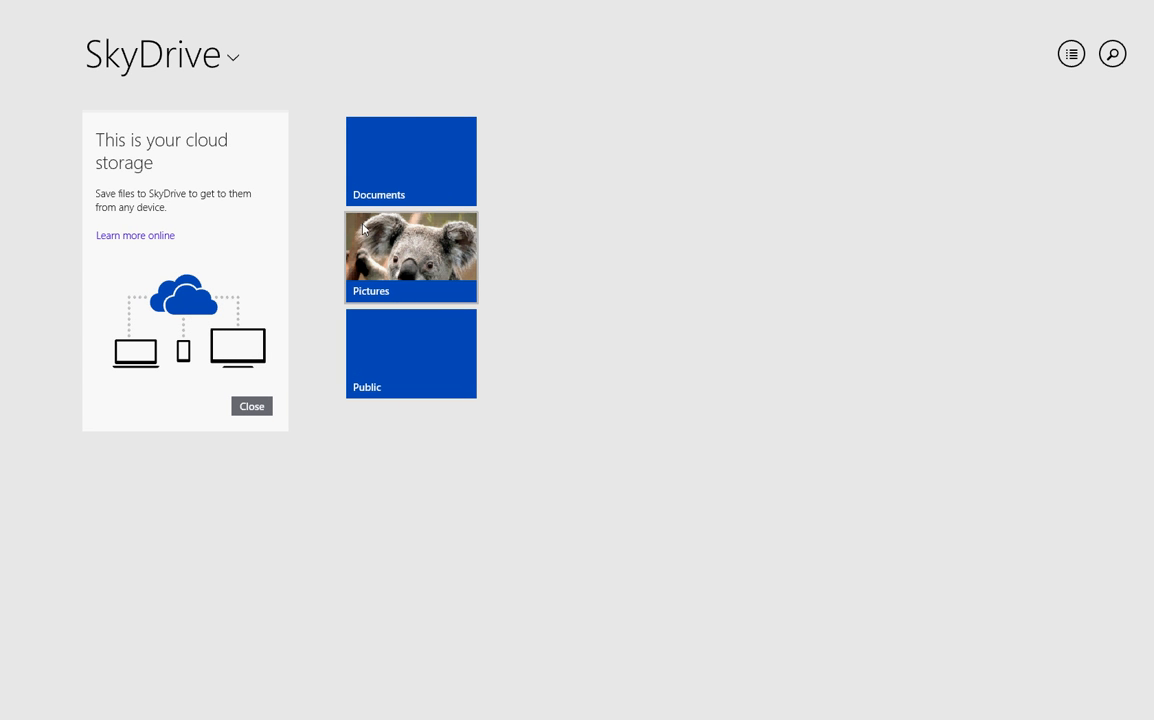
pyautogui.moveTo(424, 172)
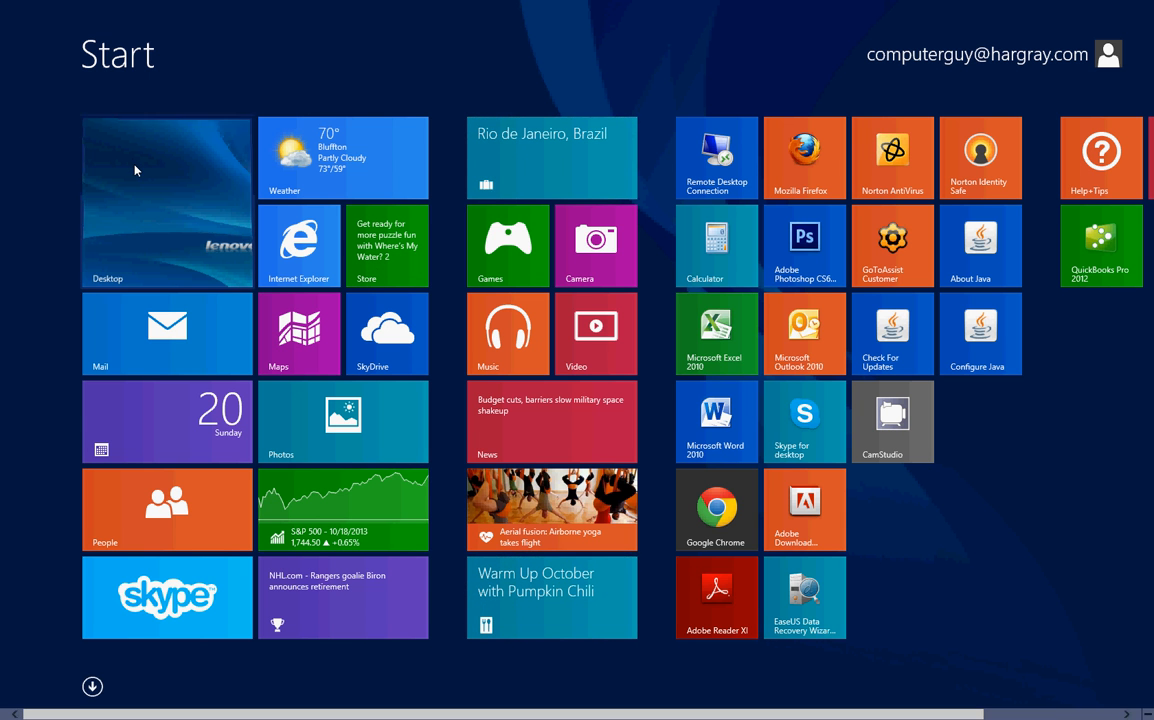
# - Switch to the desktop and reach Personalization from the desktop context menu
pyautogui.click(166, 202)
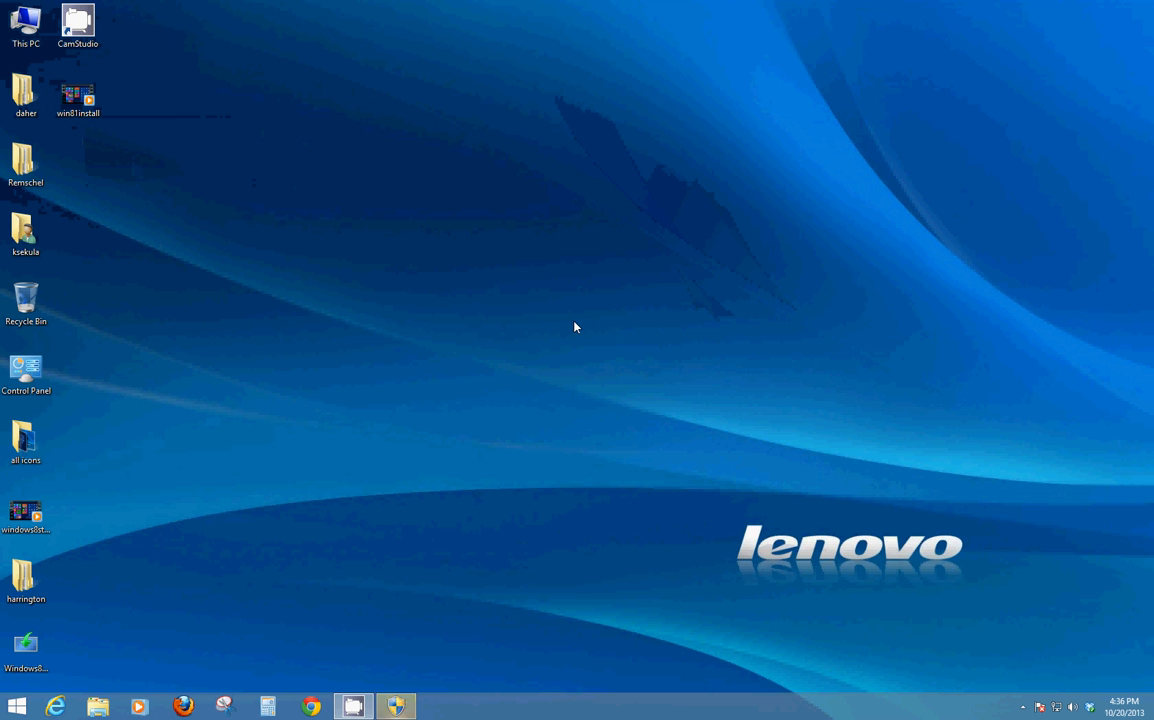
pyautogui.moveTo(728, 244)
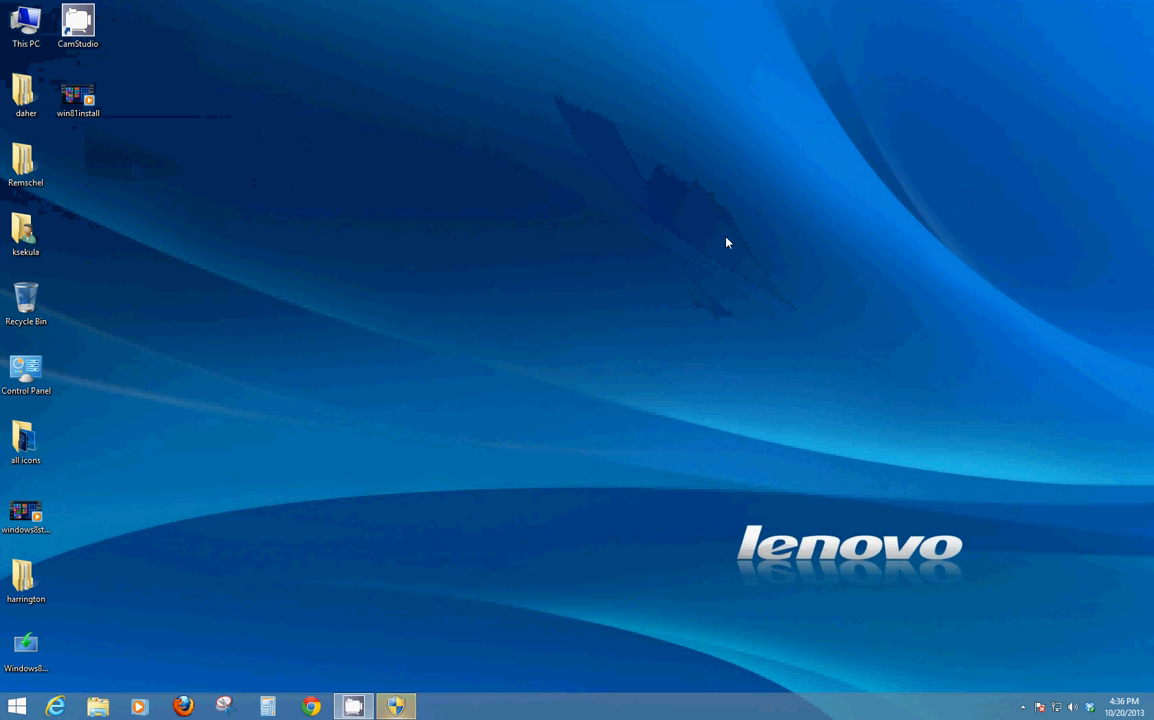
pyautogui.moveTo(600, 232)
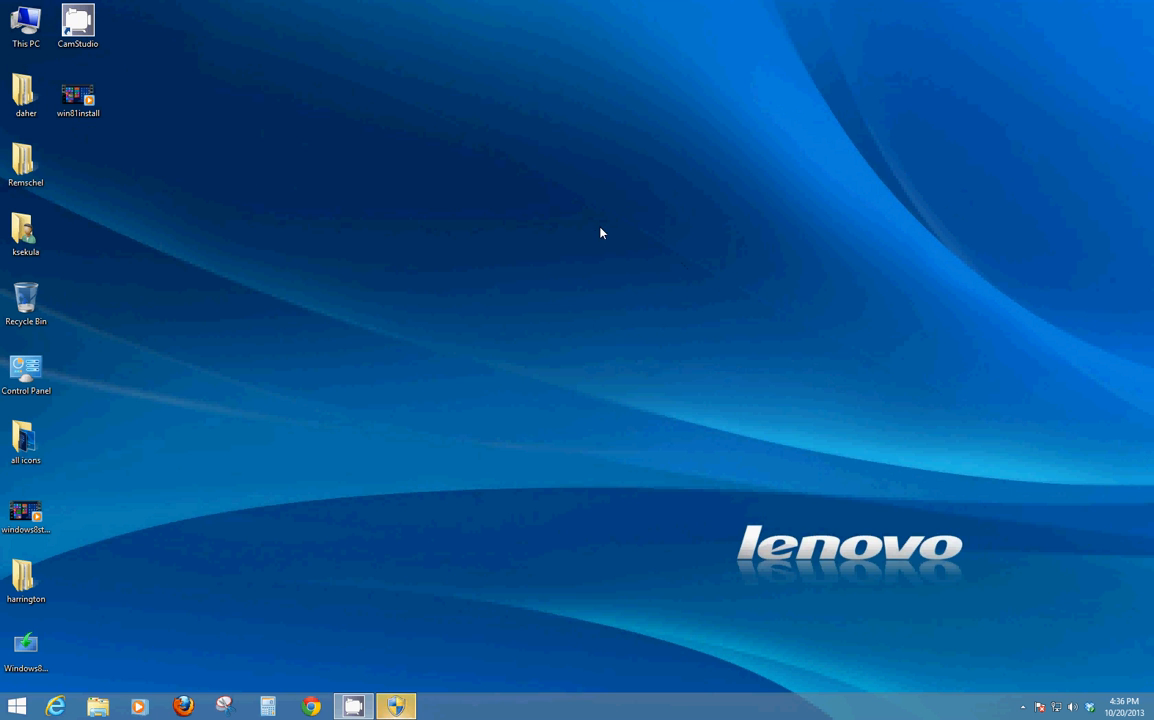
pyautogui.rightClick(600, 232)
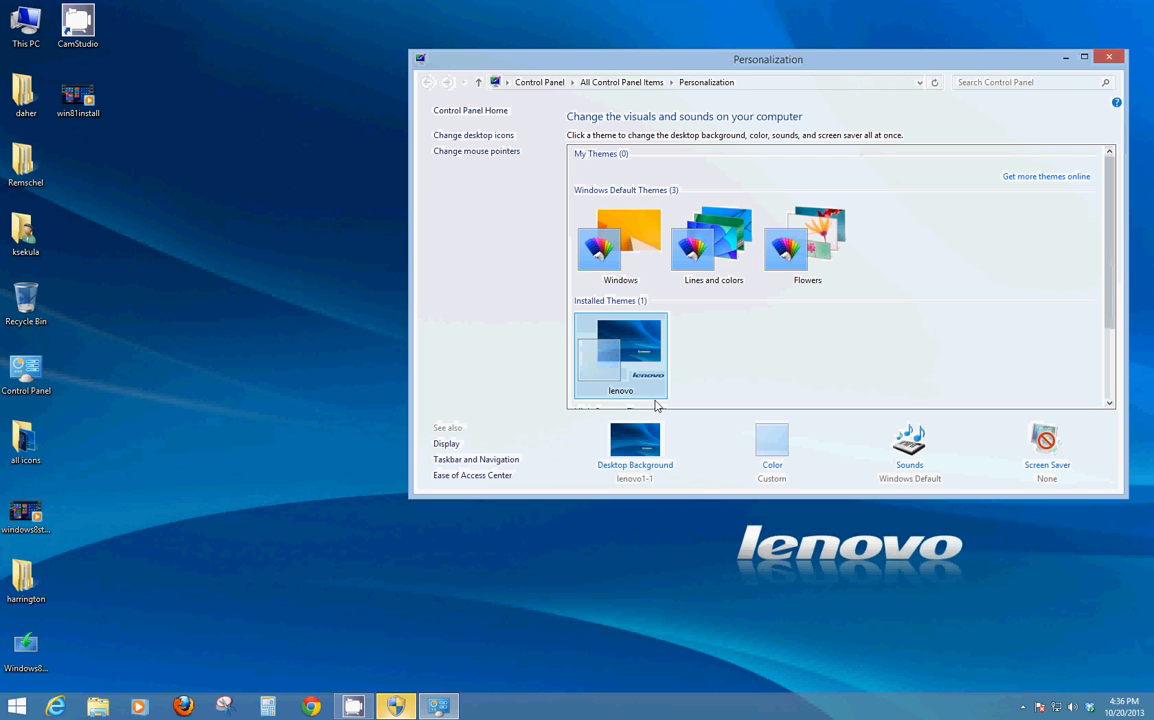
pyautogui.moveTo(648, 476)
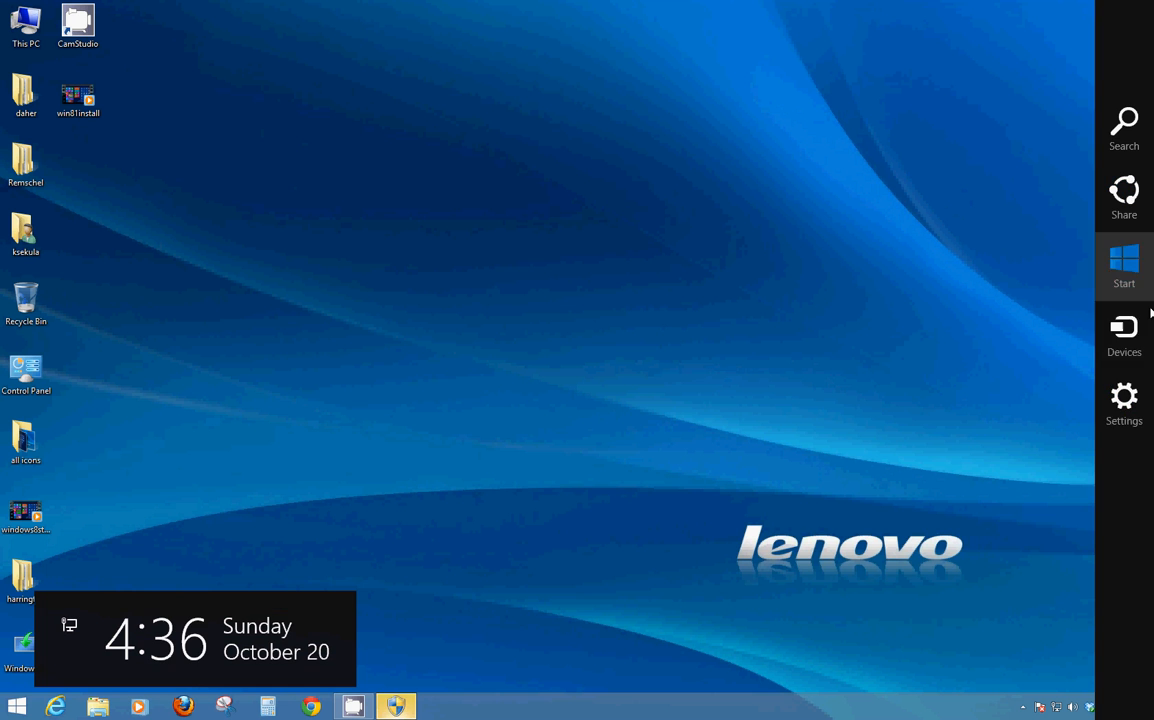
# - Reach PC settings via the Settings charm's Change PC settings link
pyautogui.click(1124, 400)
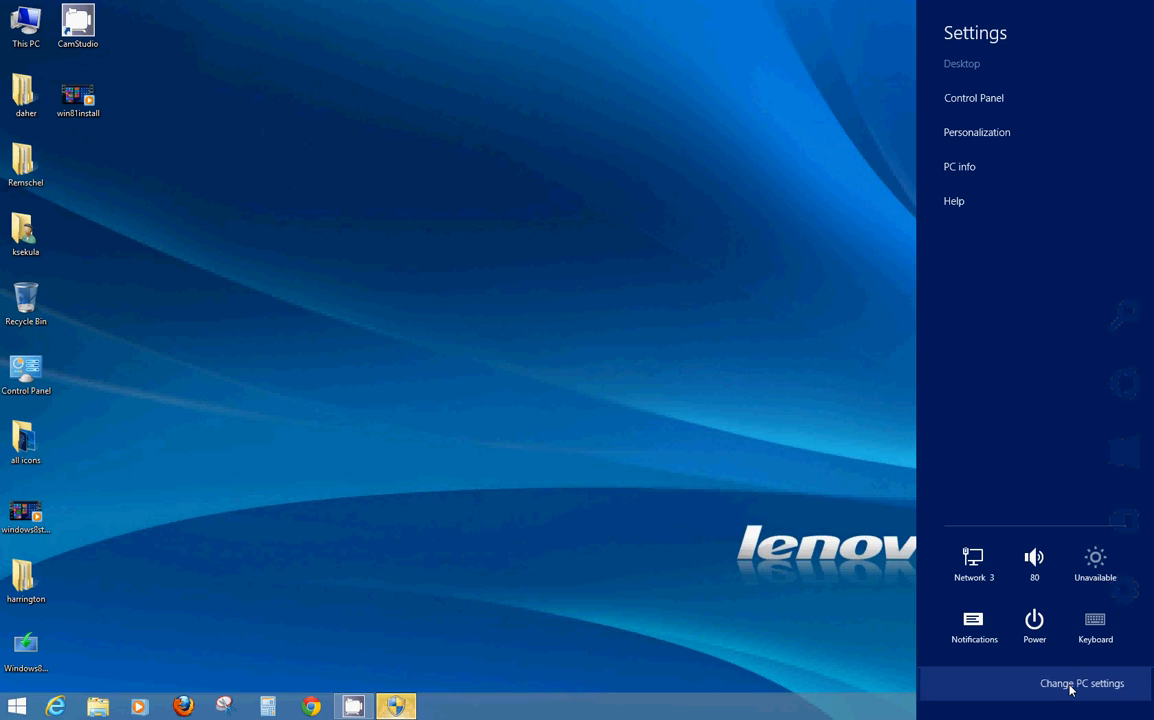
pyautogui.click(1080, 684)
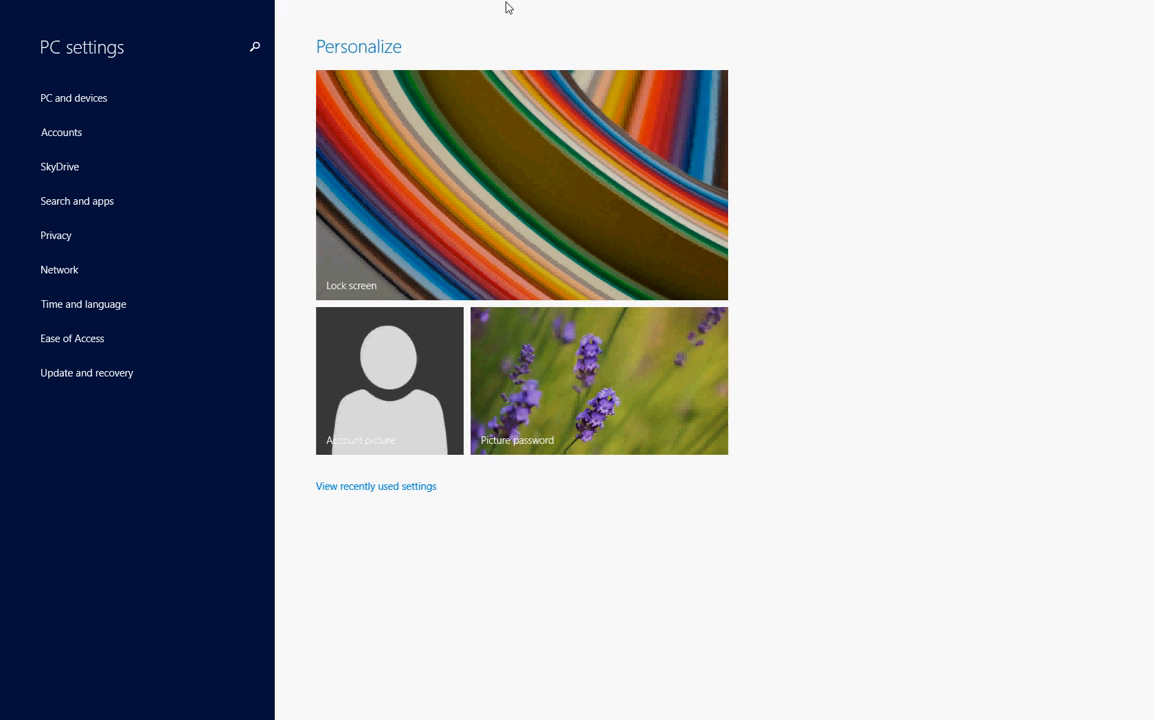
pyautogui.moveTo(518, 168)
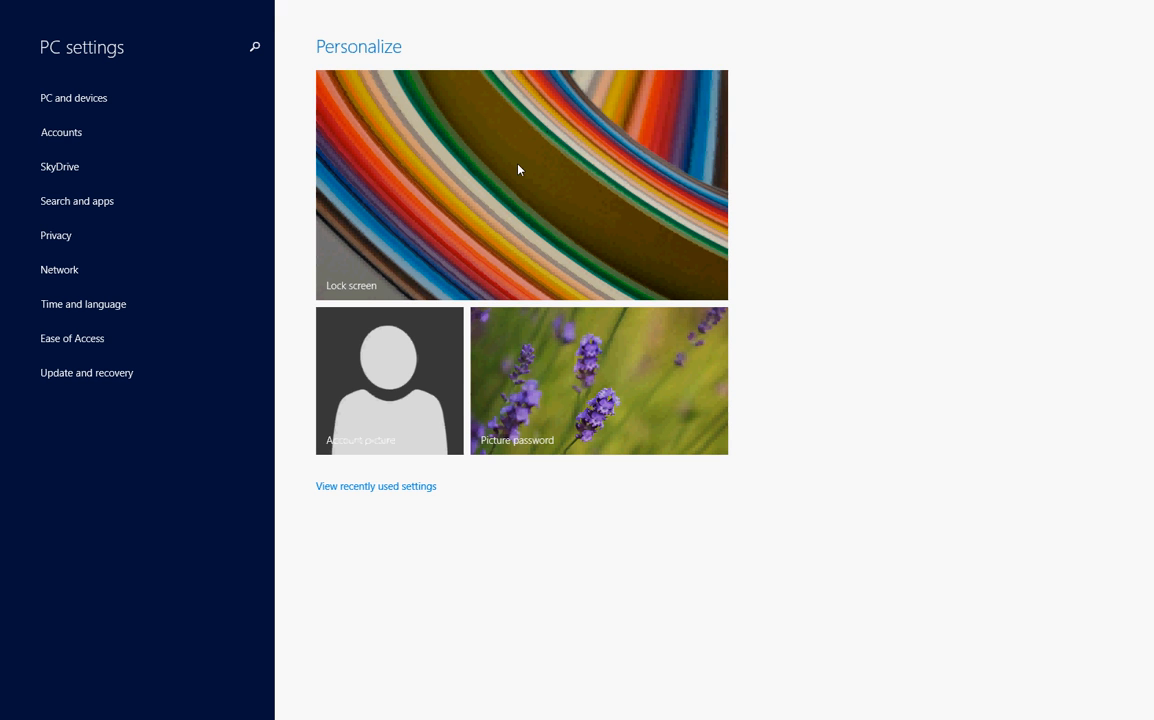
pyautogui.click(520, 184)
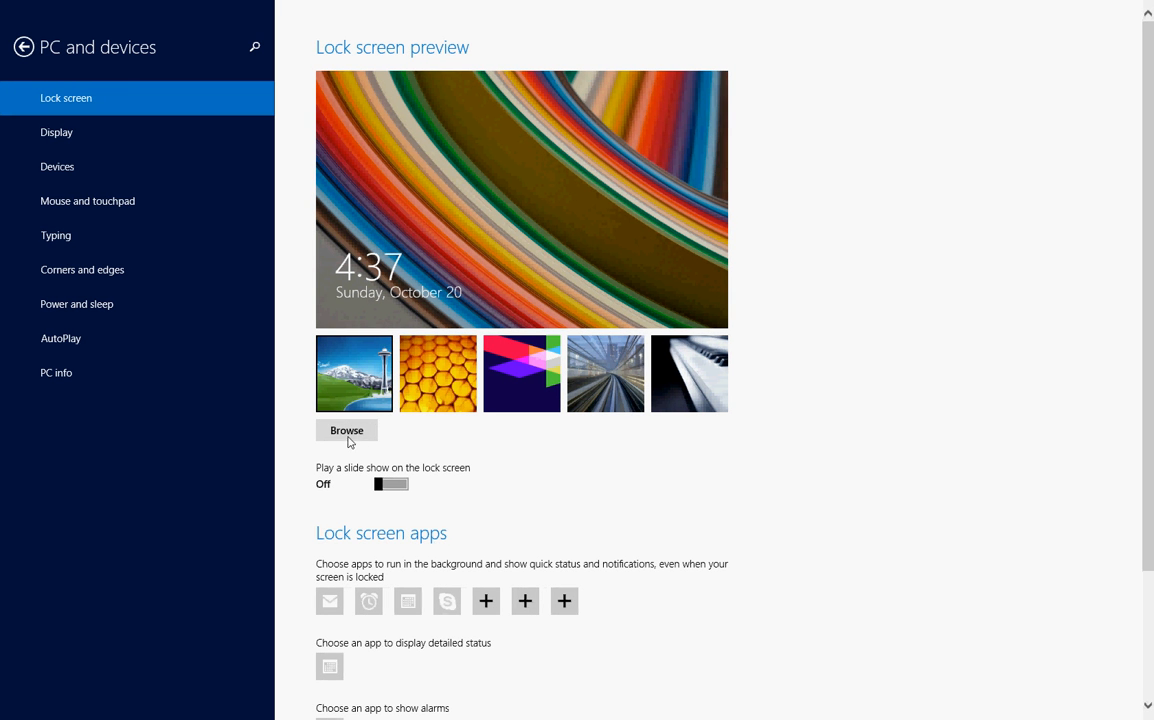
pyautogui.moveTo(544, 148)
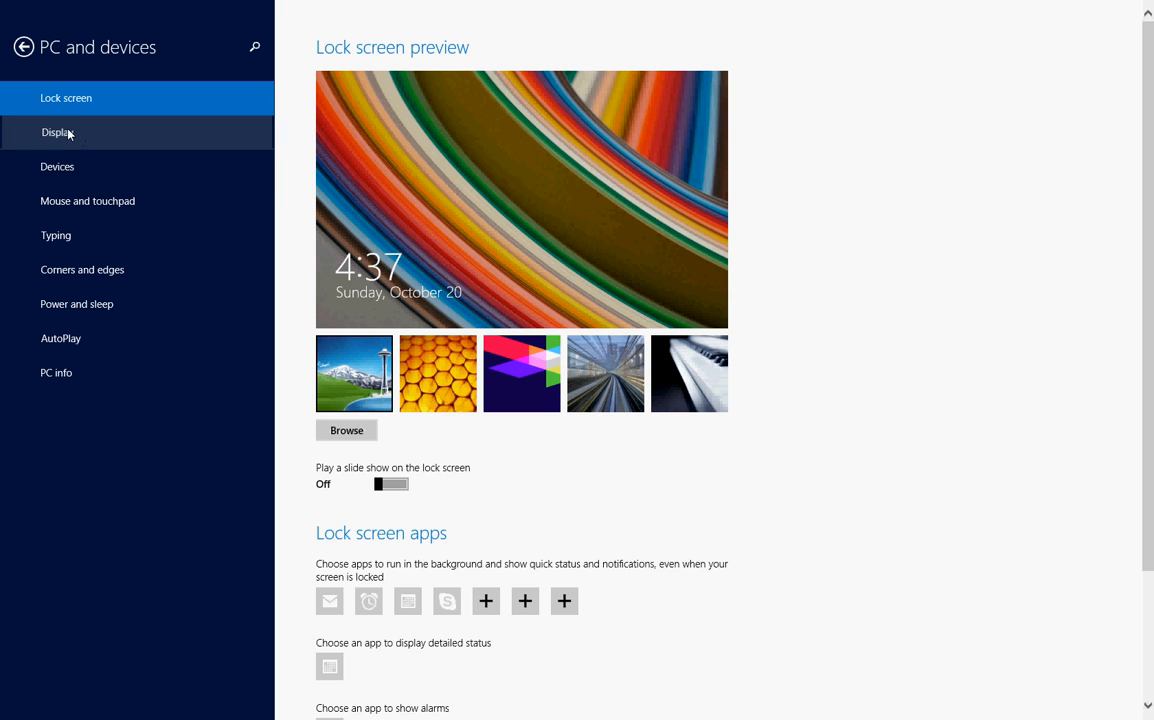
pyautogui.click(56, 132)
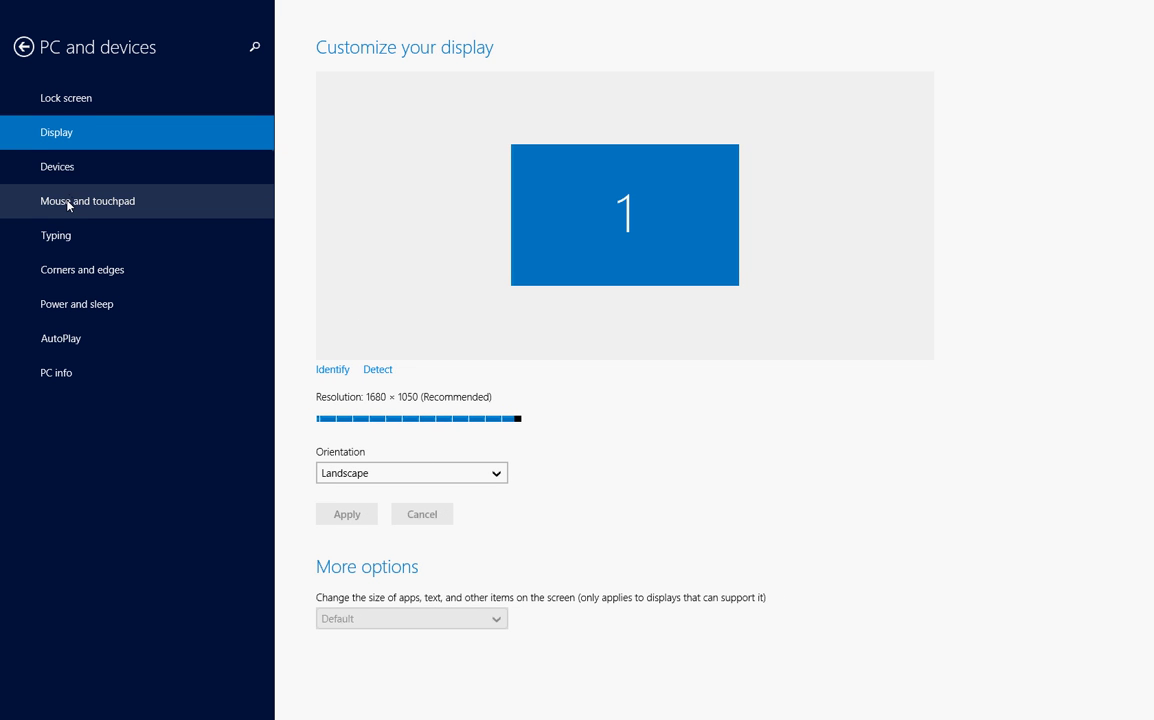
pyautogui.click(82, 268)
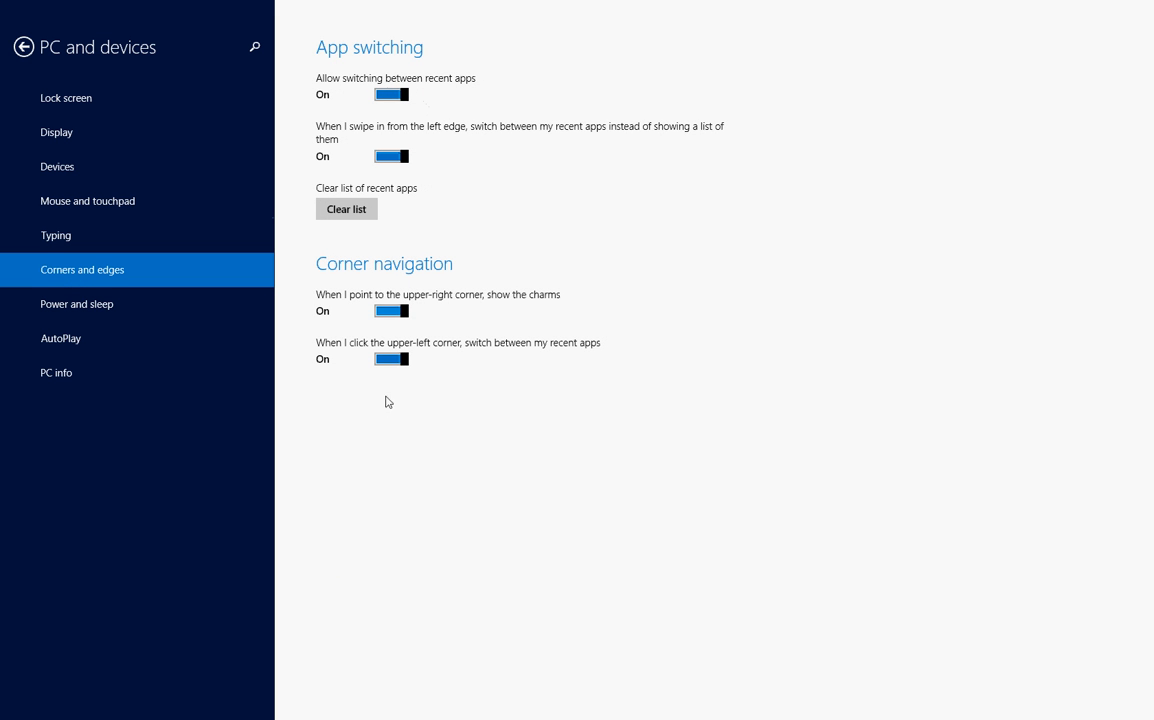
pyautogui.moveTo(114, 114)
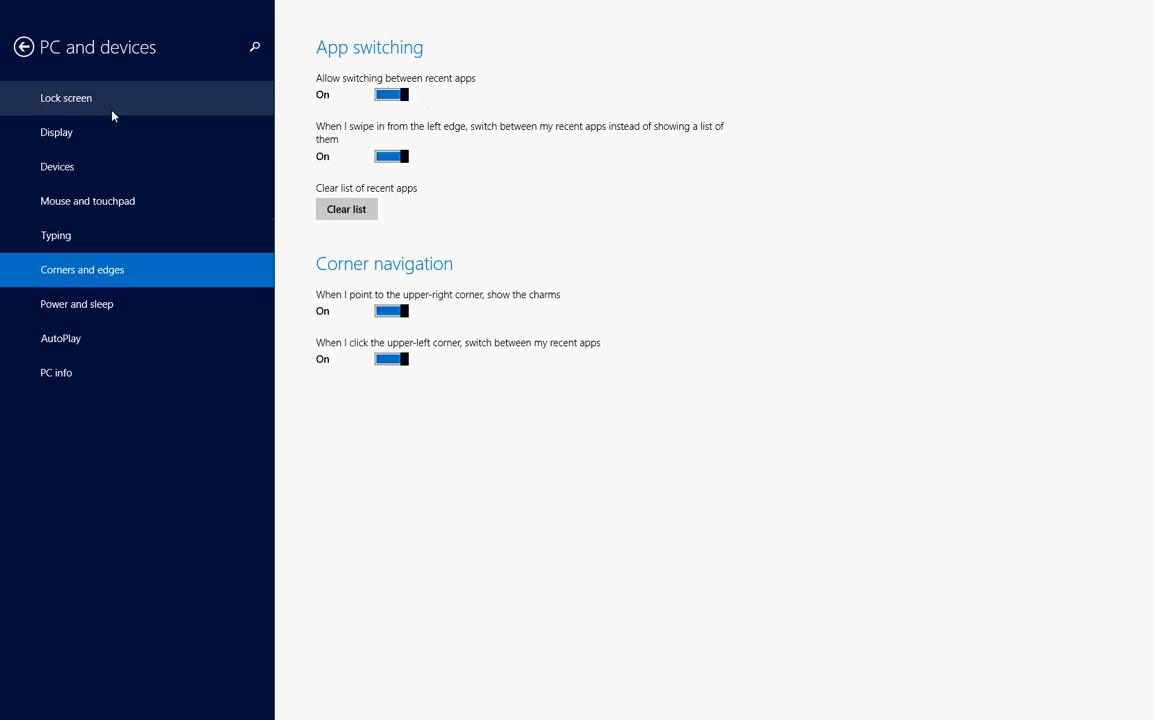
pyautogui.moveTo(500, 164)
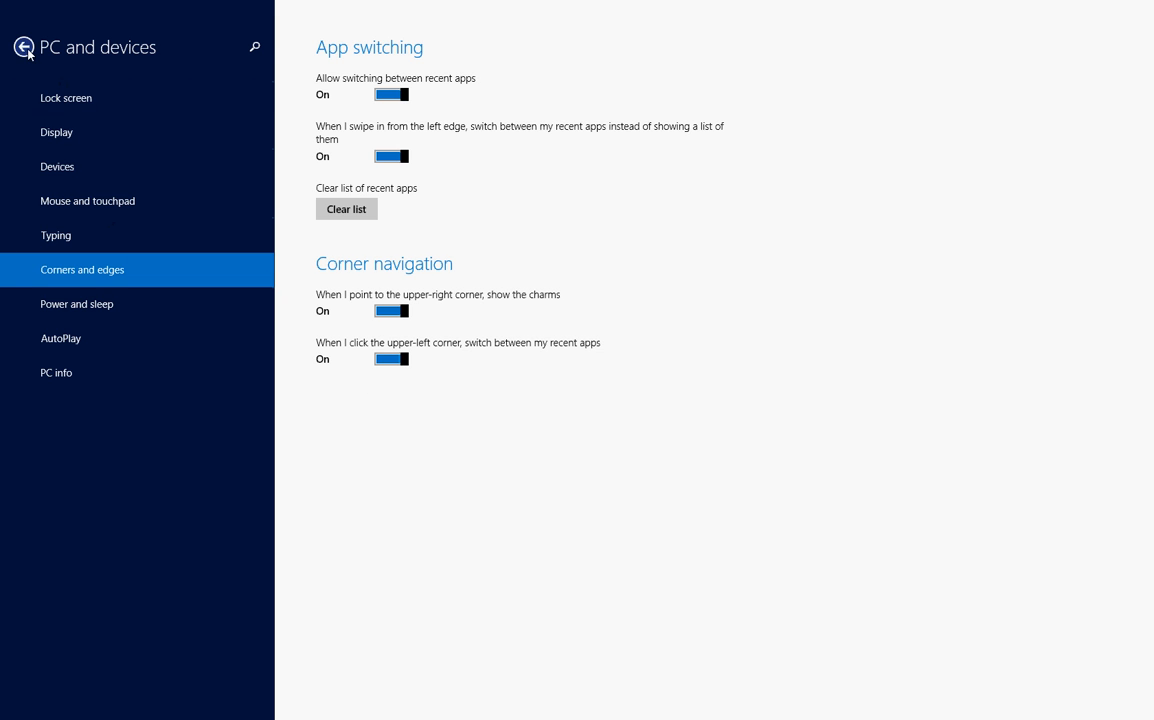
pyautogui.click(16, 48)
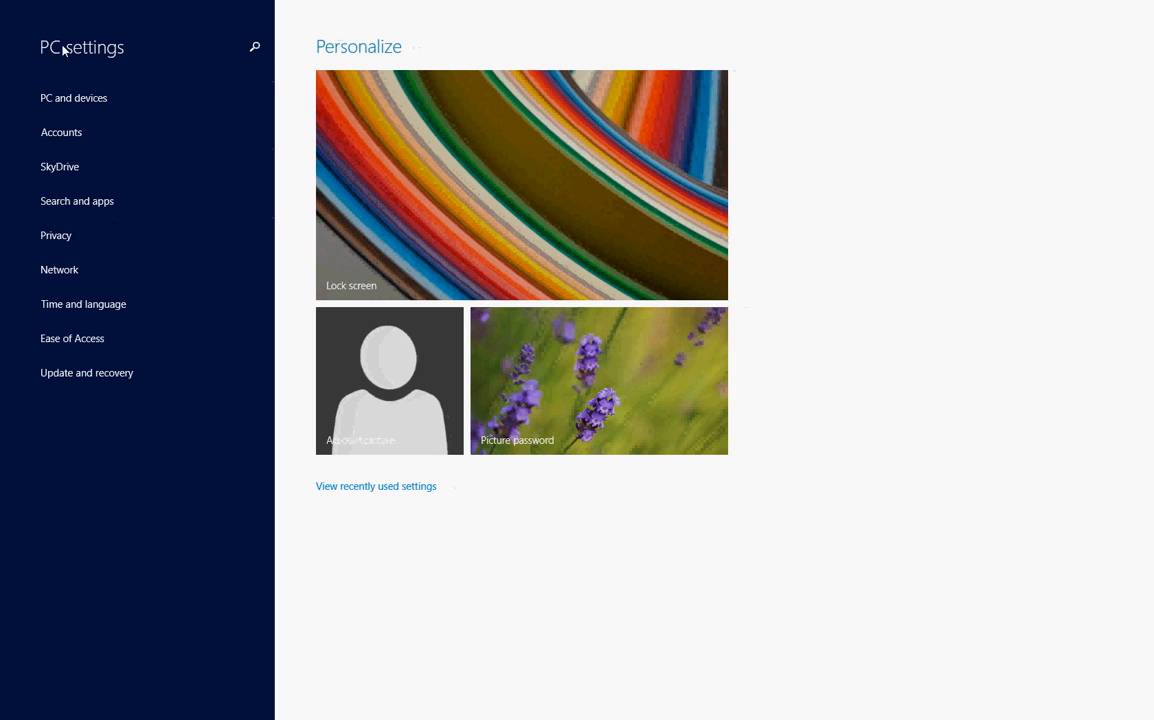